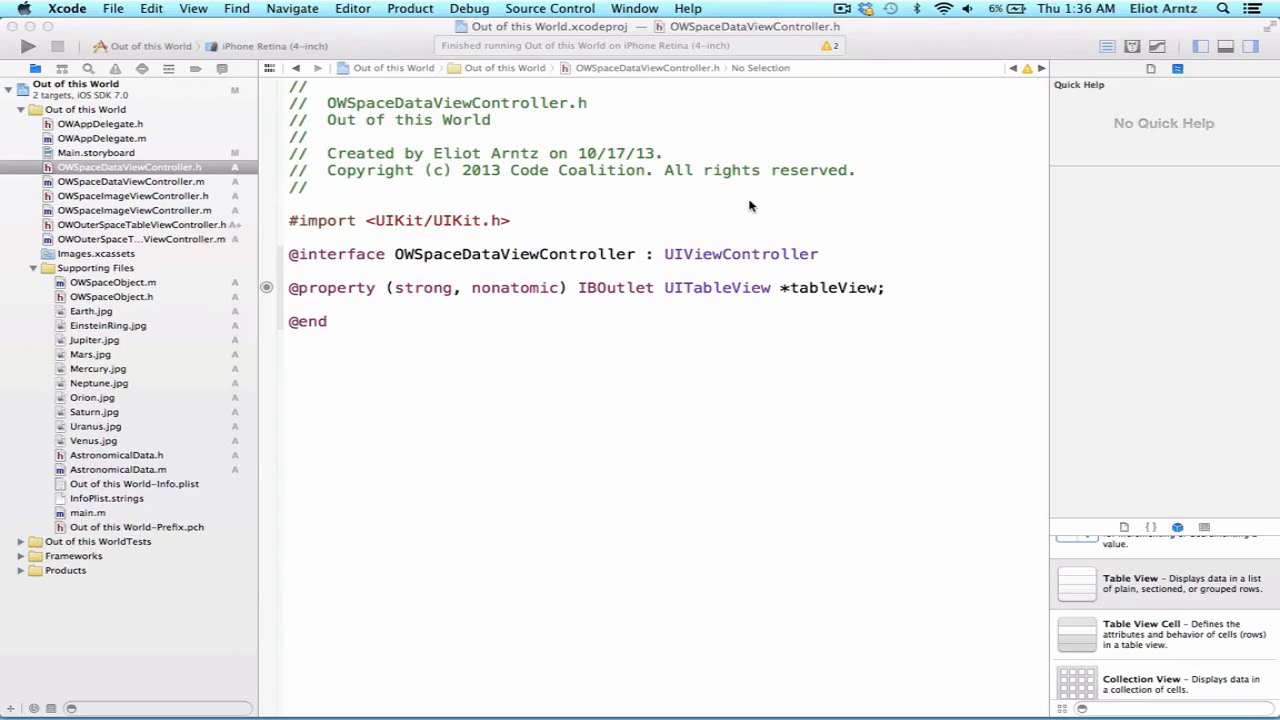
mouse_move(662, 260)
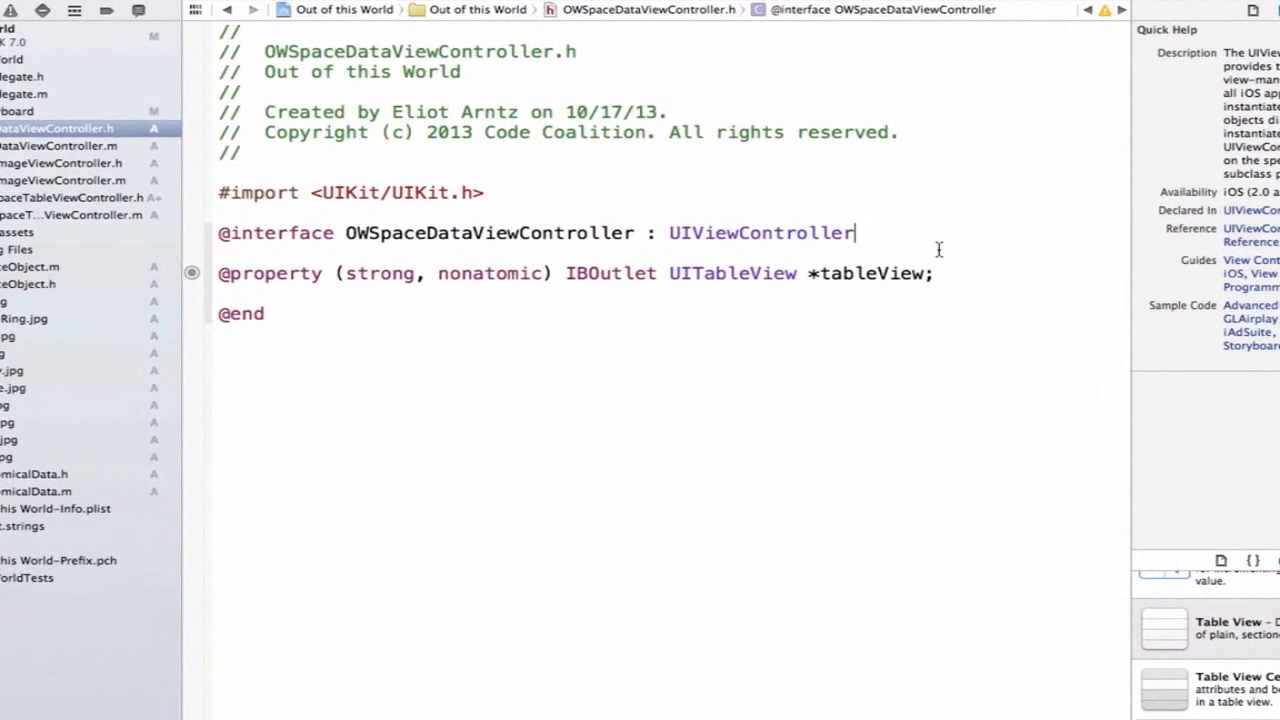
text(<)
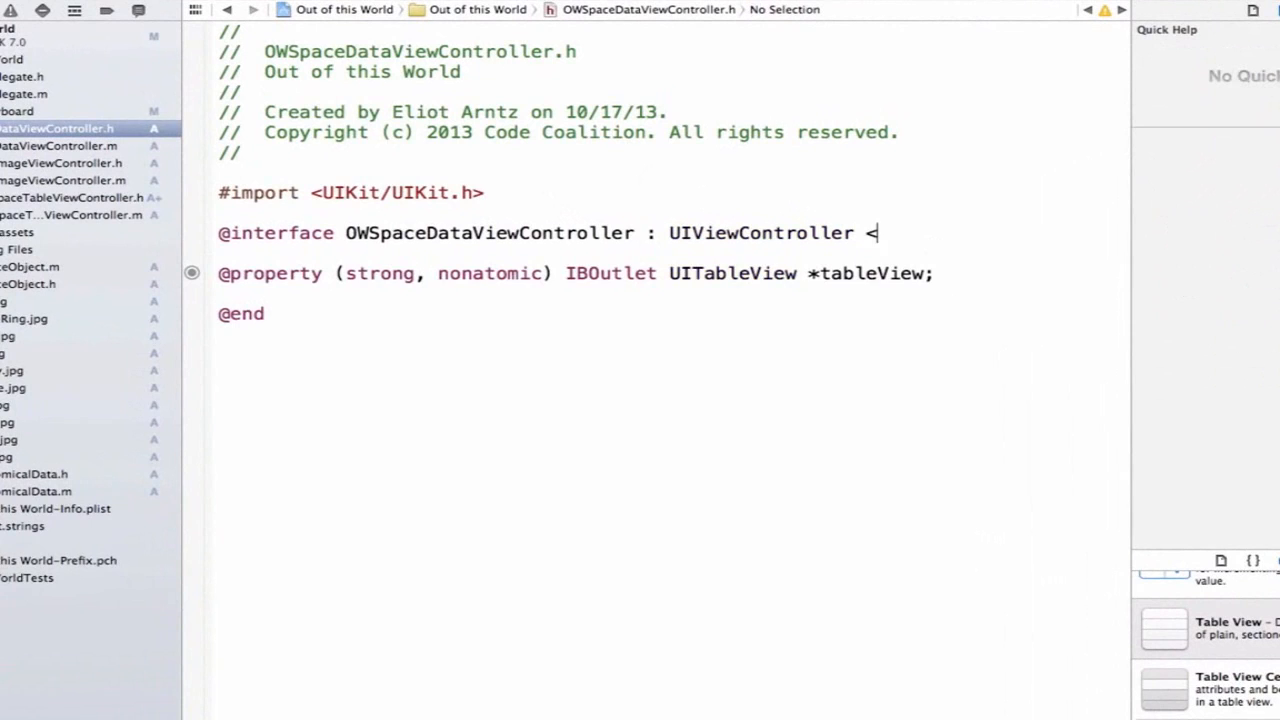
text(UITableViewDelegate)
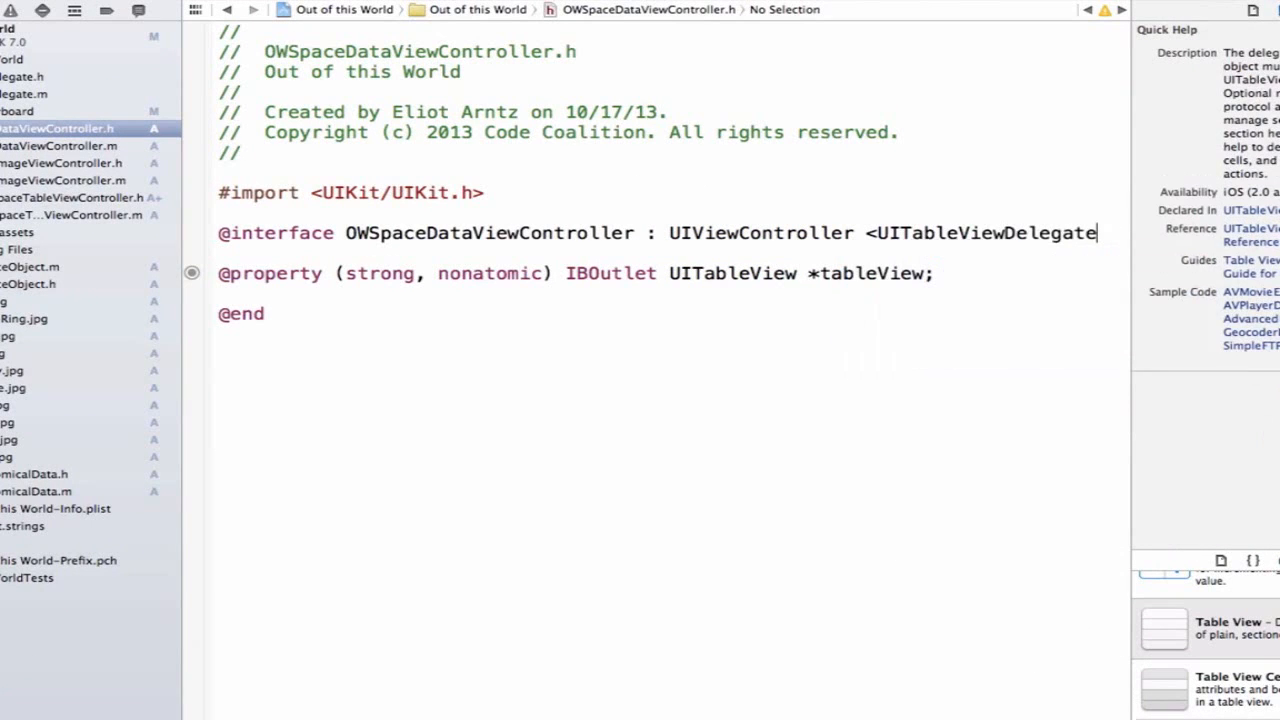
text(,)
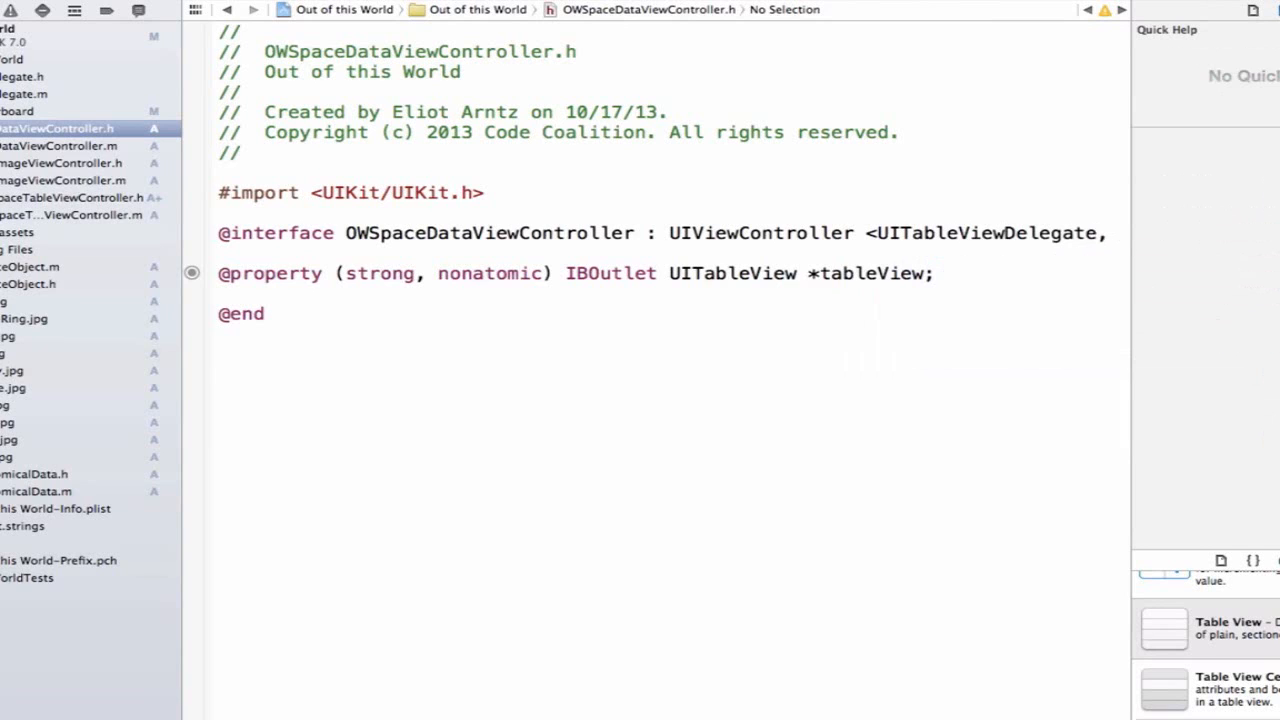
text(UITableViewDataSource>)
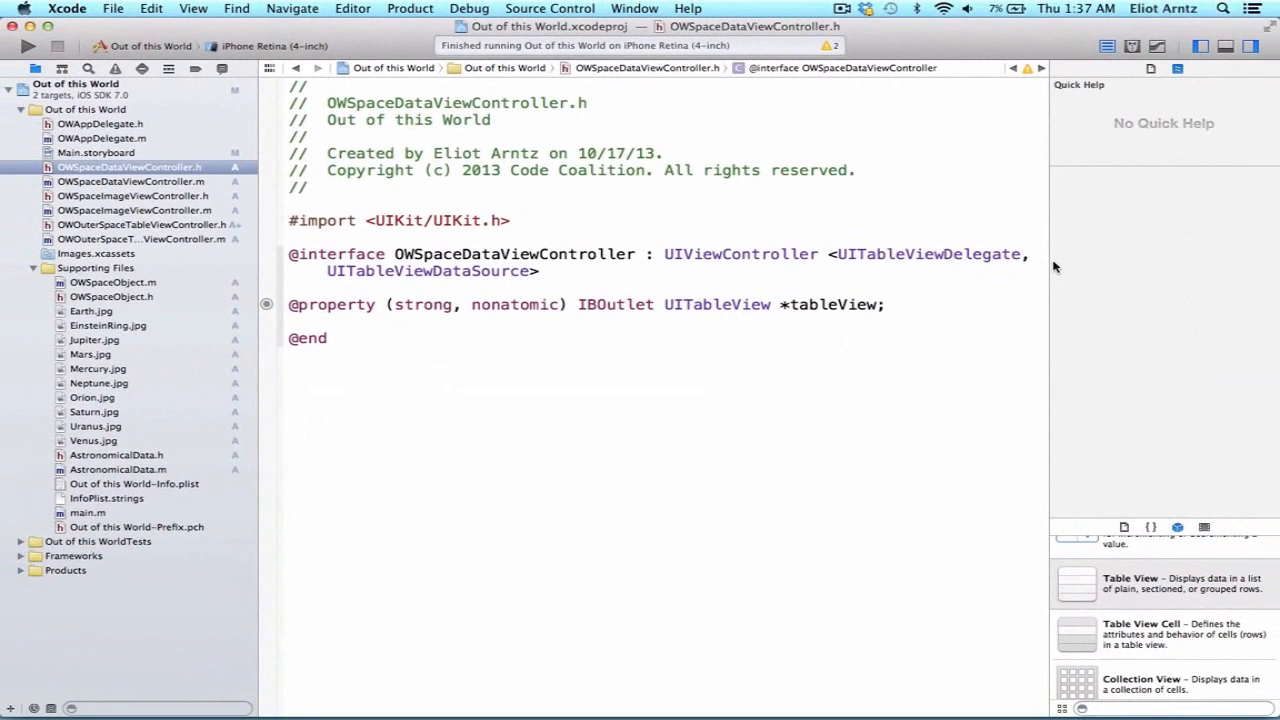
mouse_move(928, 248)
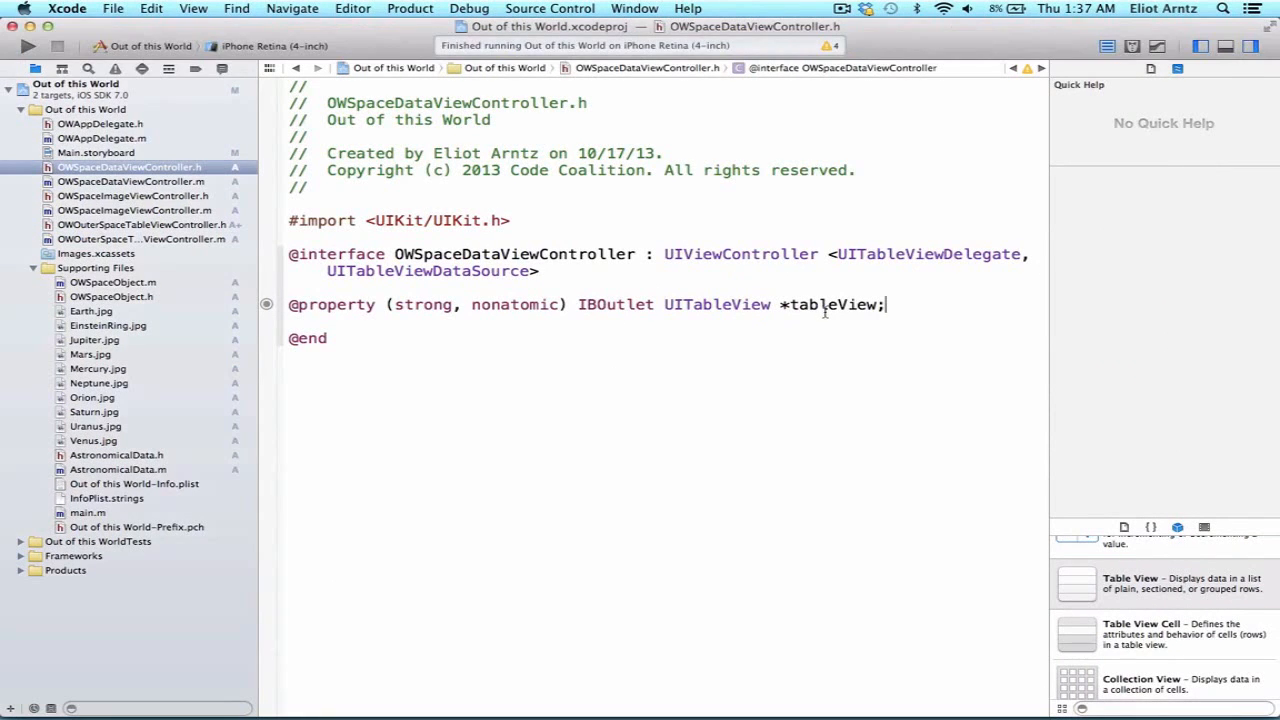
- Search the Documentation and API Reference for UITableViewDataSource
click(688, 8)
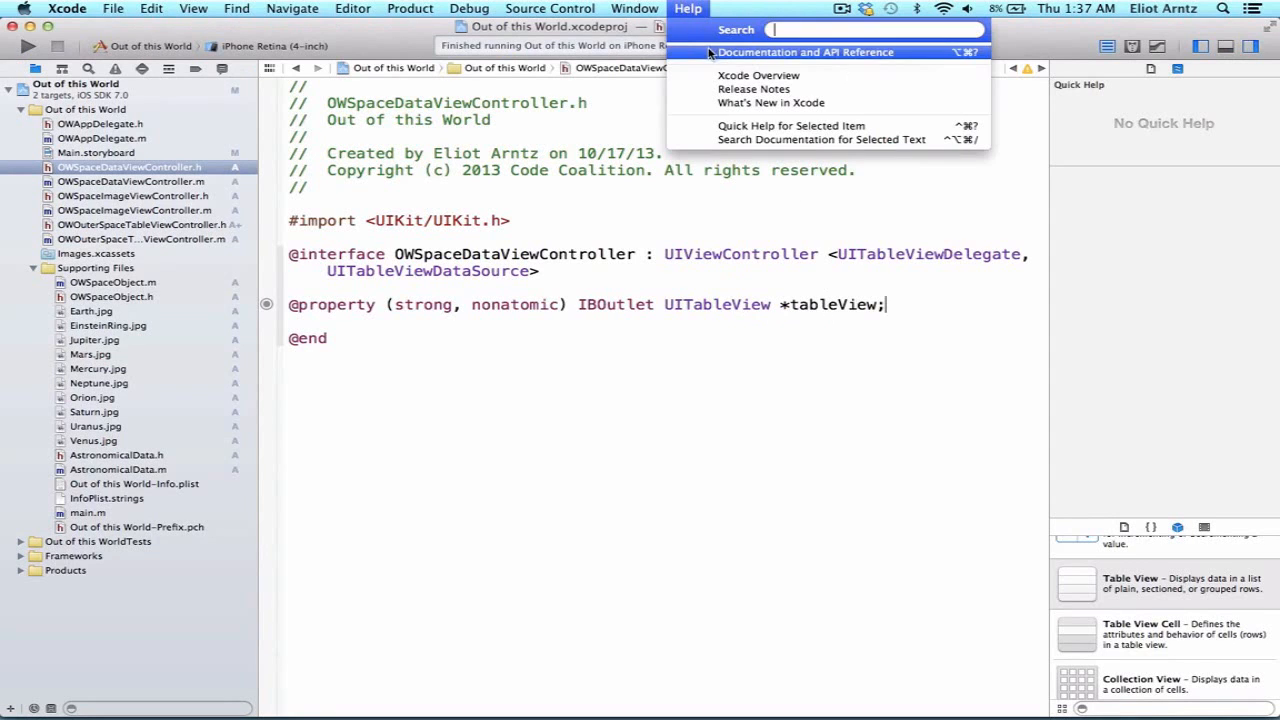
click(804, 52)
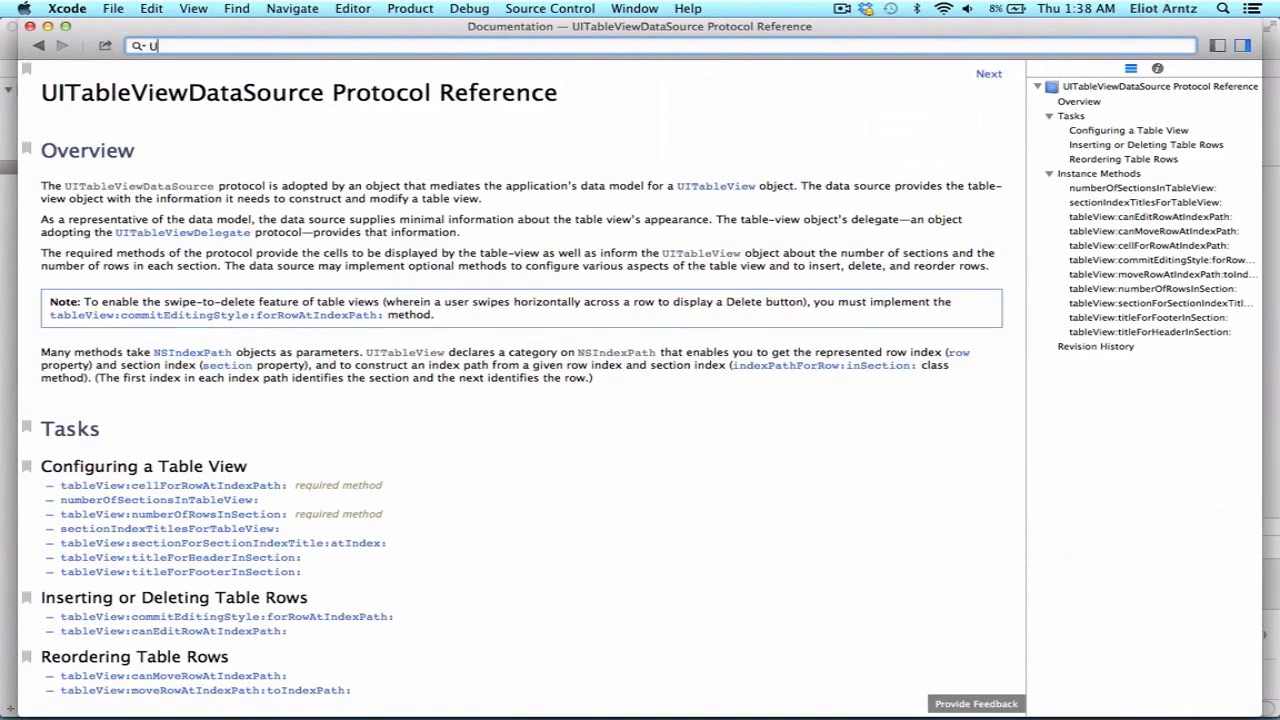
text(UITableViewDataSource)
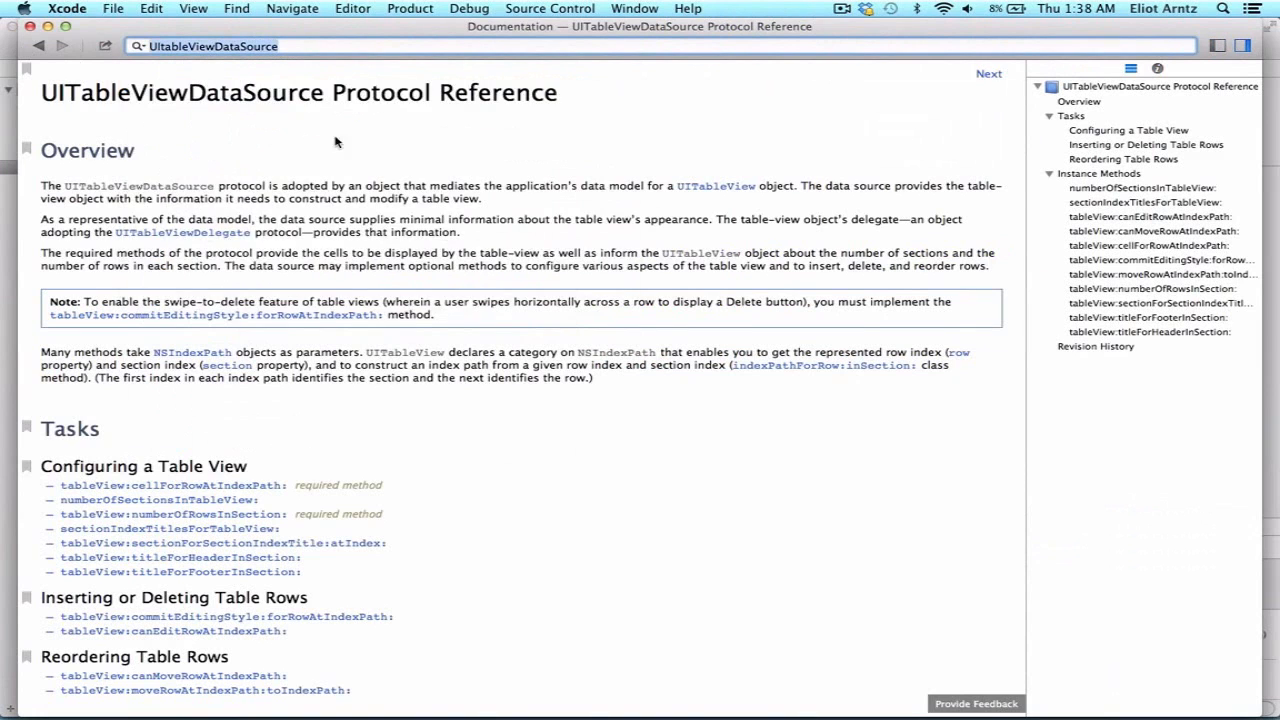
mouse_move(448, 136)
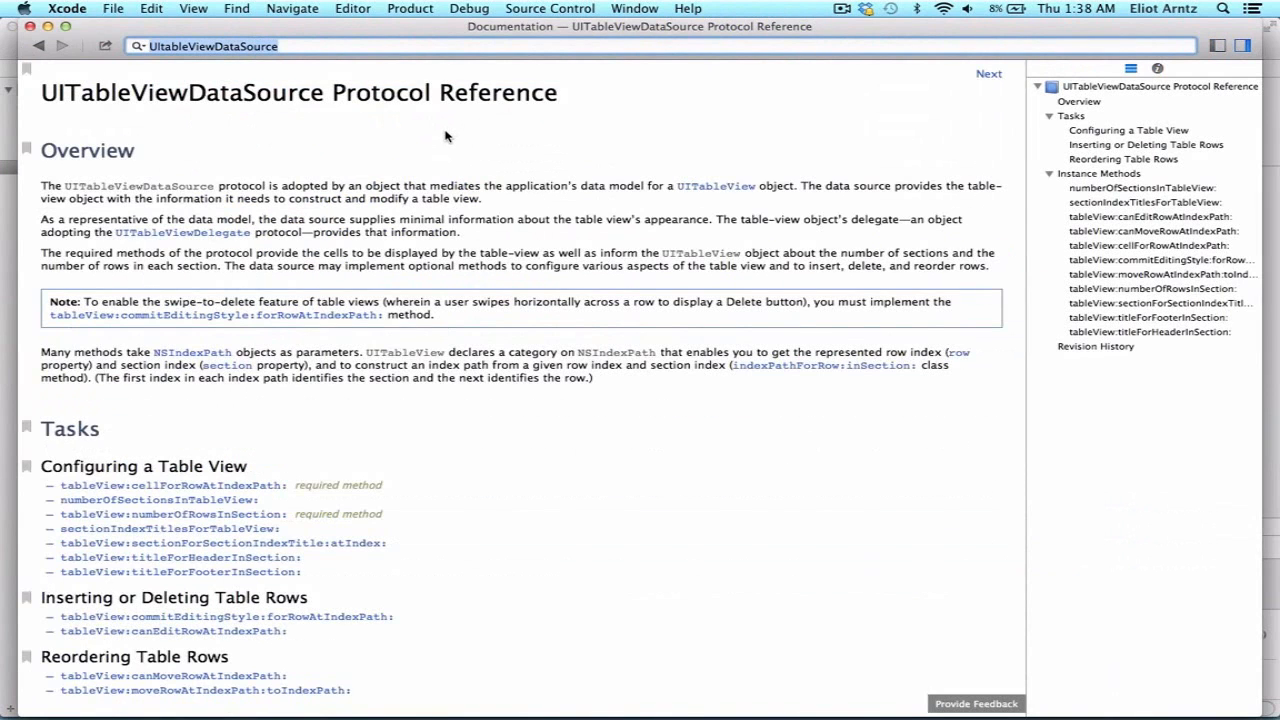
- Navigate to the tableView:numberOfRowsInSection: method details in the protocol reference
scroll(down, 3)
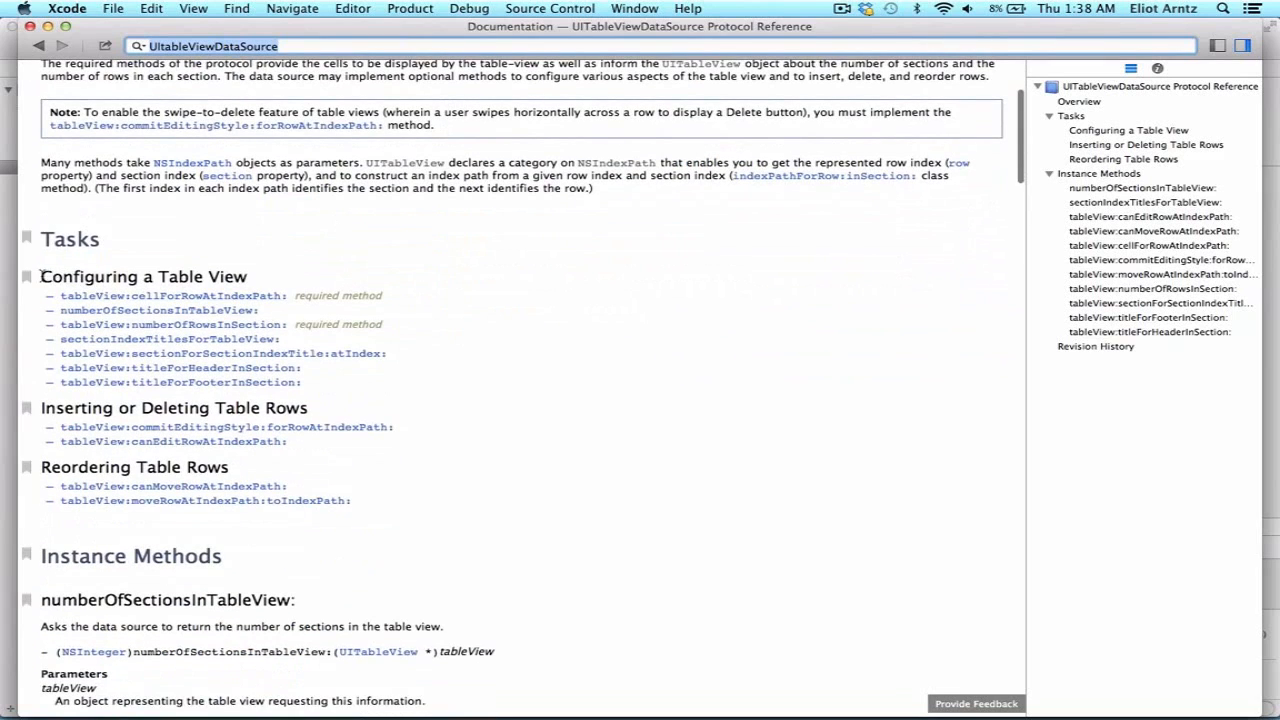
double_click(144, 276)
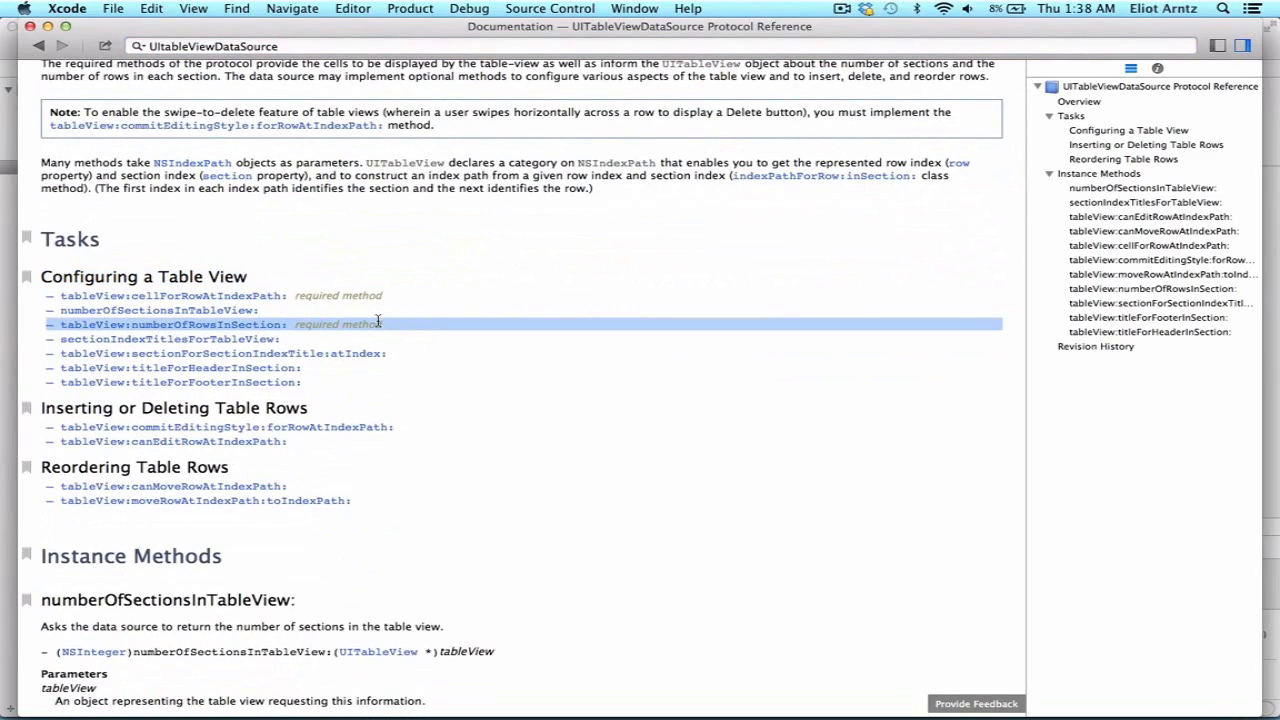
mouse_move(372, 324)
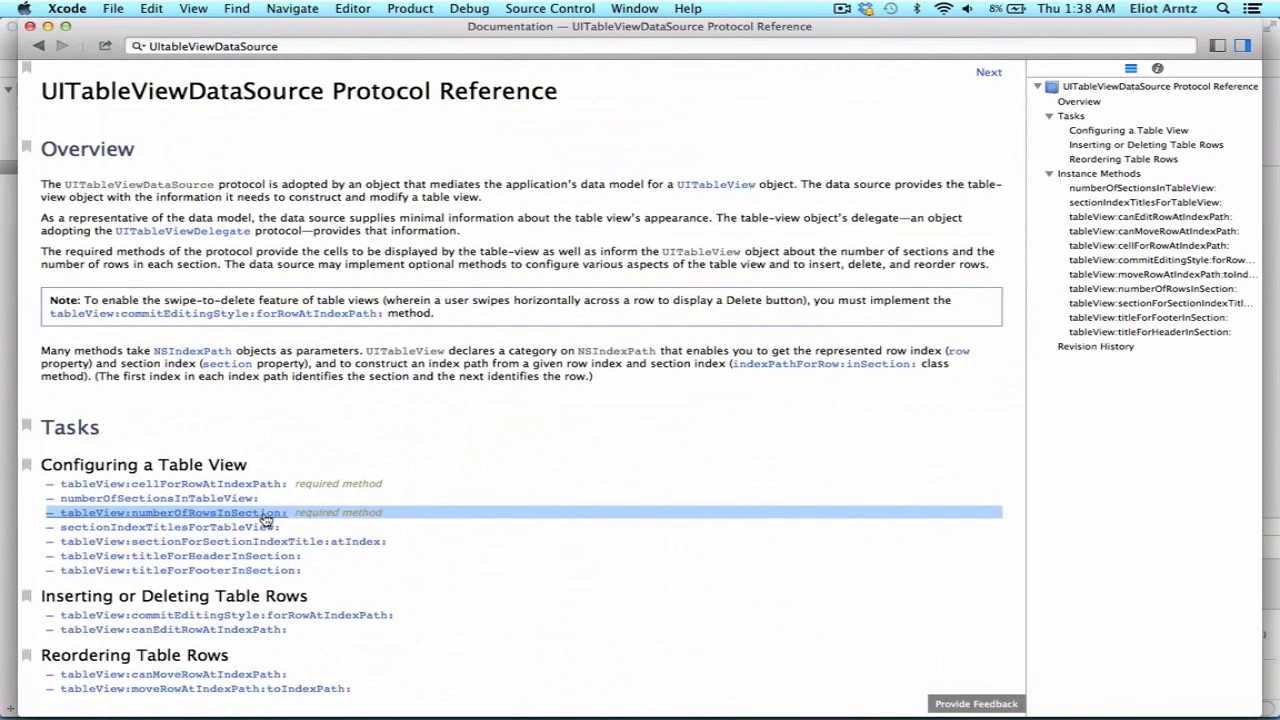
click(172, 512)
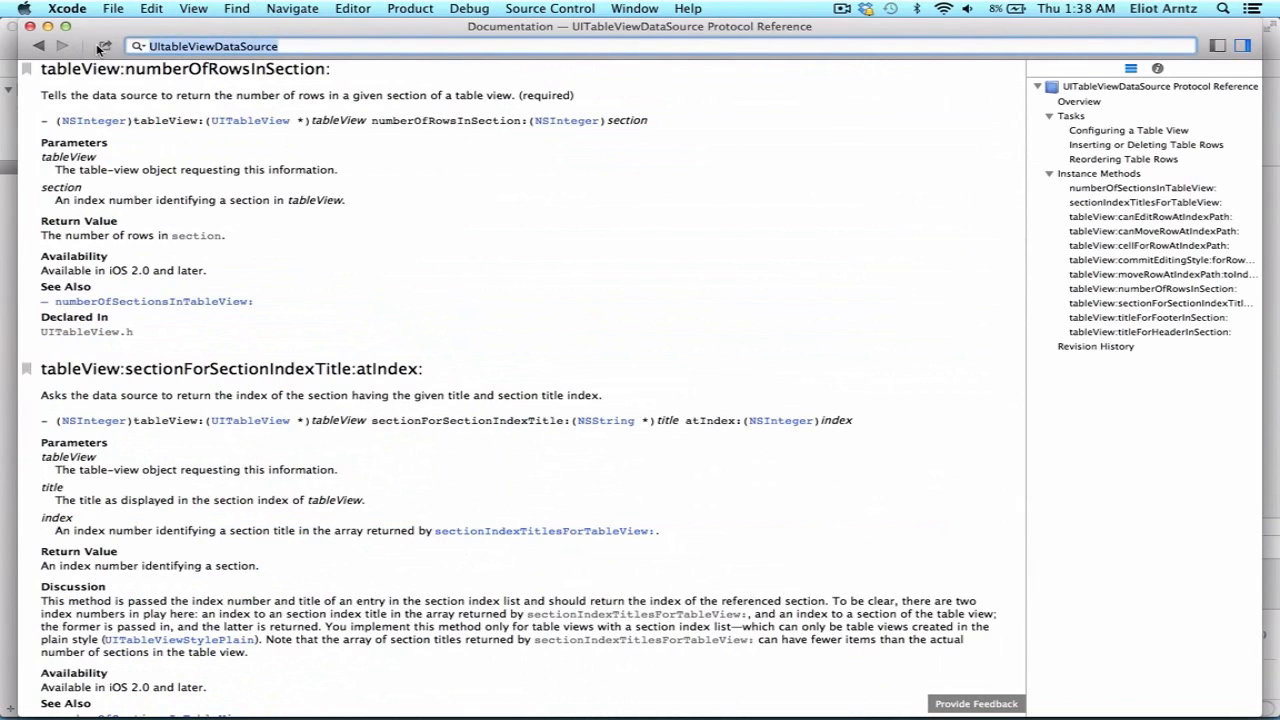
- Search UITableViewDelegate and browse its protocol reference task list
text(UITable)
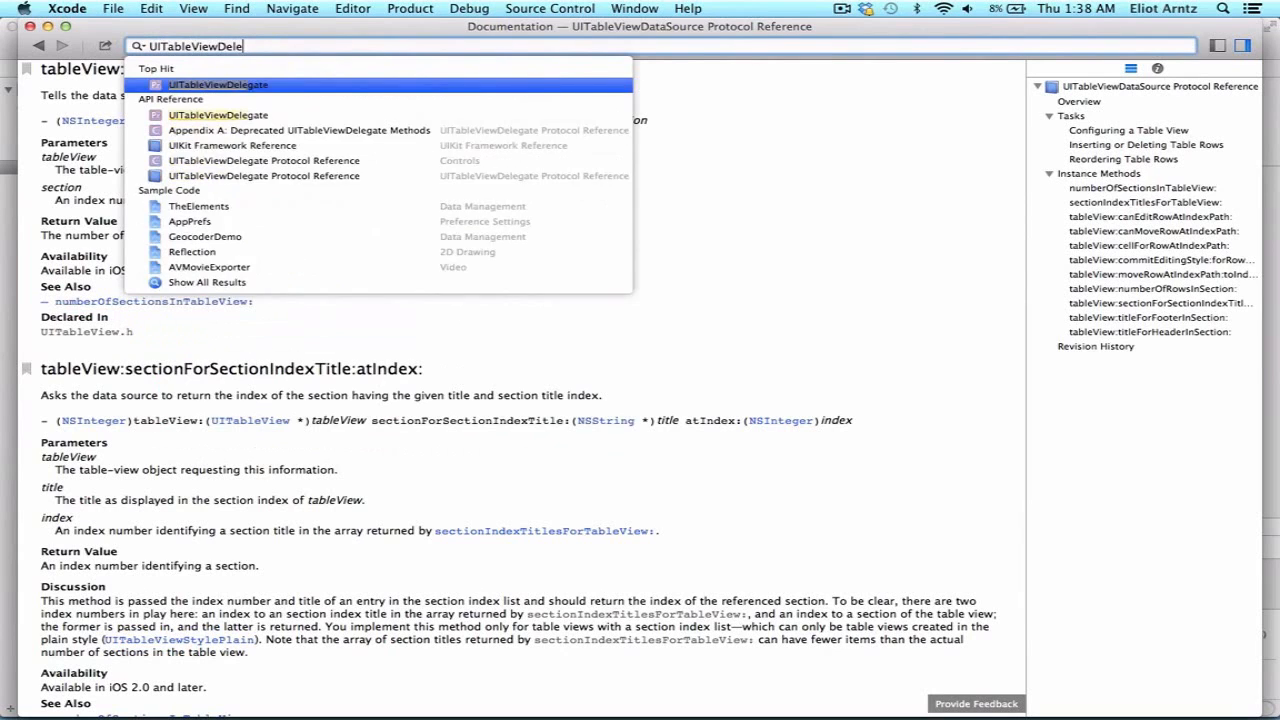
click(216, 84)
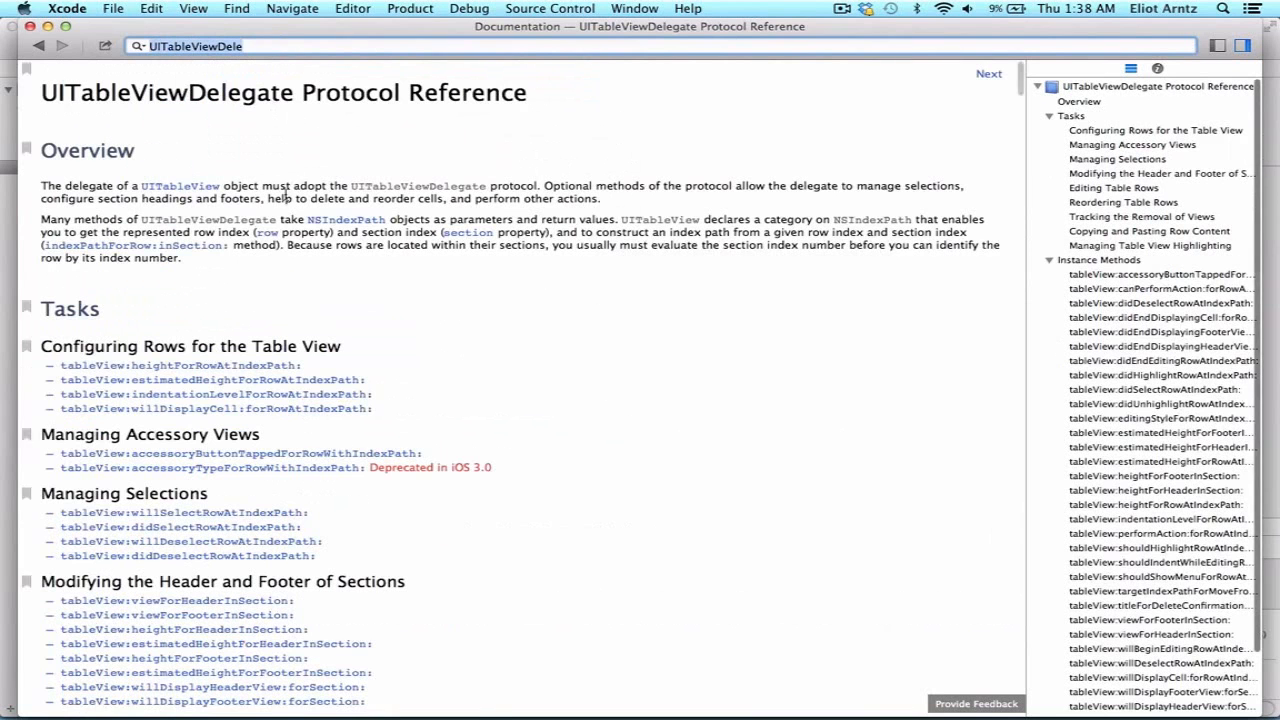
scroll(down, 3)
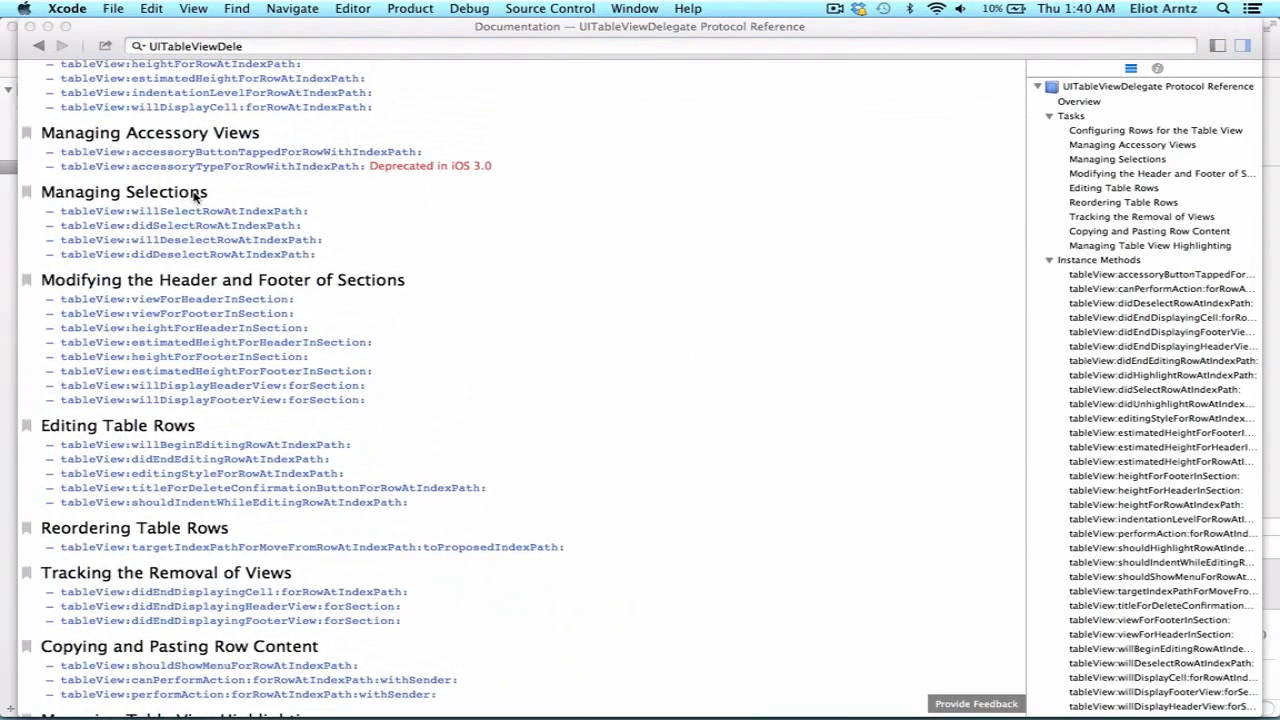
mouse_move(336, 218)
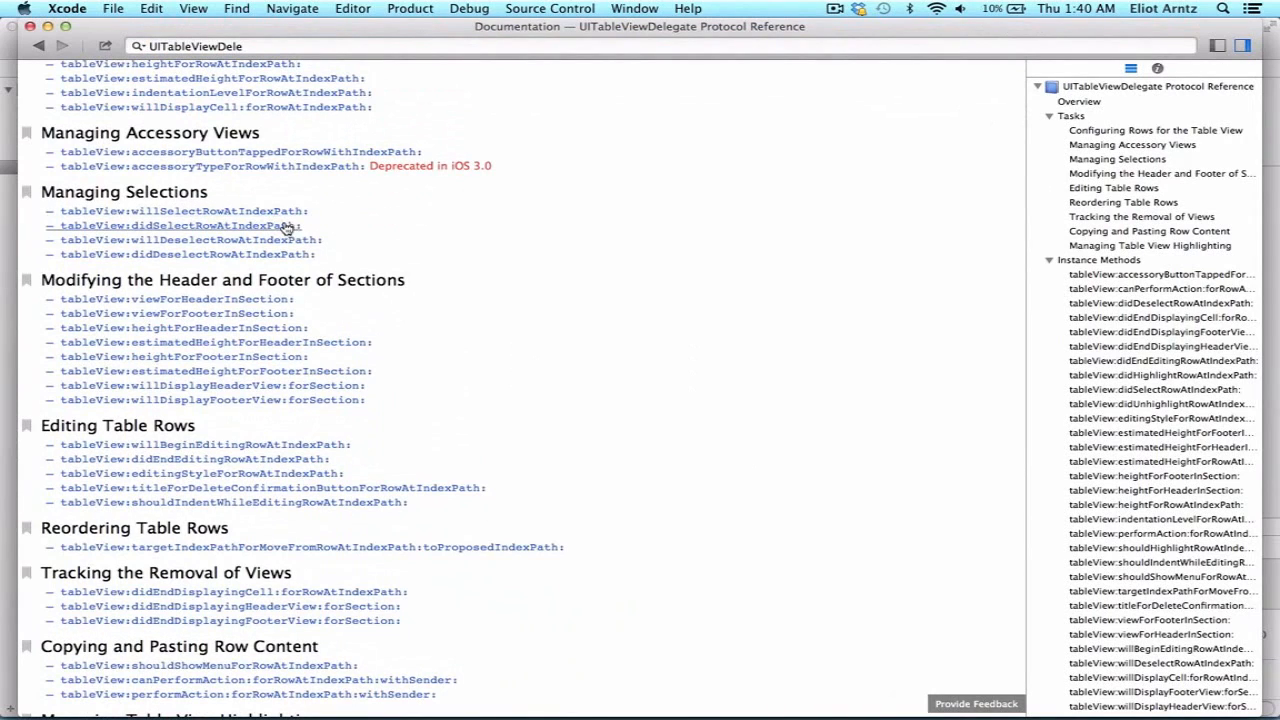
mouse_move(256, 236)
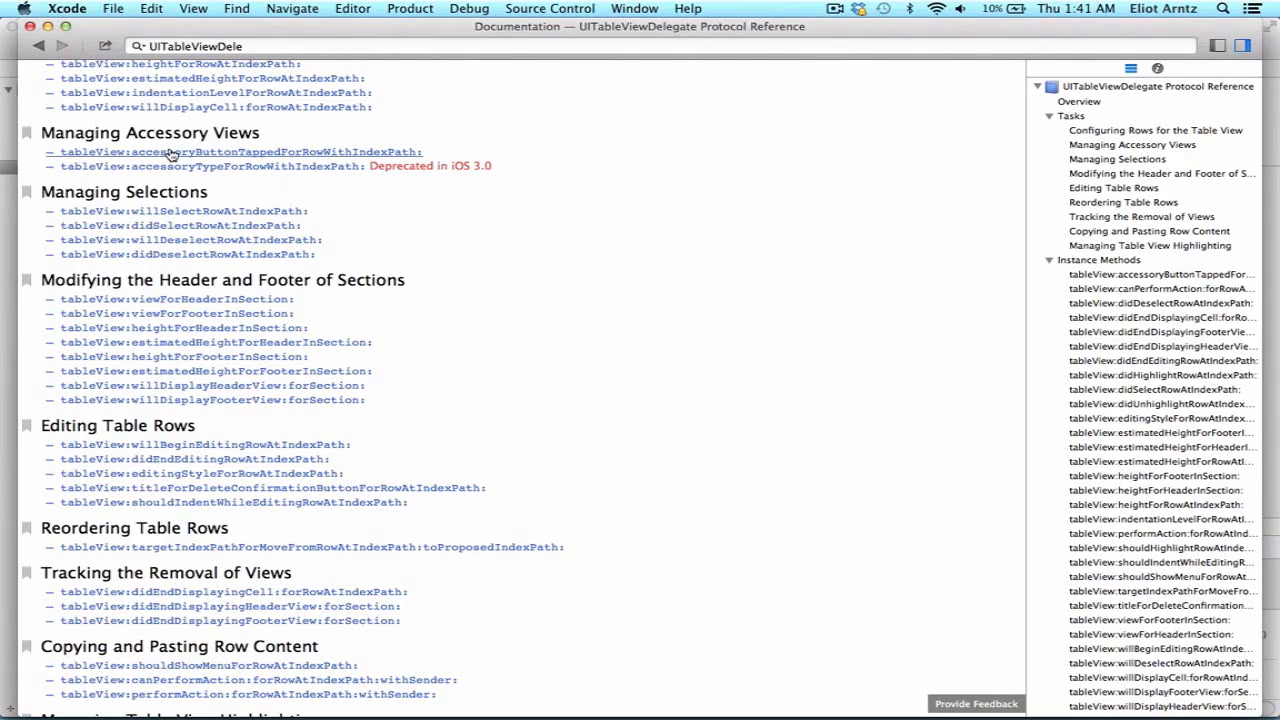
mouse_move(182, 154)
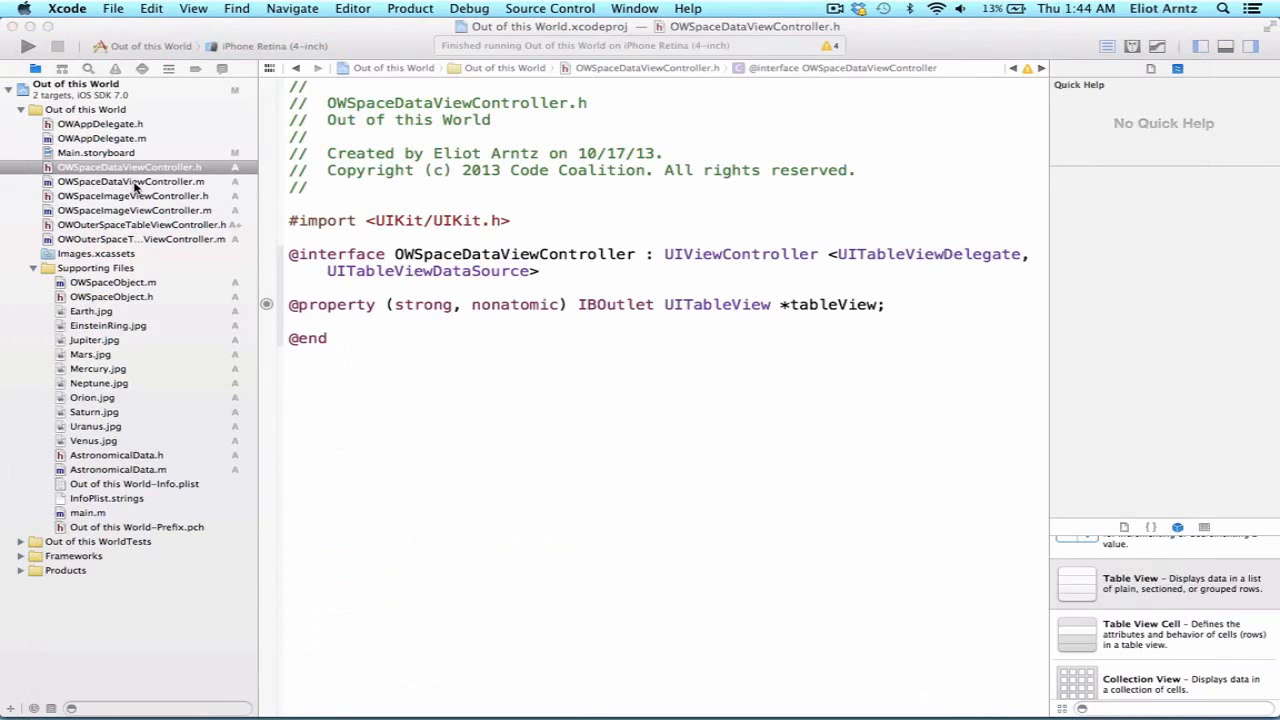
click(130, 180)
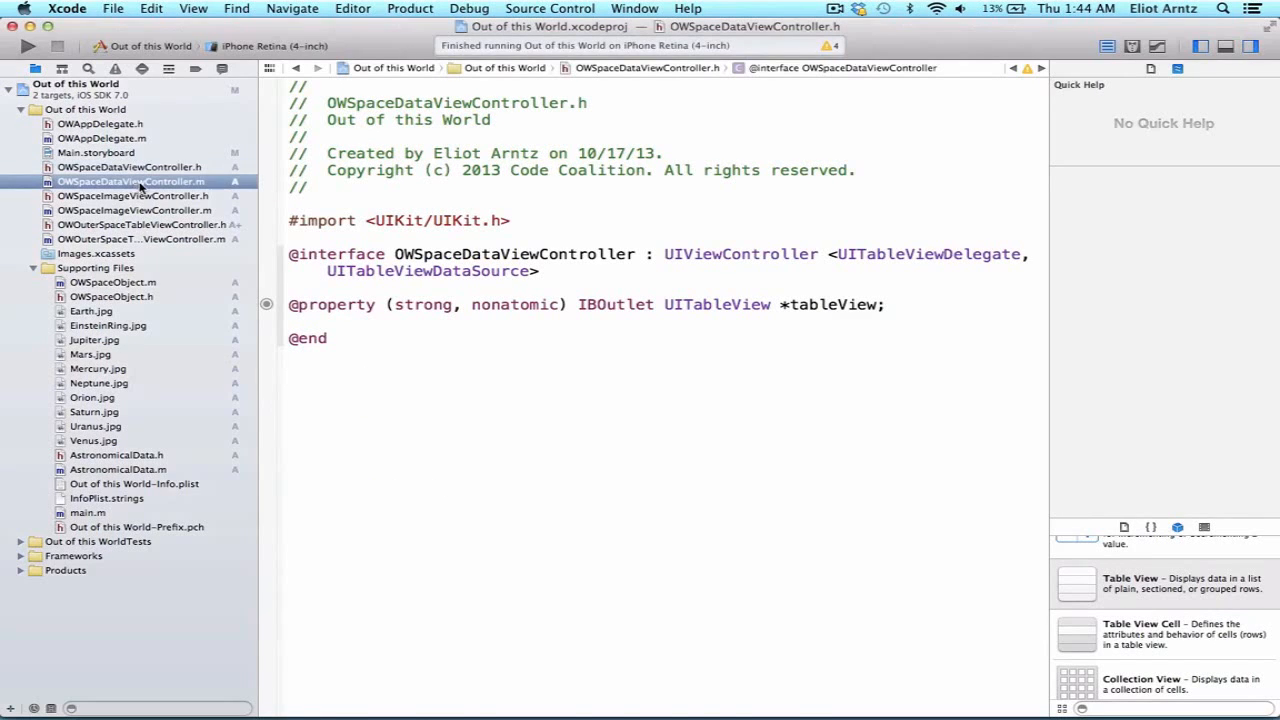
click(130, 180)
text(#pragma mark -)
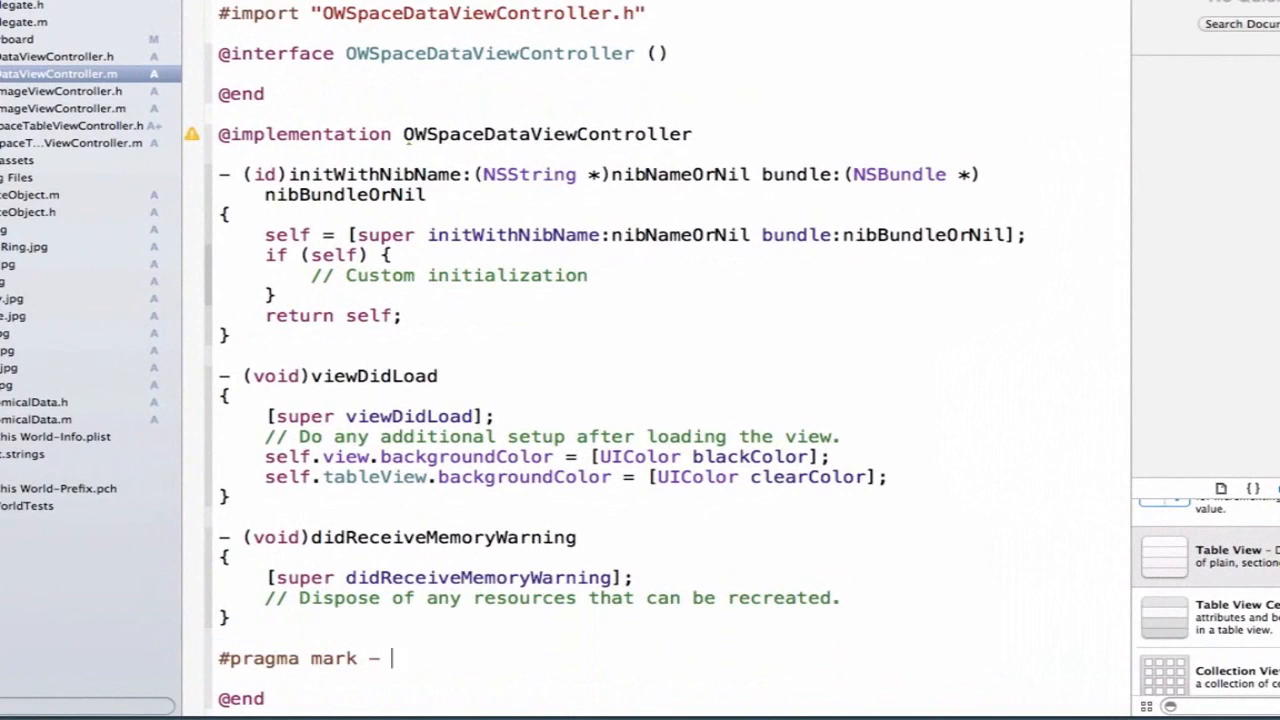
text(UITableView)
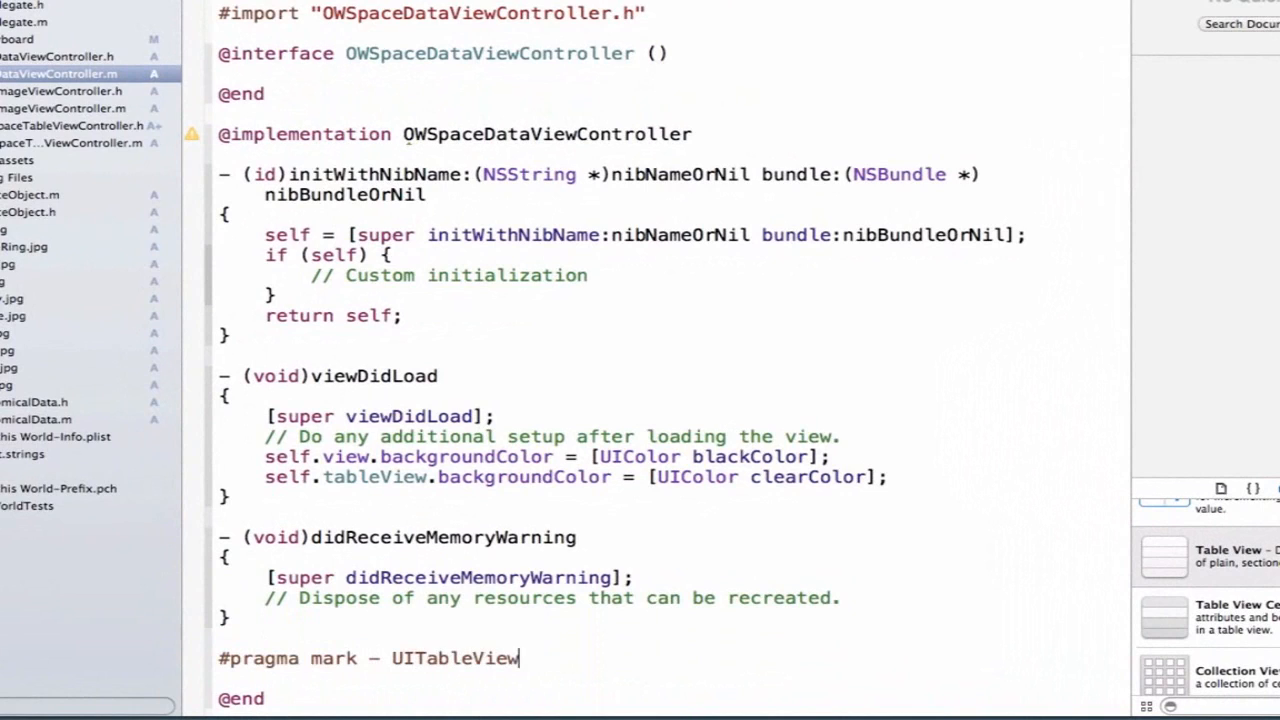
text(DataSource)
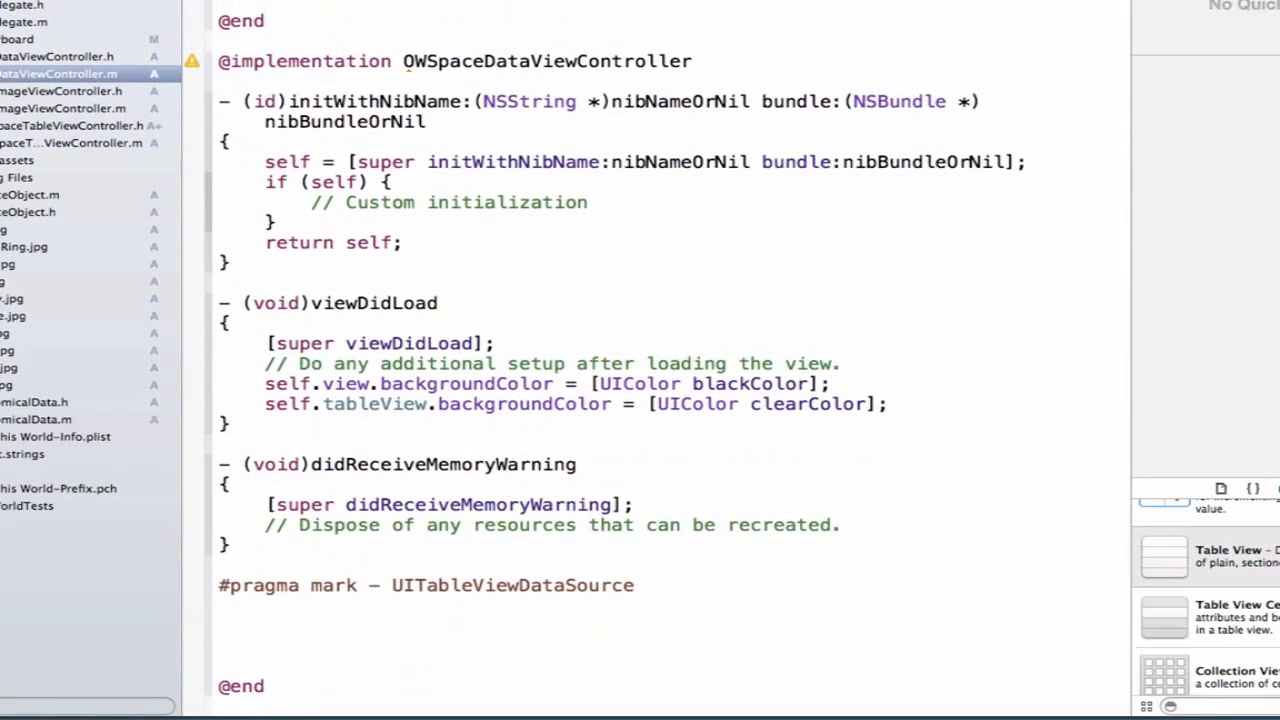
- Add empty tableView:cellForRowAtIndexPath: and tableView:numberOfRowsInSection: stubs via autocomplete
click(284, 632)
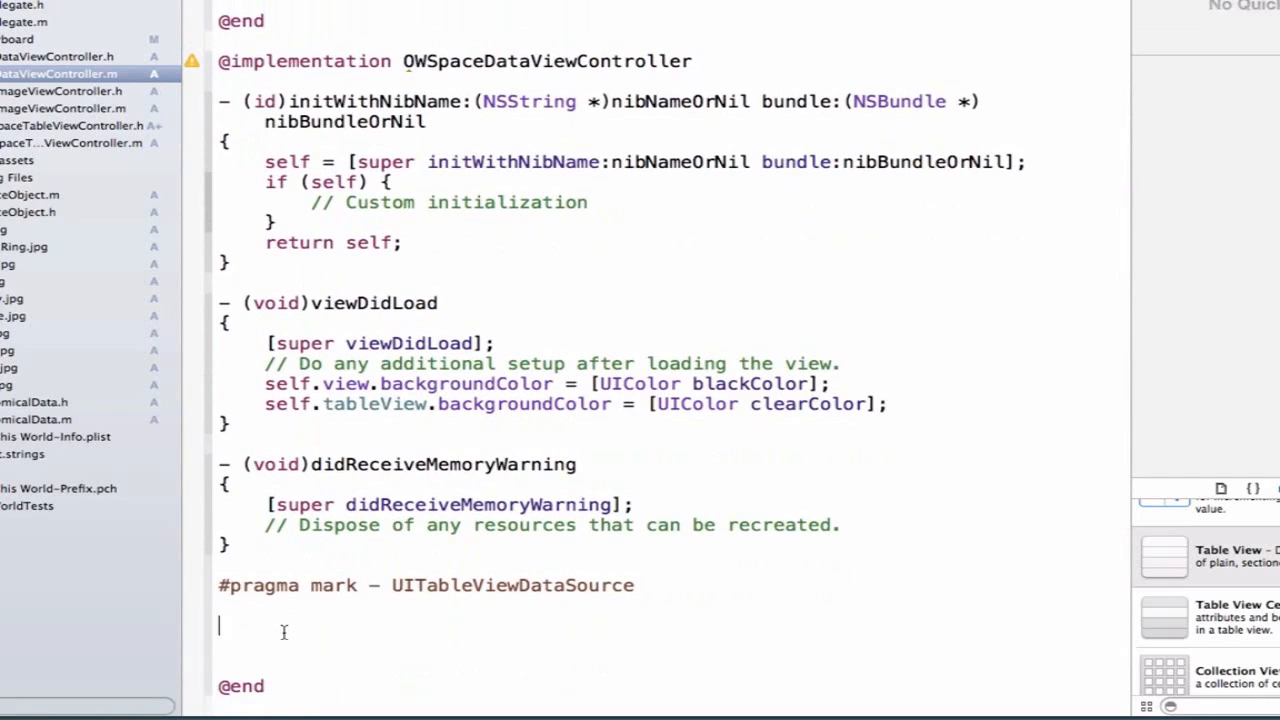
text(-()
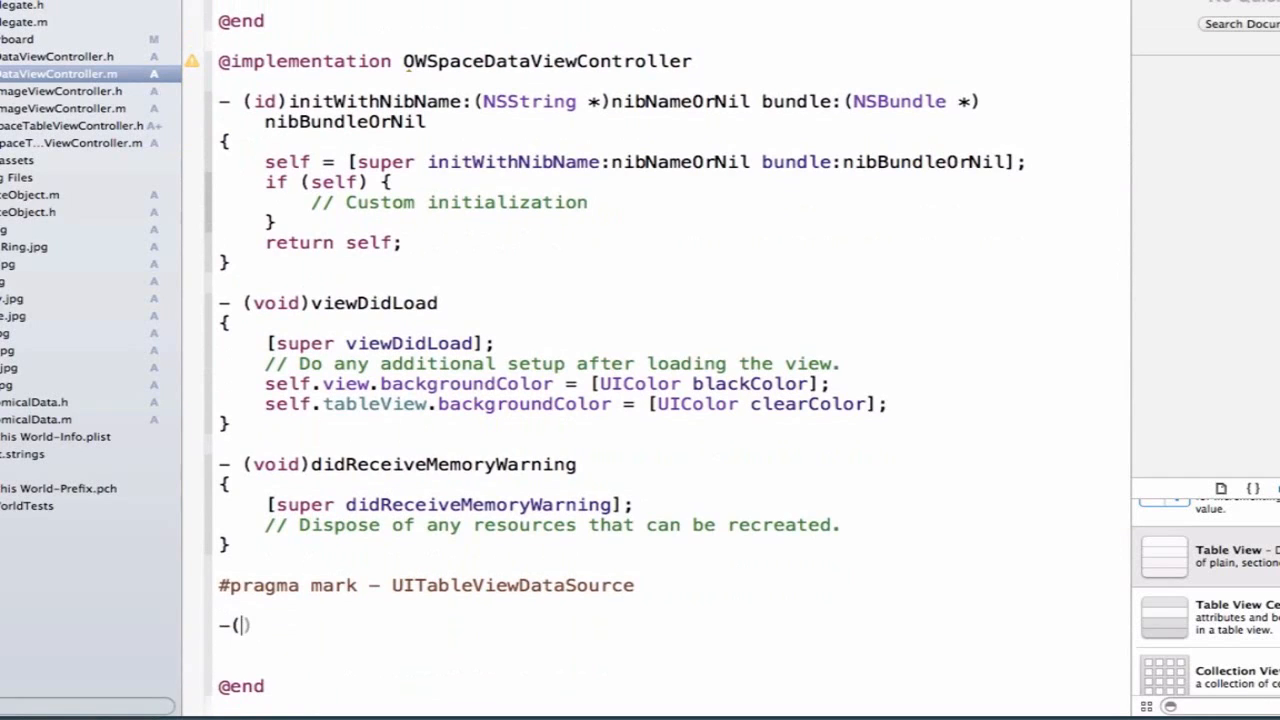
text(UITableViewCell *))
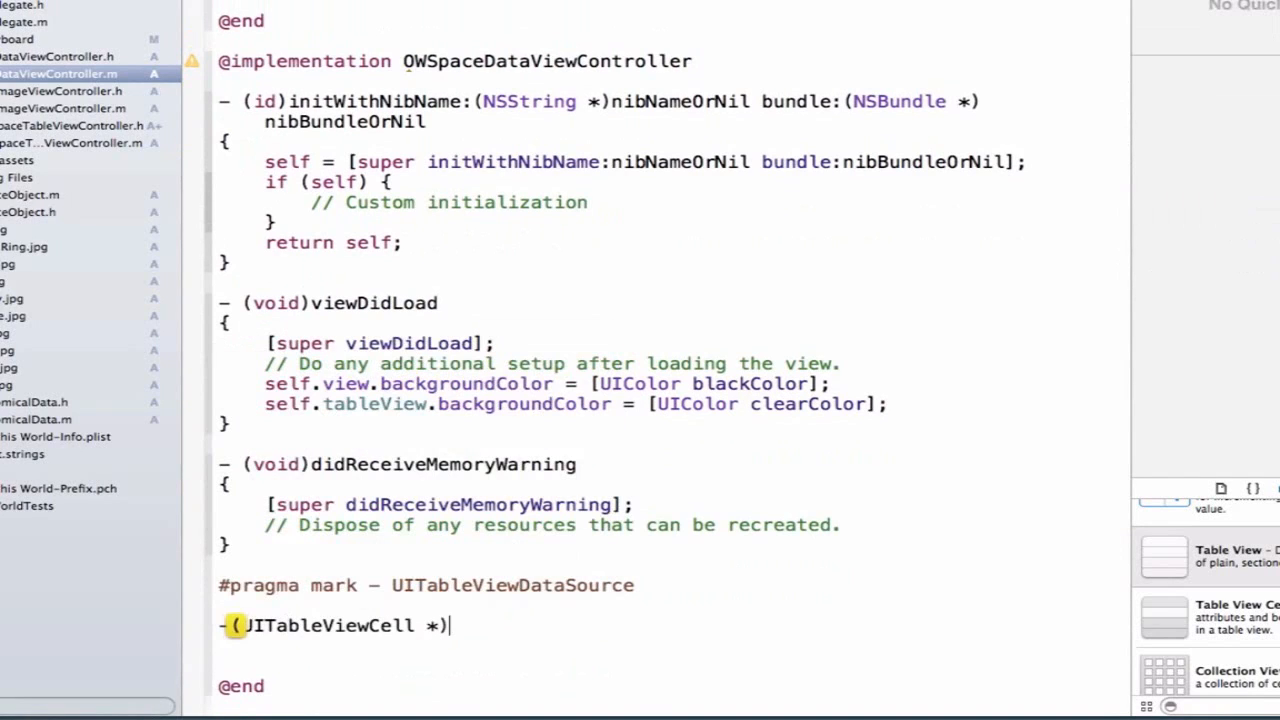
text(tableView:(UITableView *)
text(-(NSInteger)
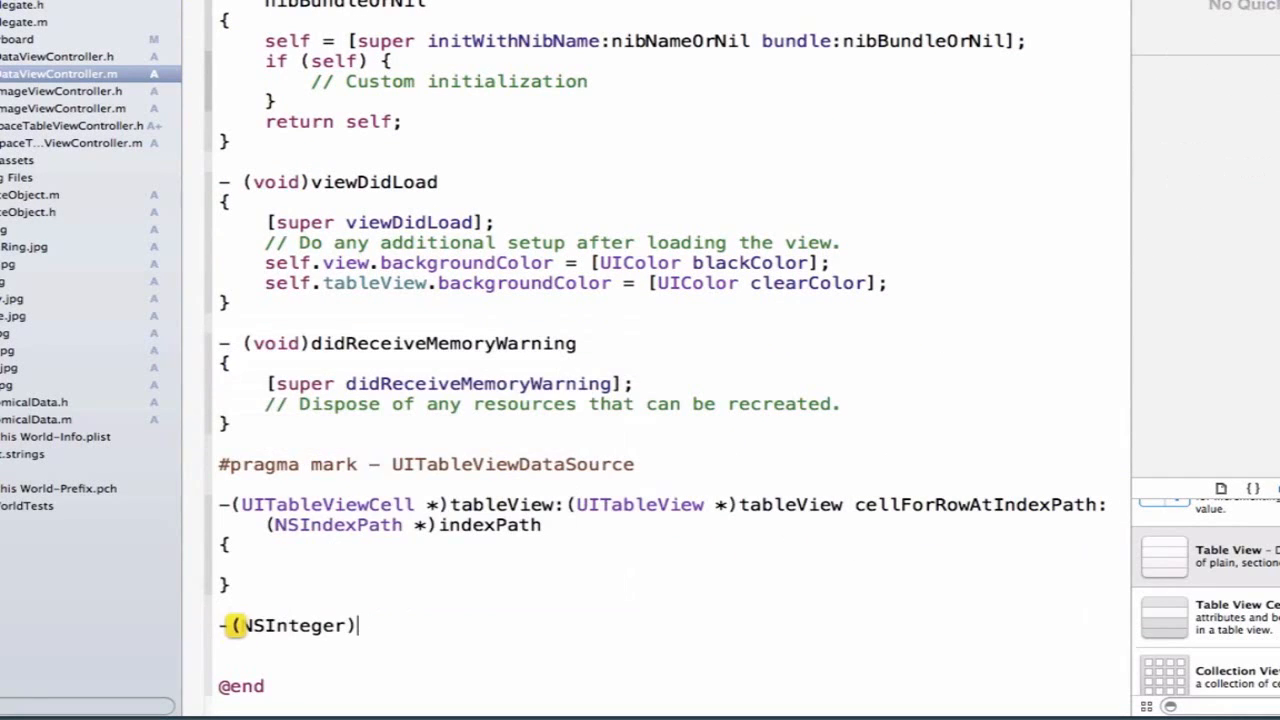
text(tableView)
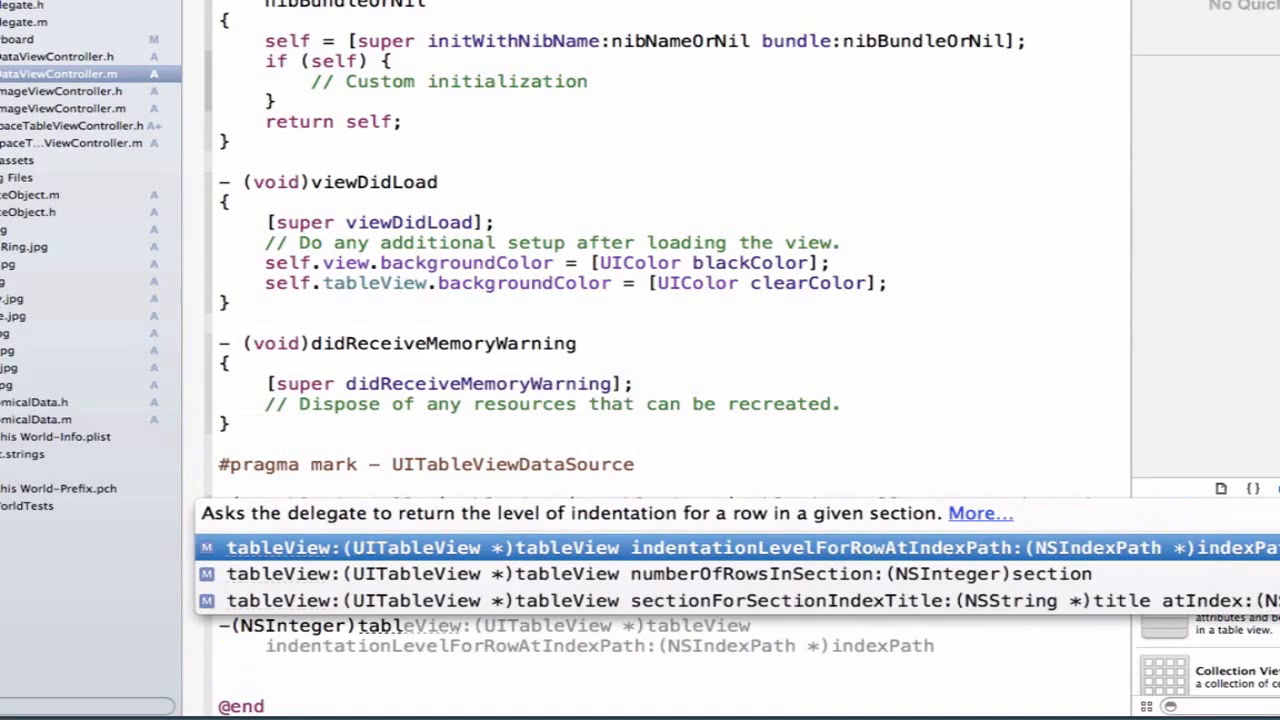
key(Return)
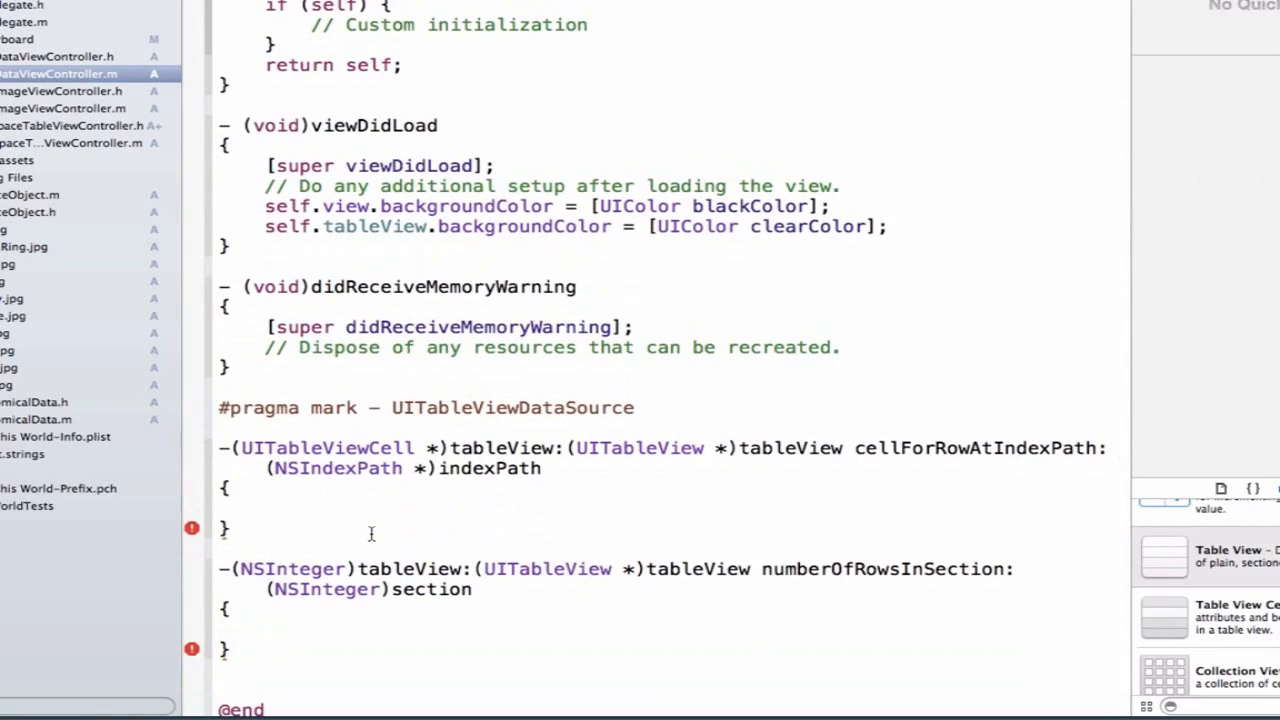
mouse_move(264, 504)
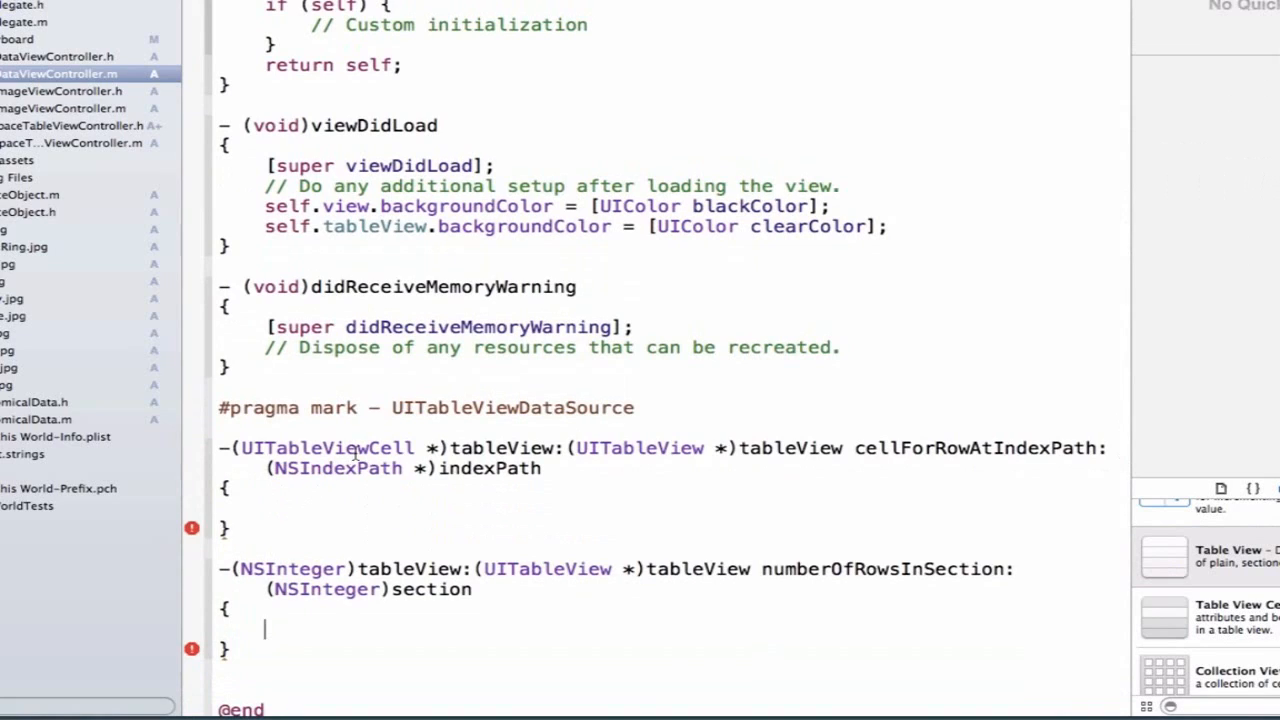
- Make tableView:numberOfRowsInSection: return 5
double_click(324, 448)
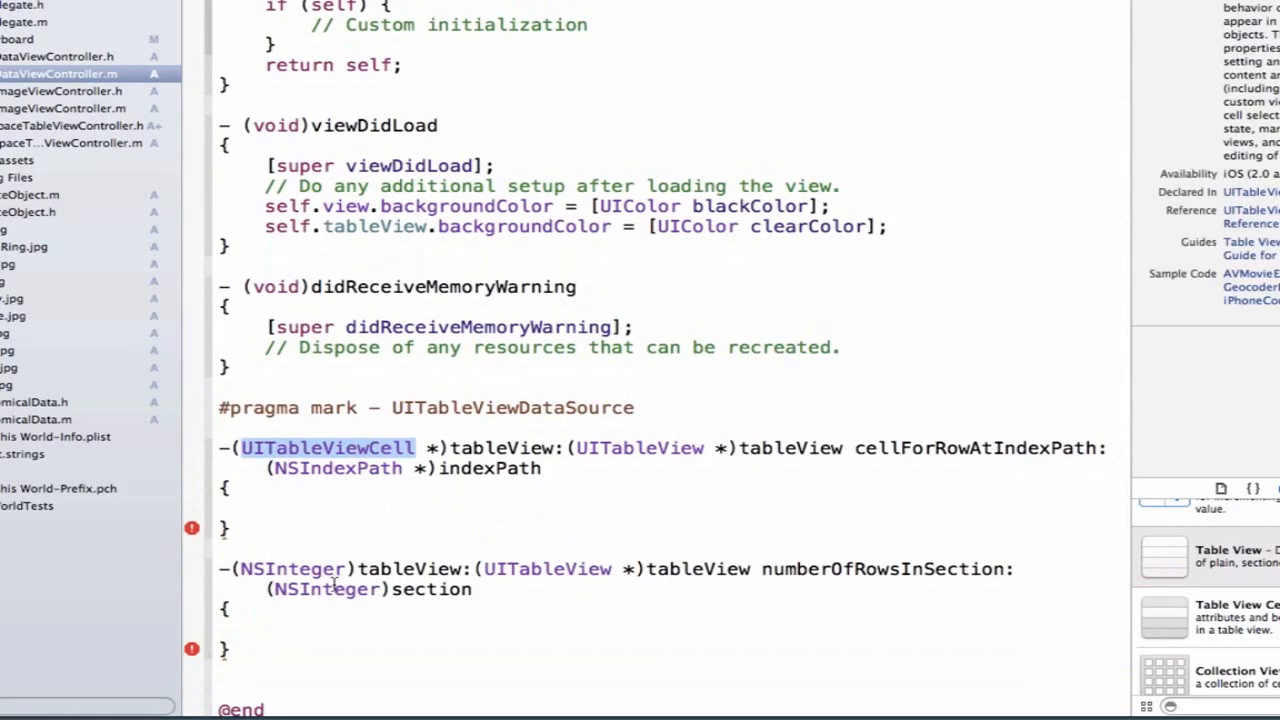
click(300, 508)
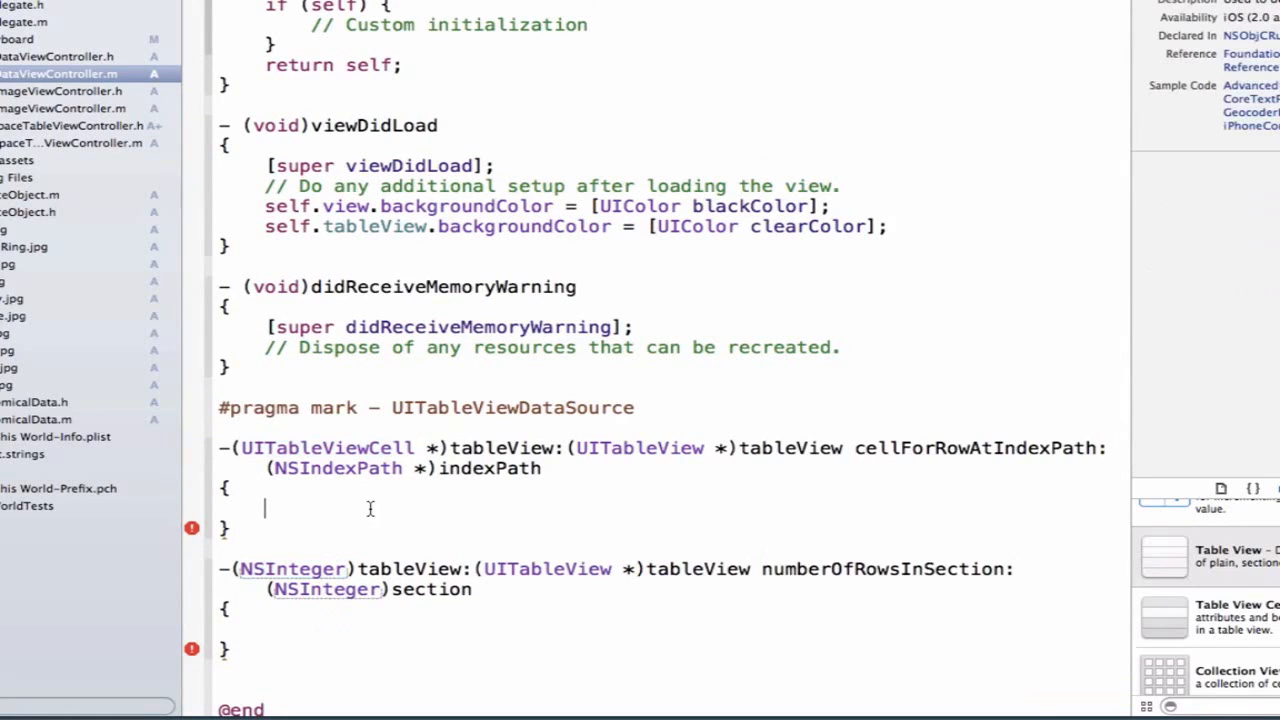
mouse_move(392, 550)
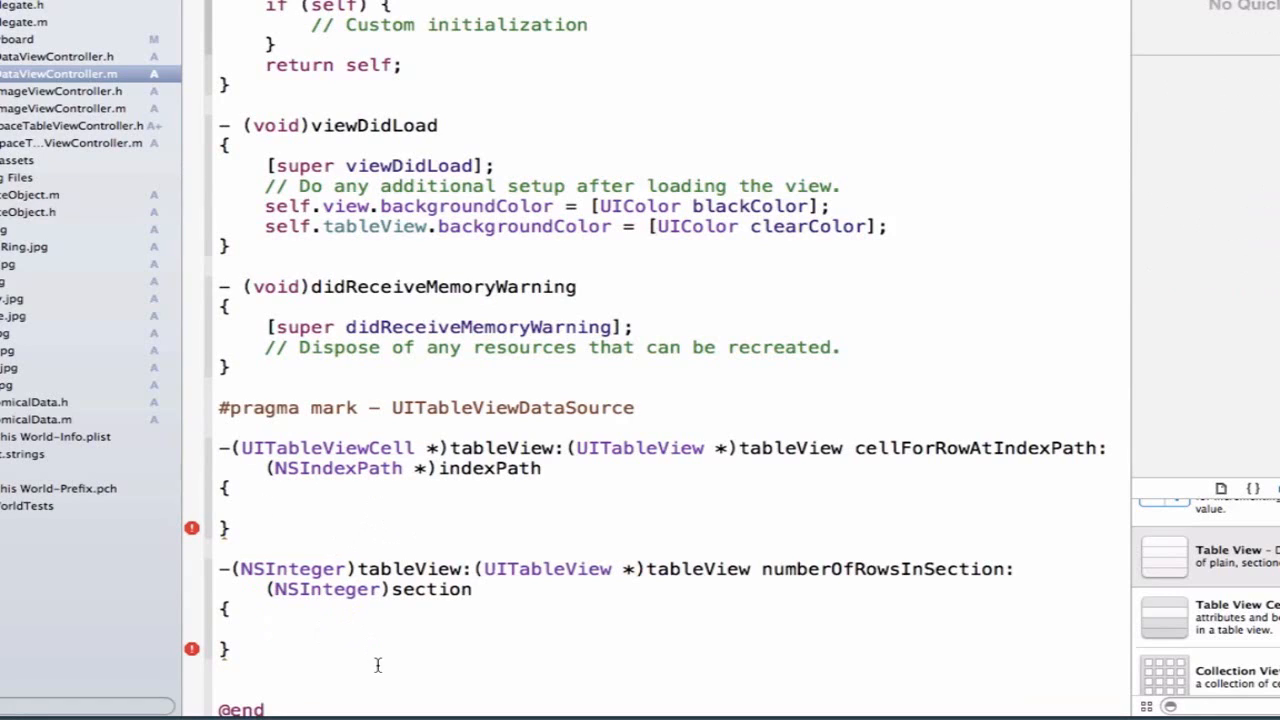
mouse_move(216, 676)
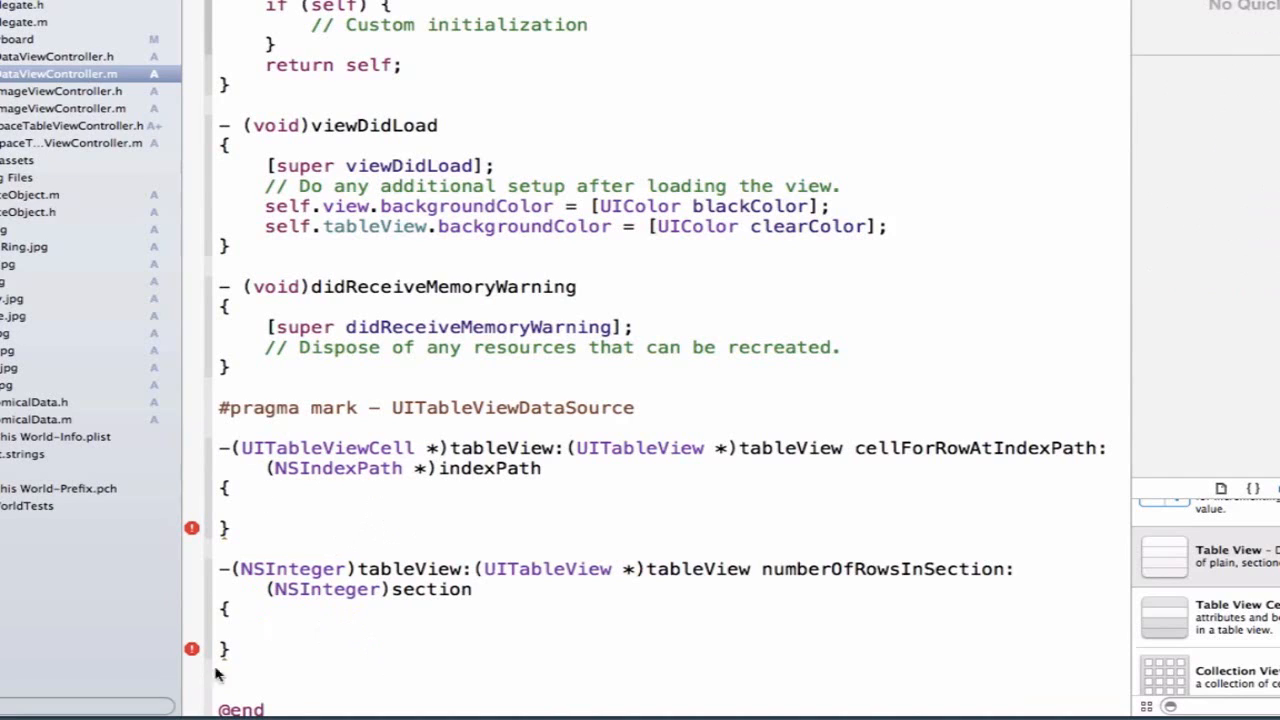
click(264, 628)
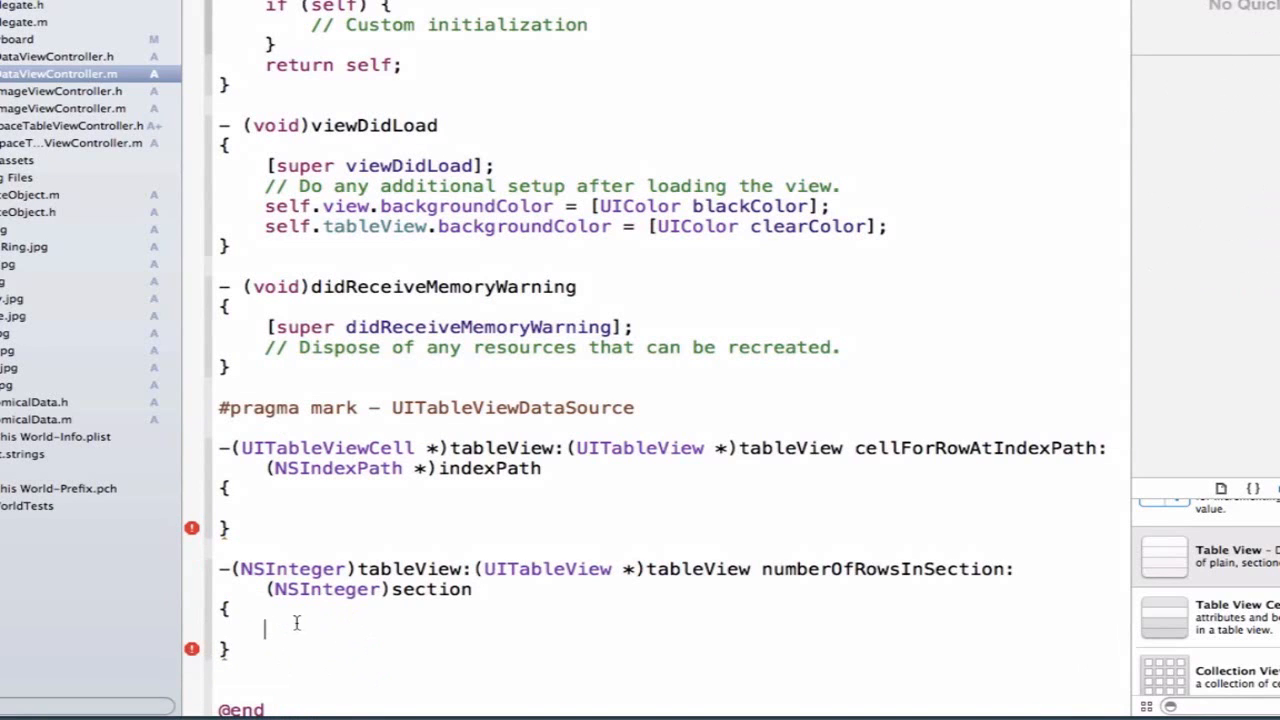
text(return 5;)
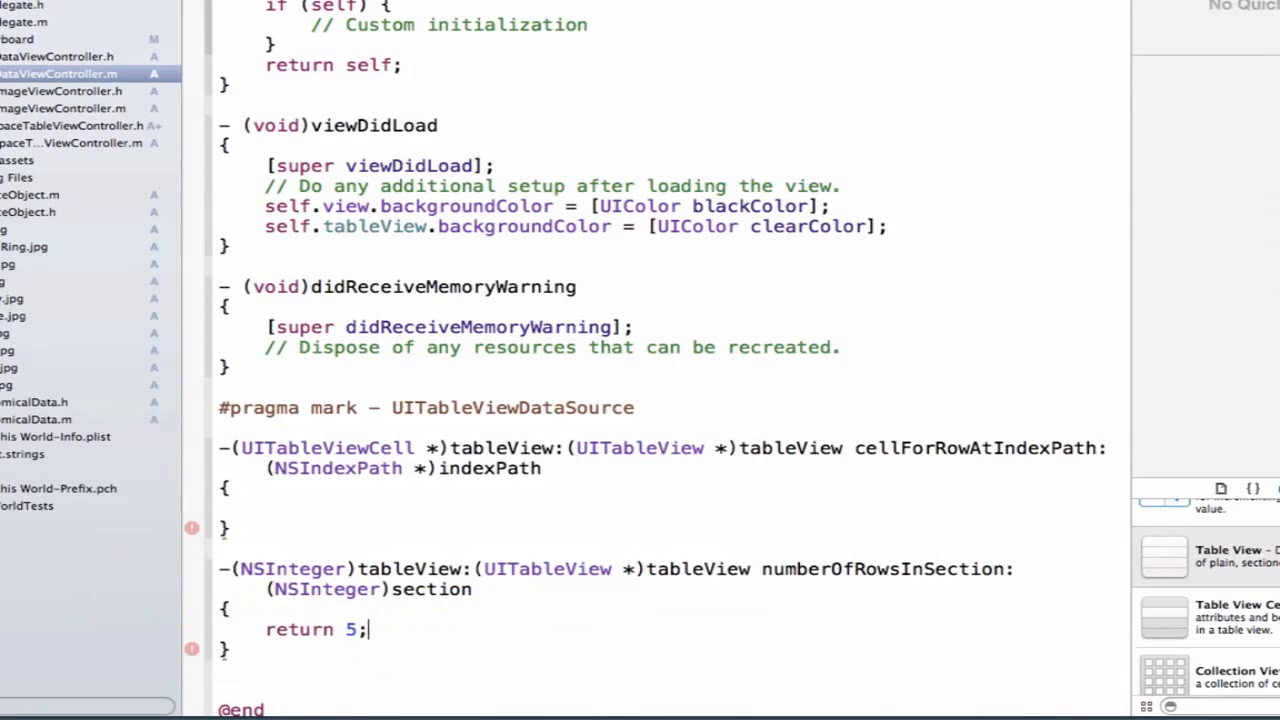
scroll(down, 3)
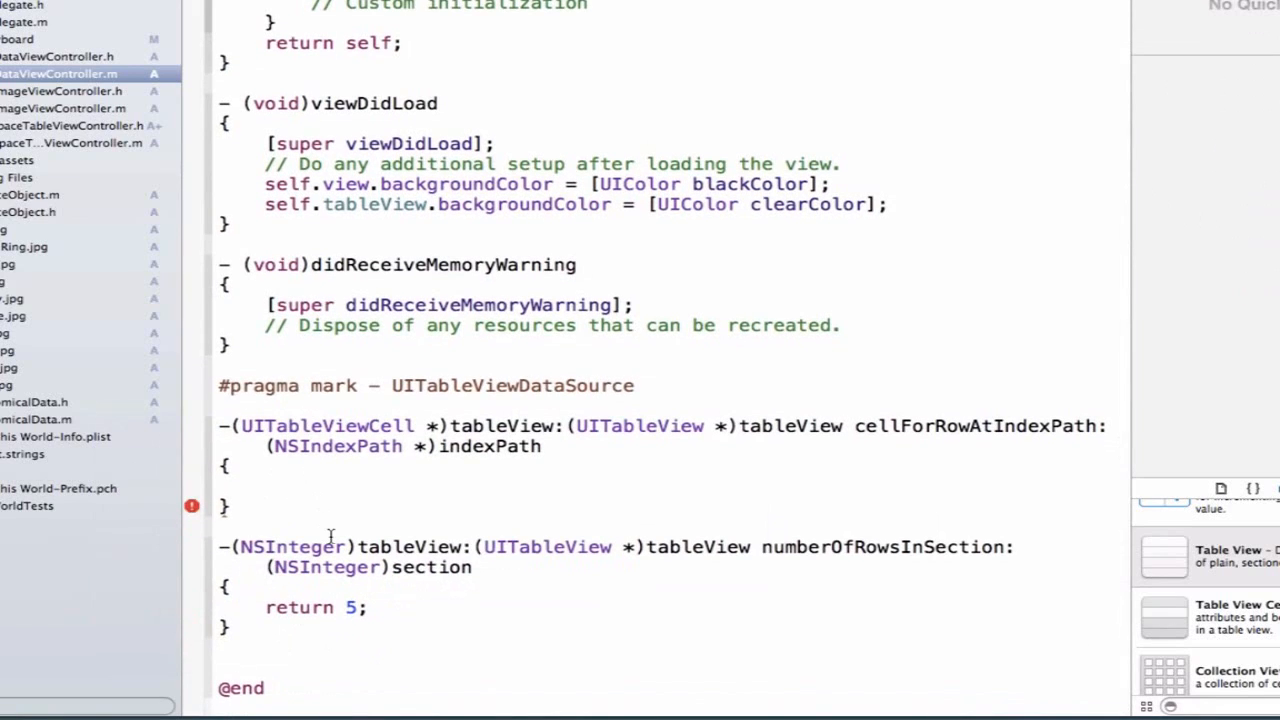
- Declare static NSString *CellIdentifier = @"DataCell" in cellForRowAtIndexPath
click(266, 486)
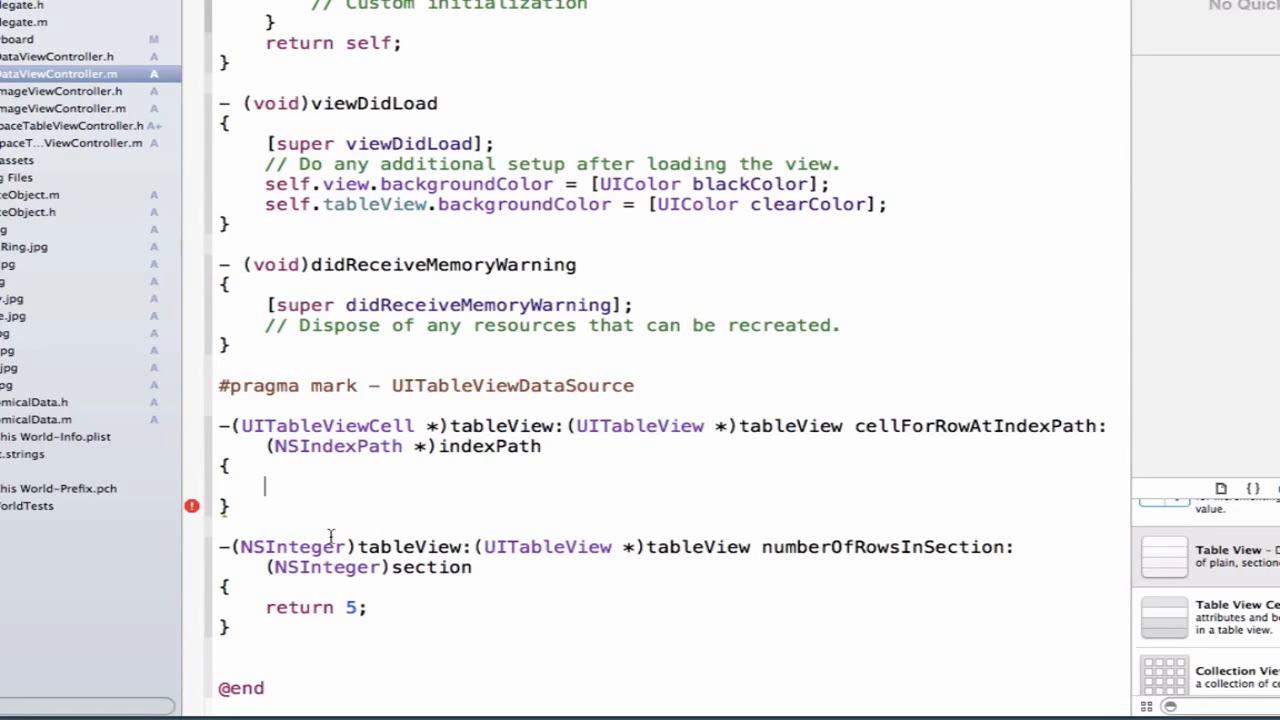
text(self)
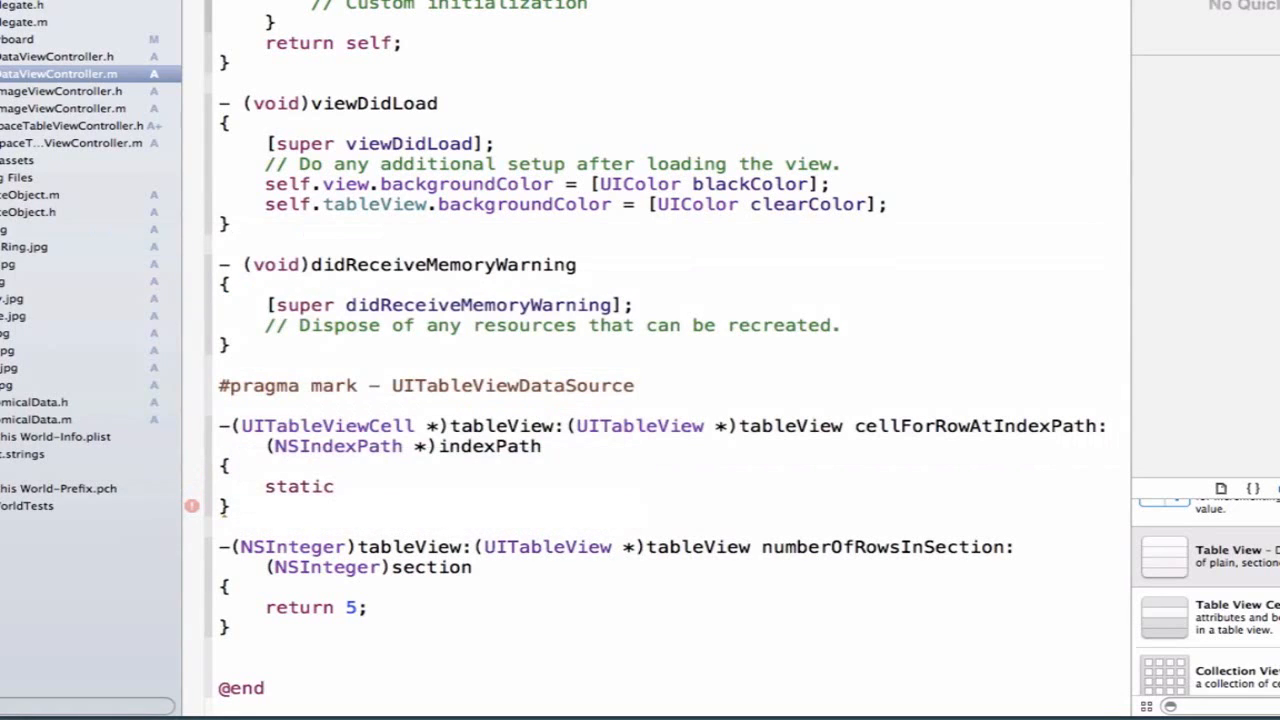
text(NSString *ce)
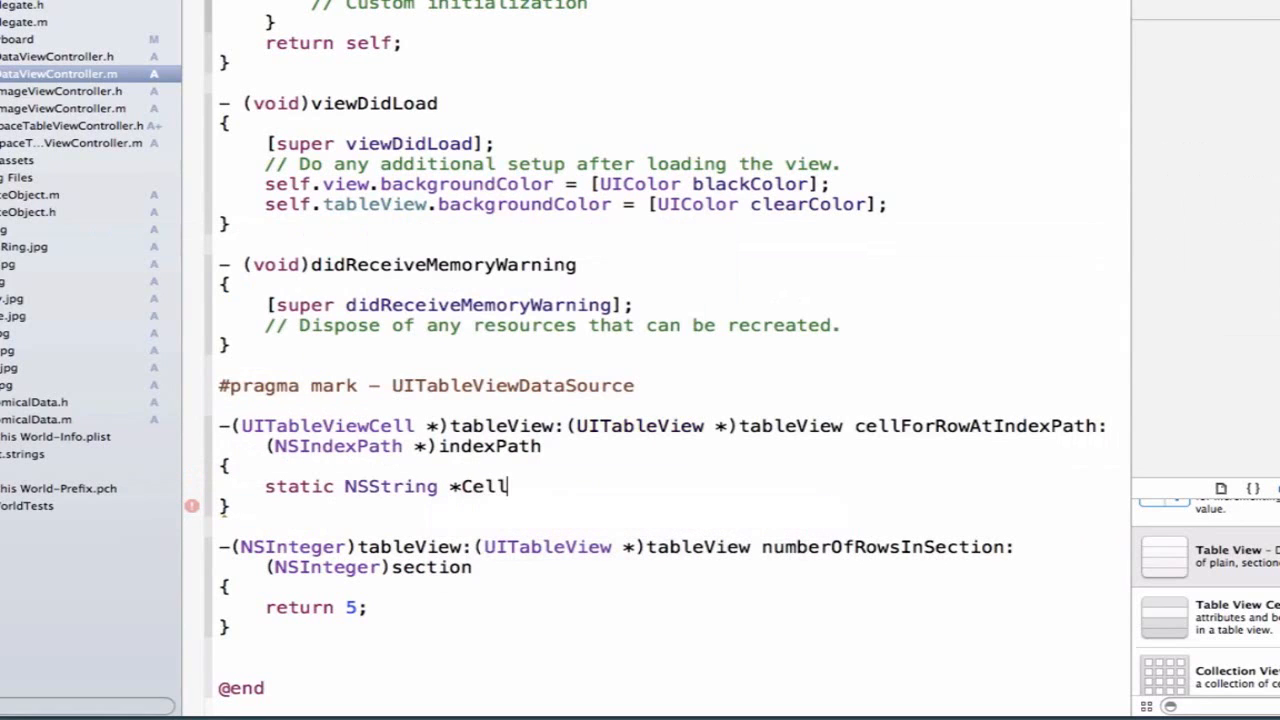
text(Idet)
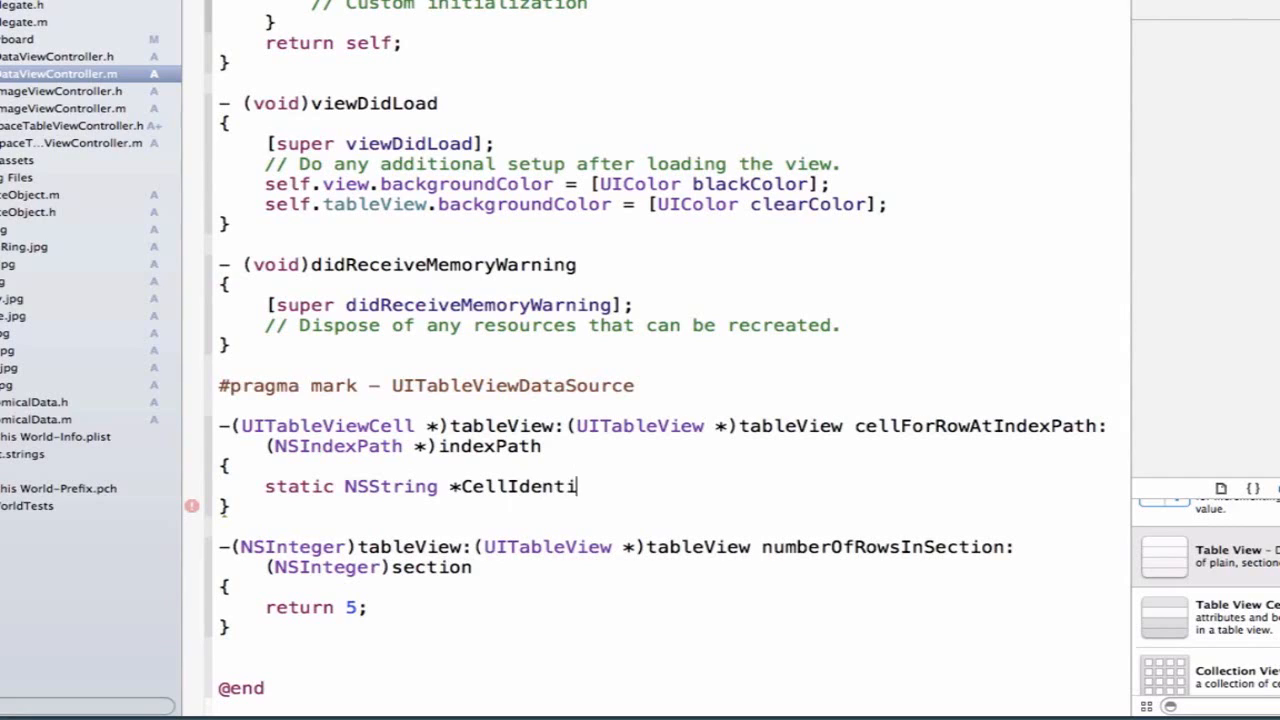
text(fier)
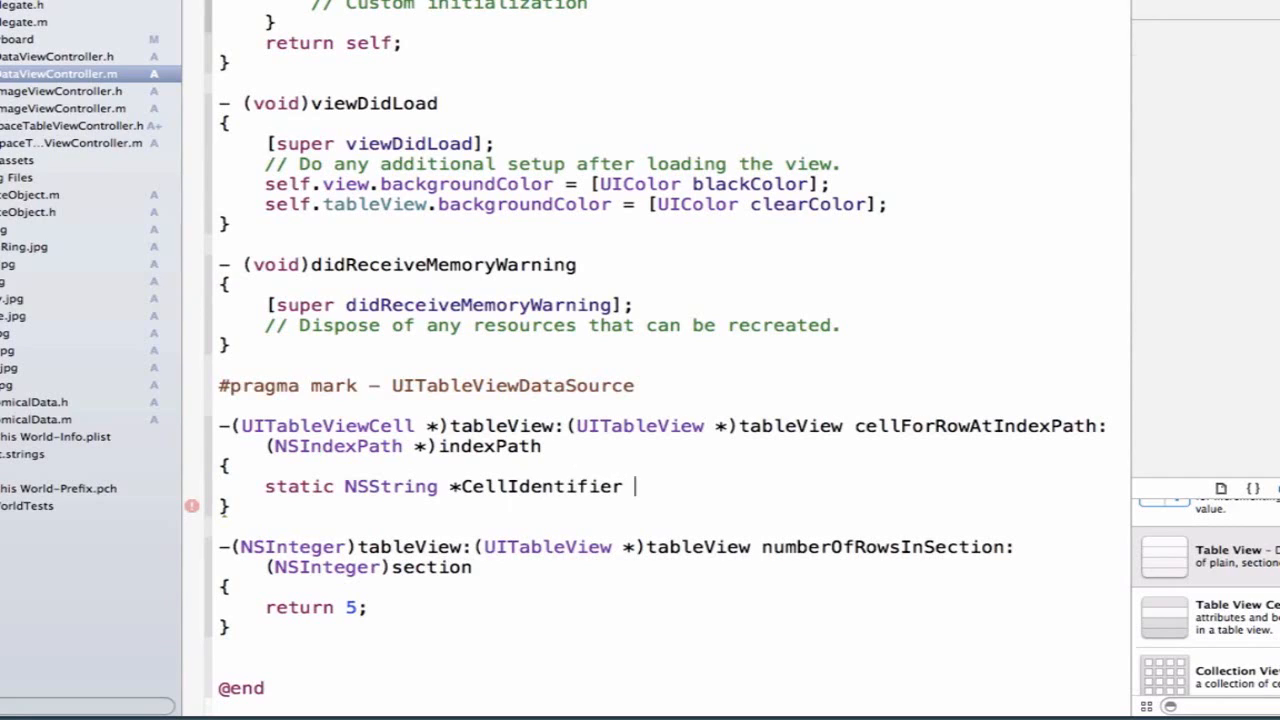
text(= @"string")
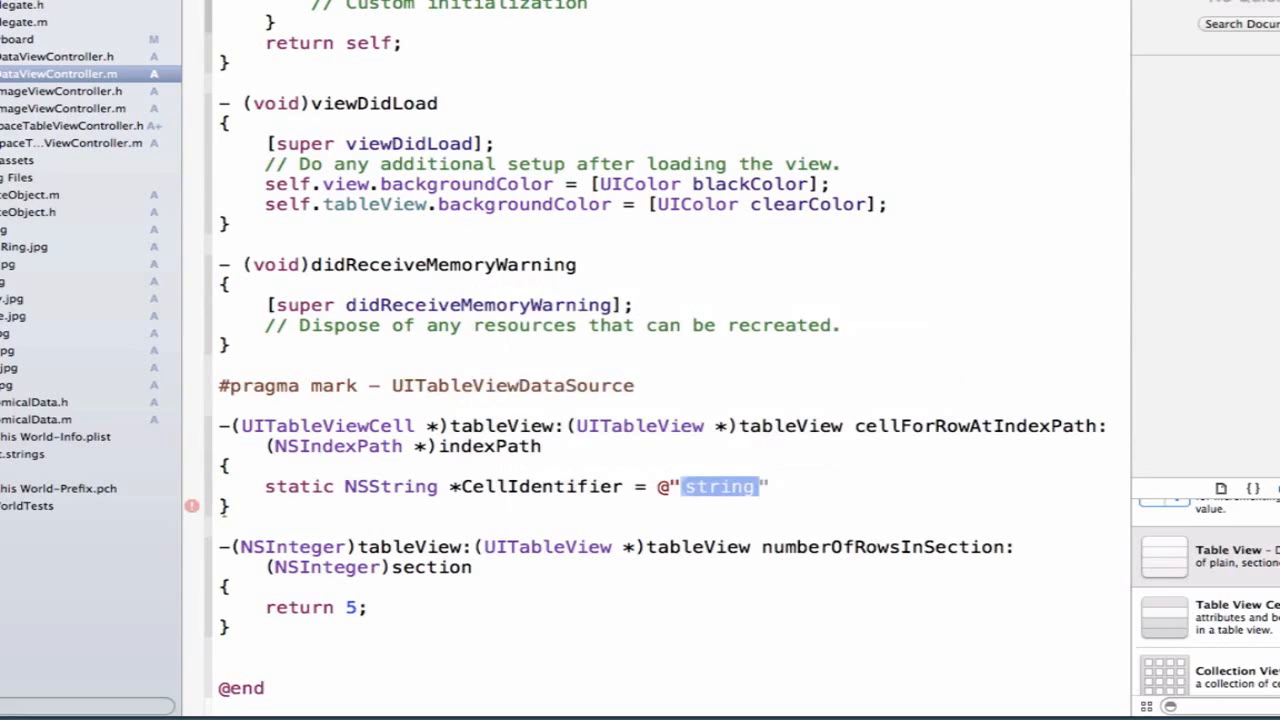
text(Data)
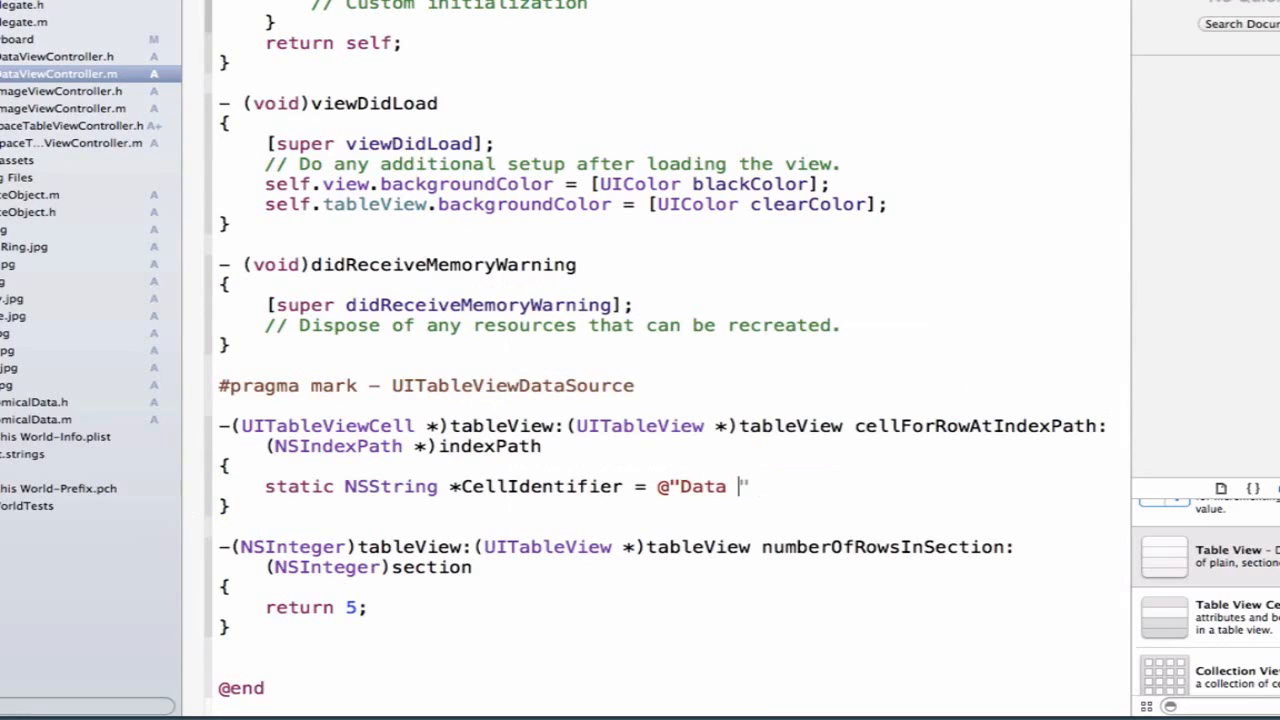
text(Cell";)
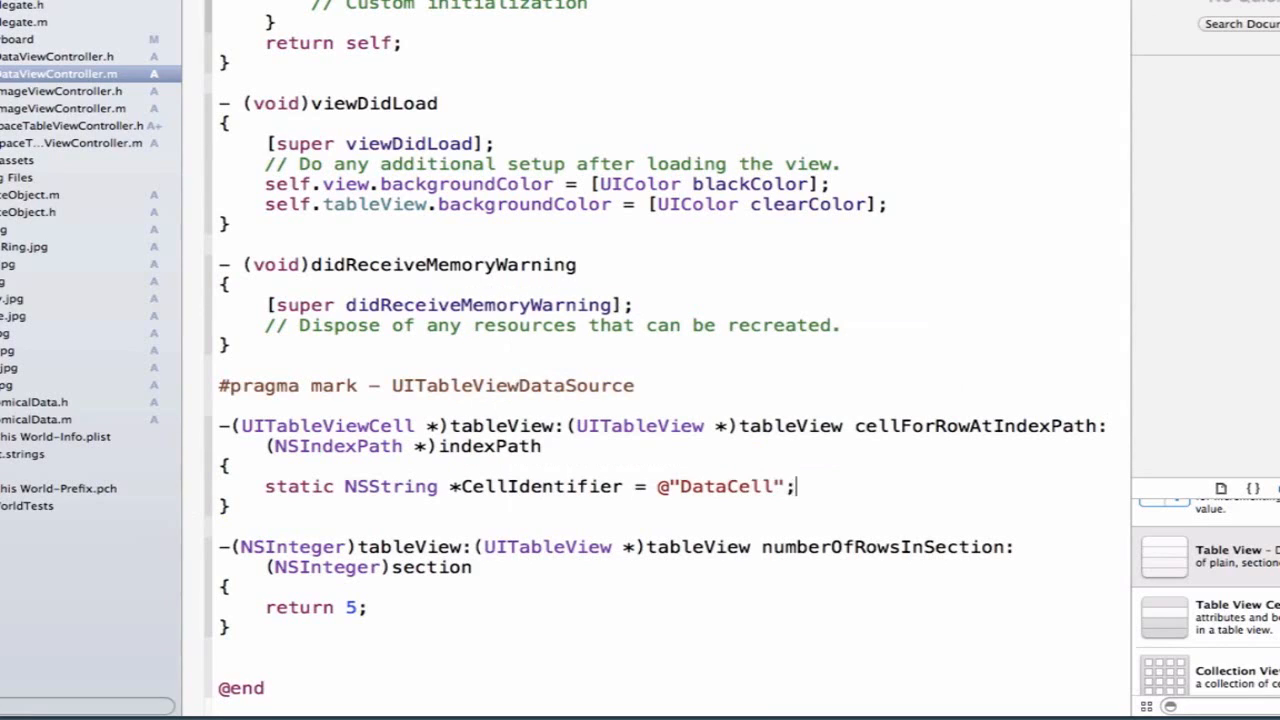
key(Return)
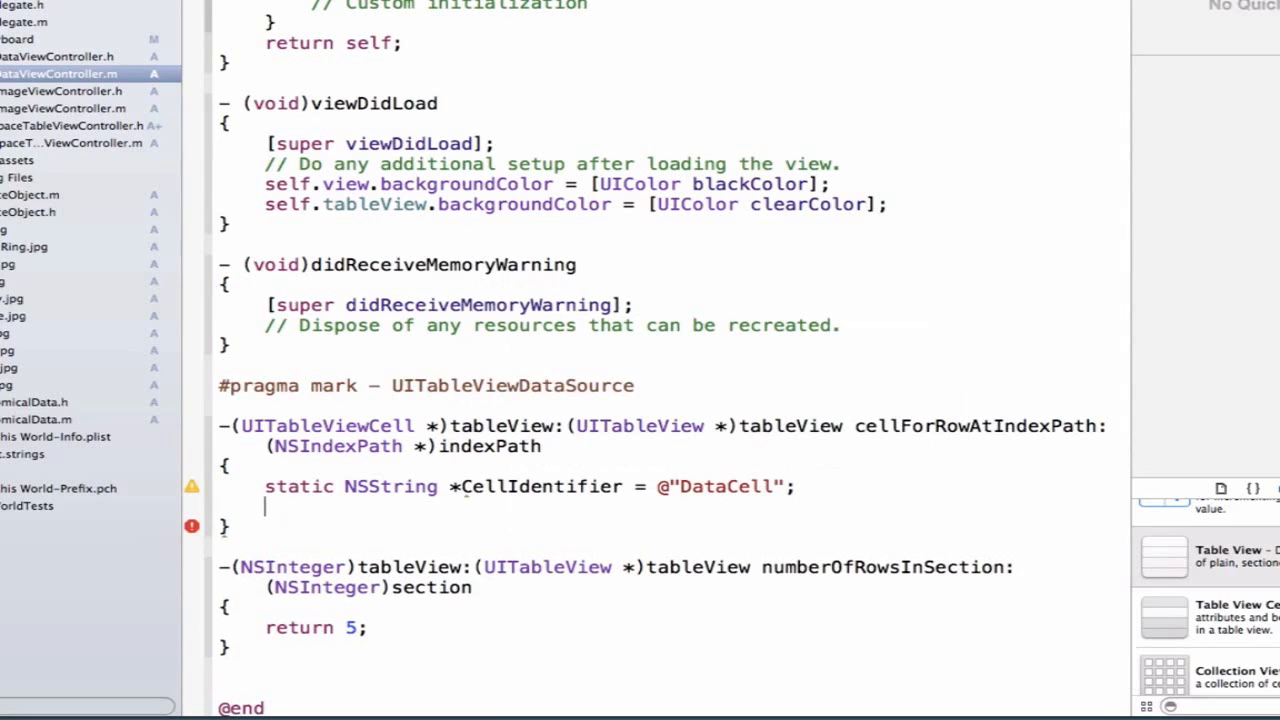
- Dequeue a UITableViewCell with CellIdentifier for the index path and return cell
text(UITableViewCell *)
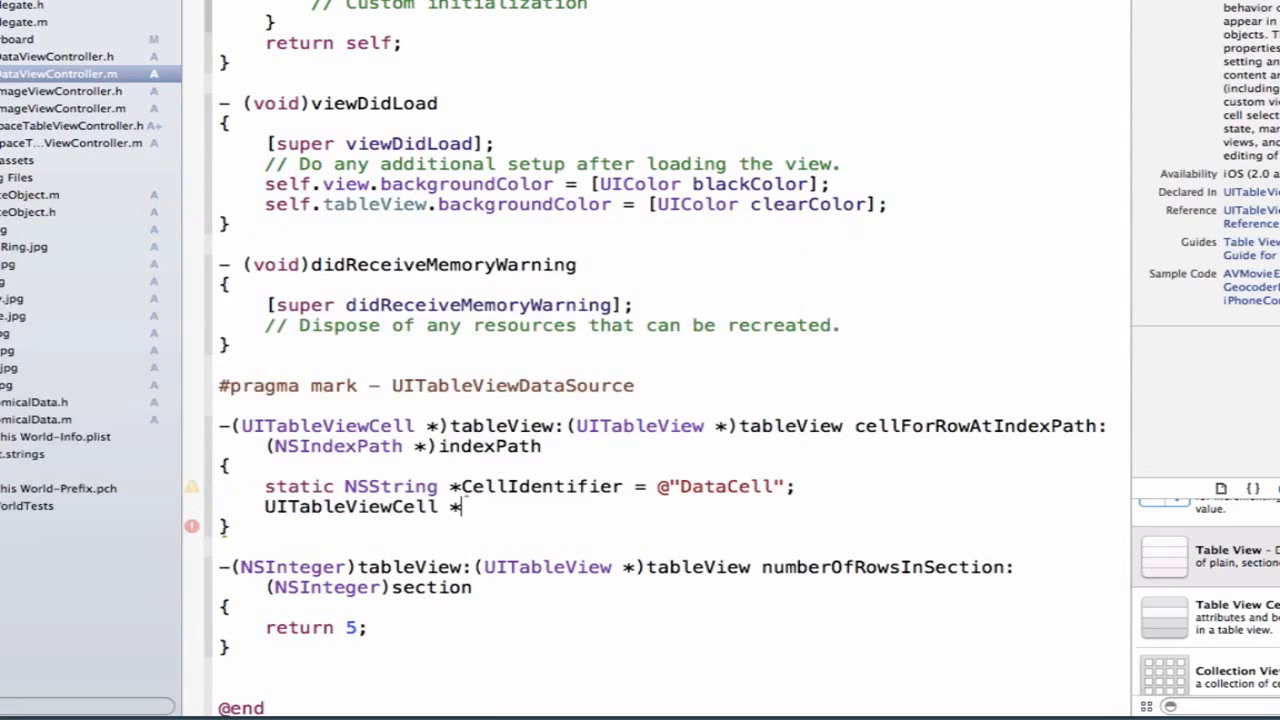
text(cell =)
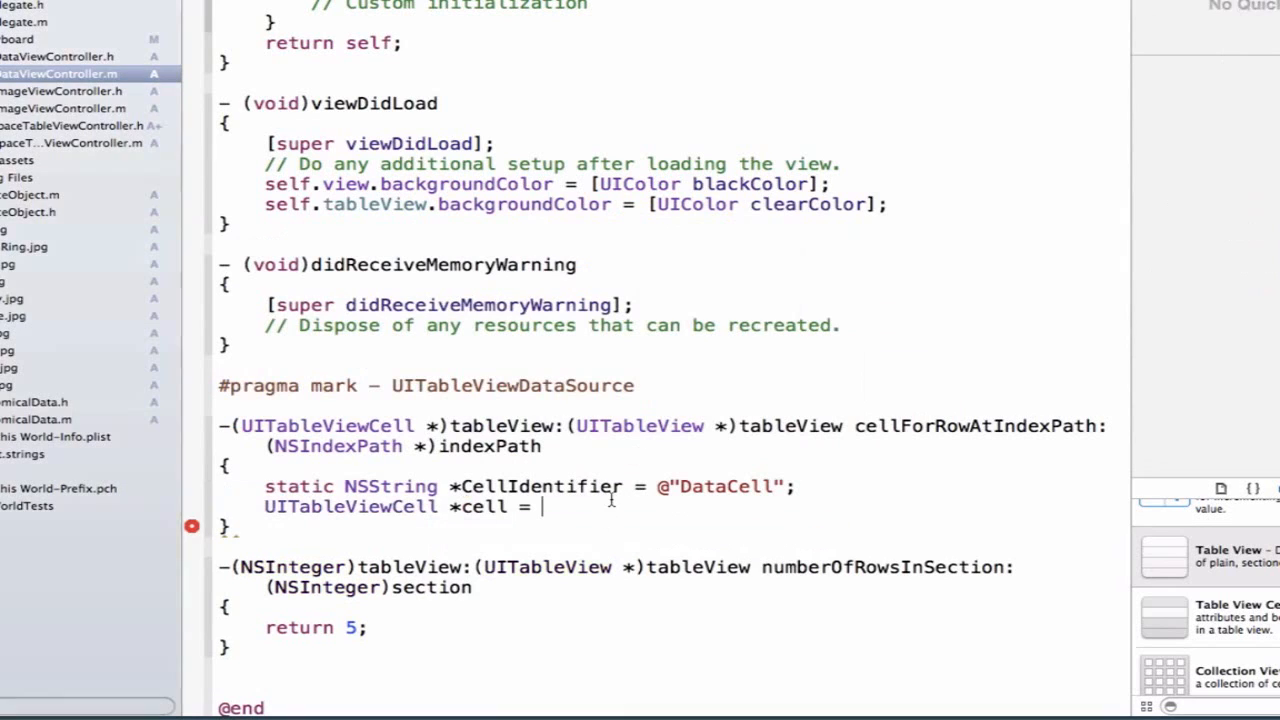
text([)
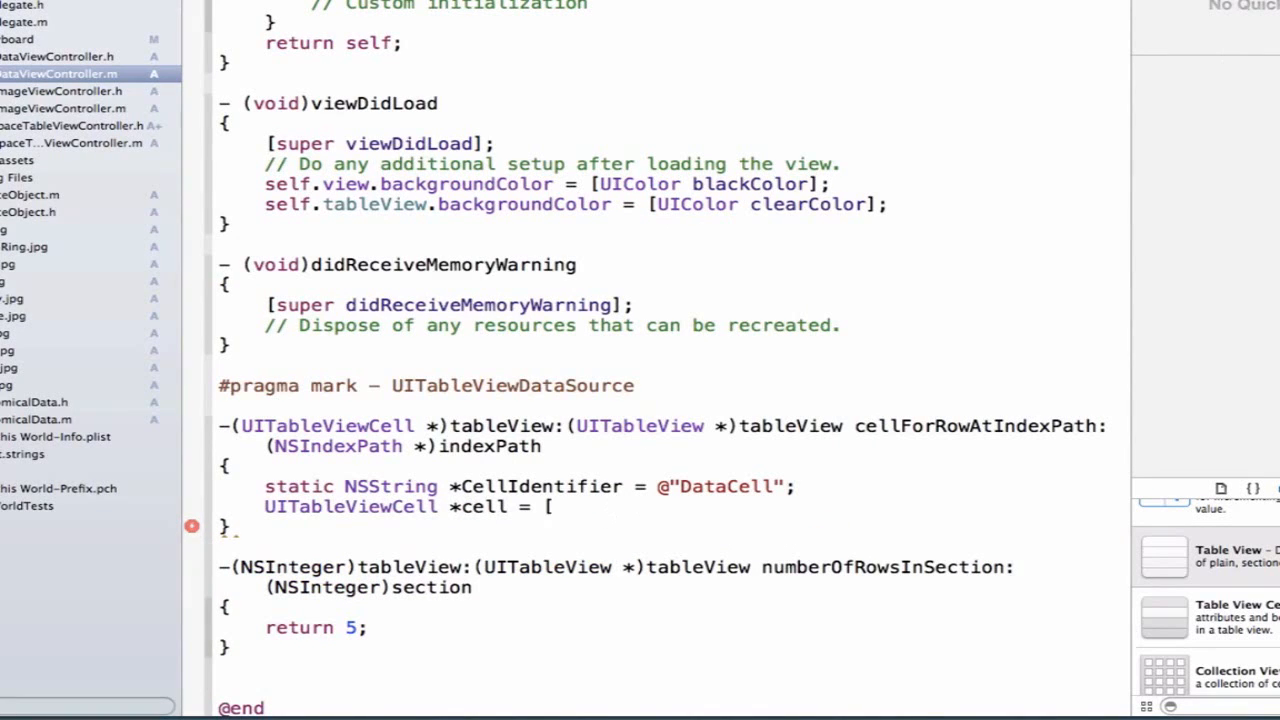
text(tab)
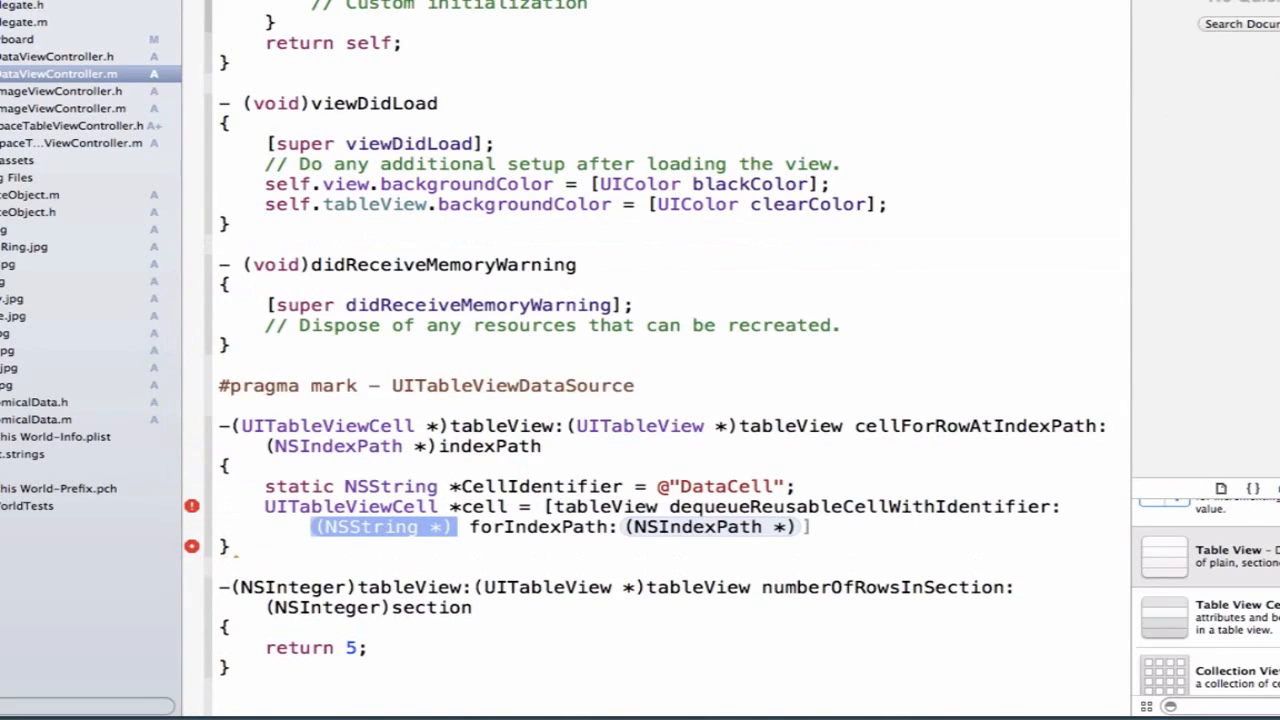
text(CellIdentifier)
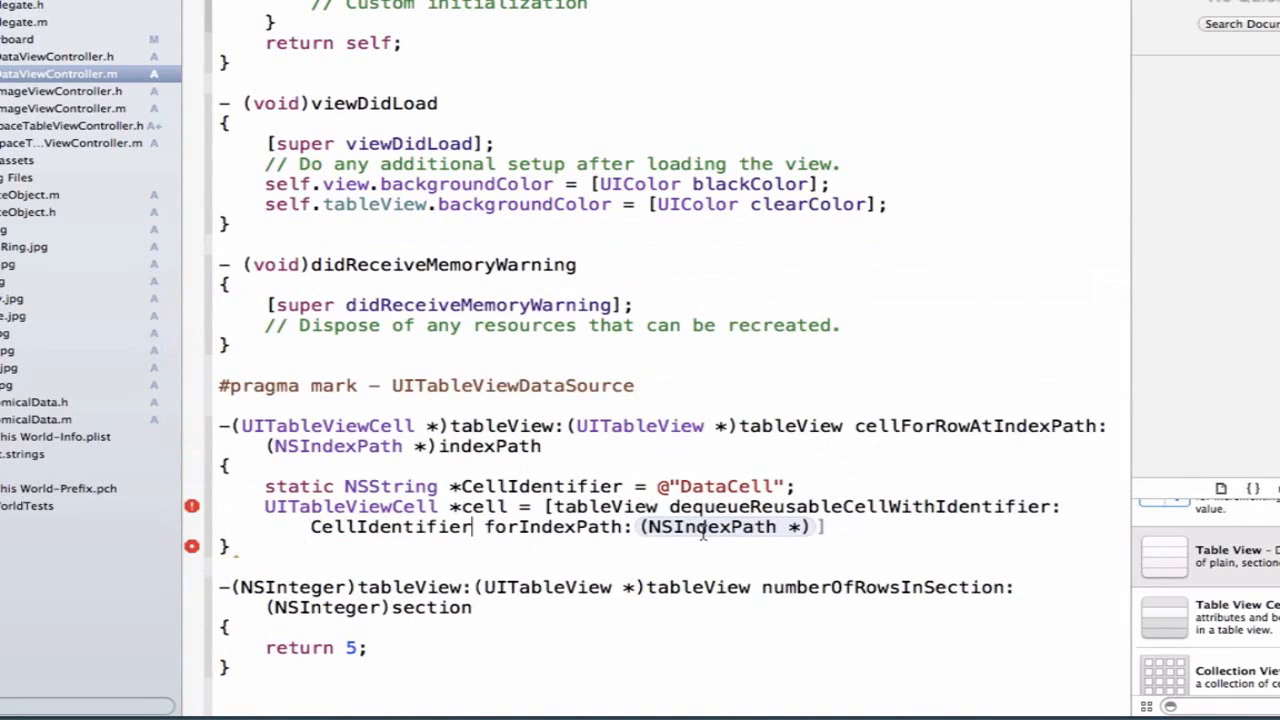
double_click(720, 528)
text(indexPath];)
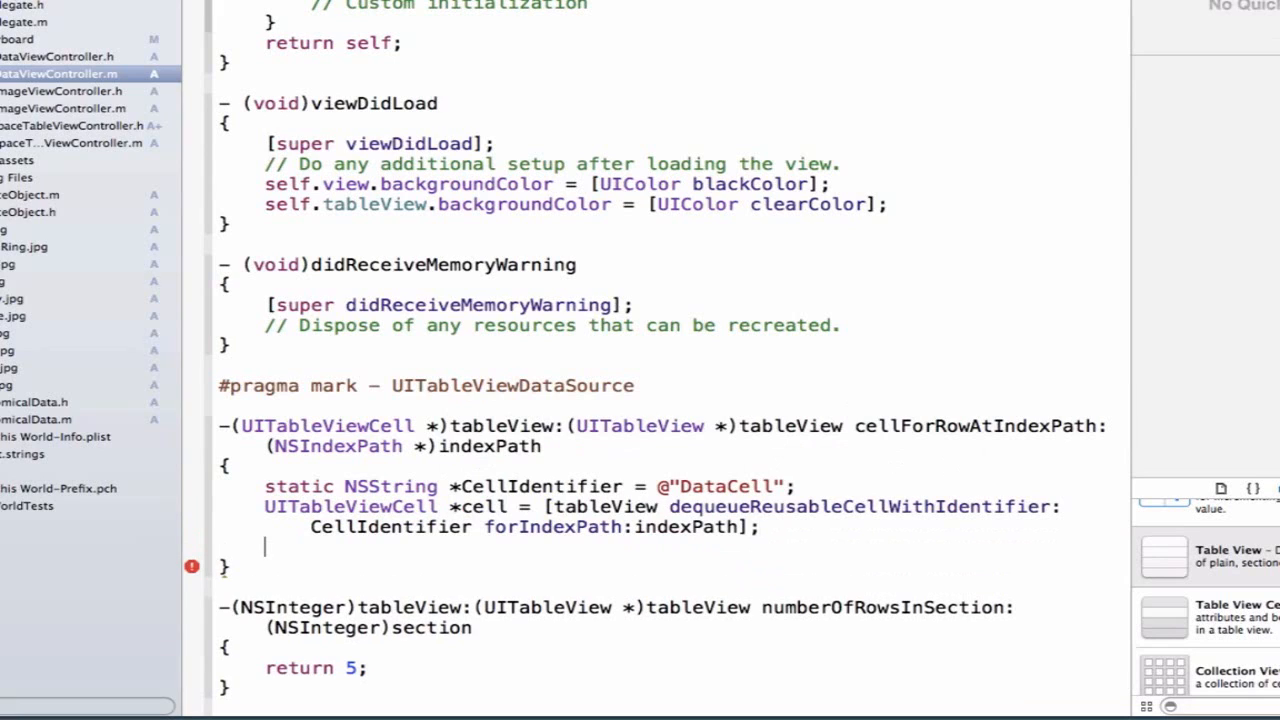
text(return)
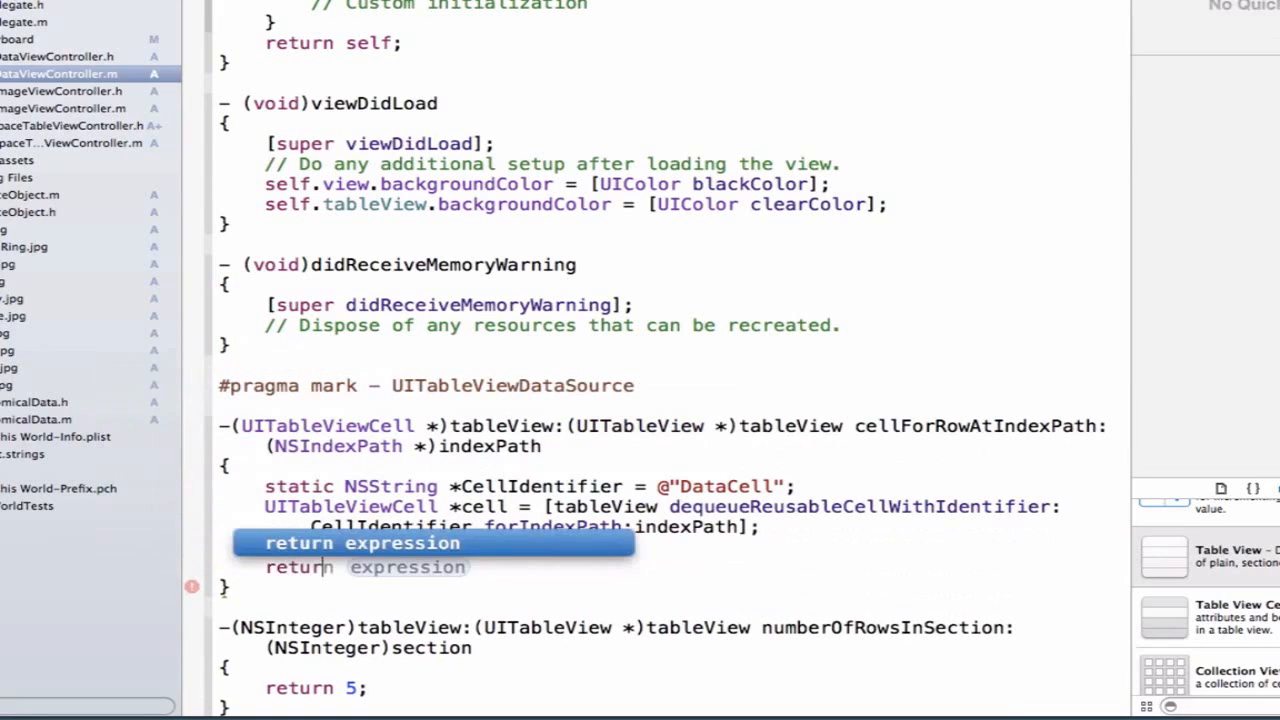
text(cell;)
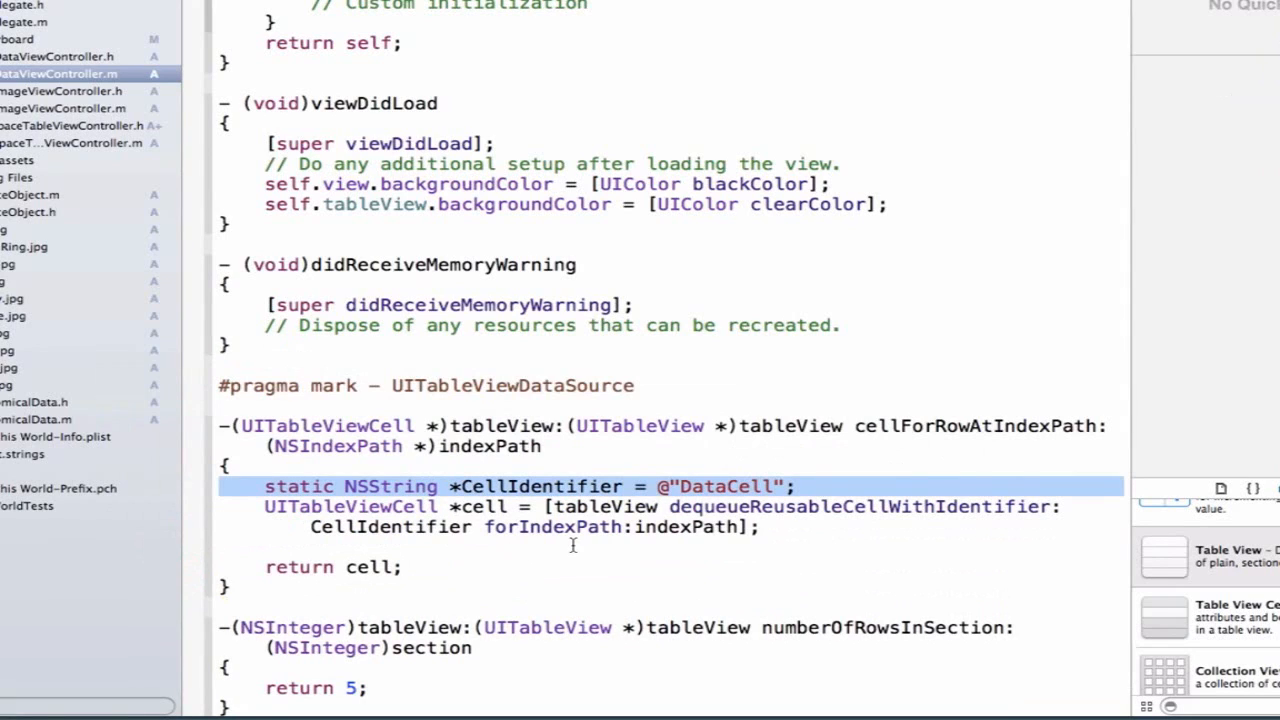
double_click(610, 508)
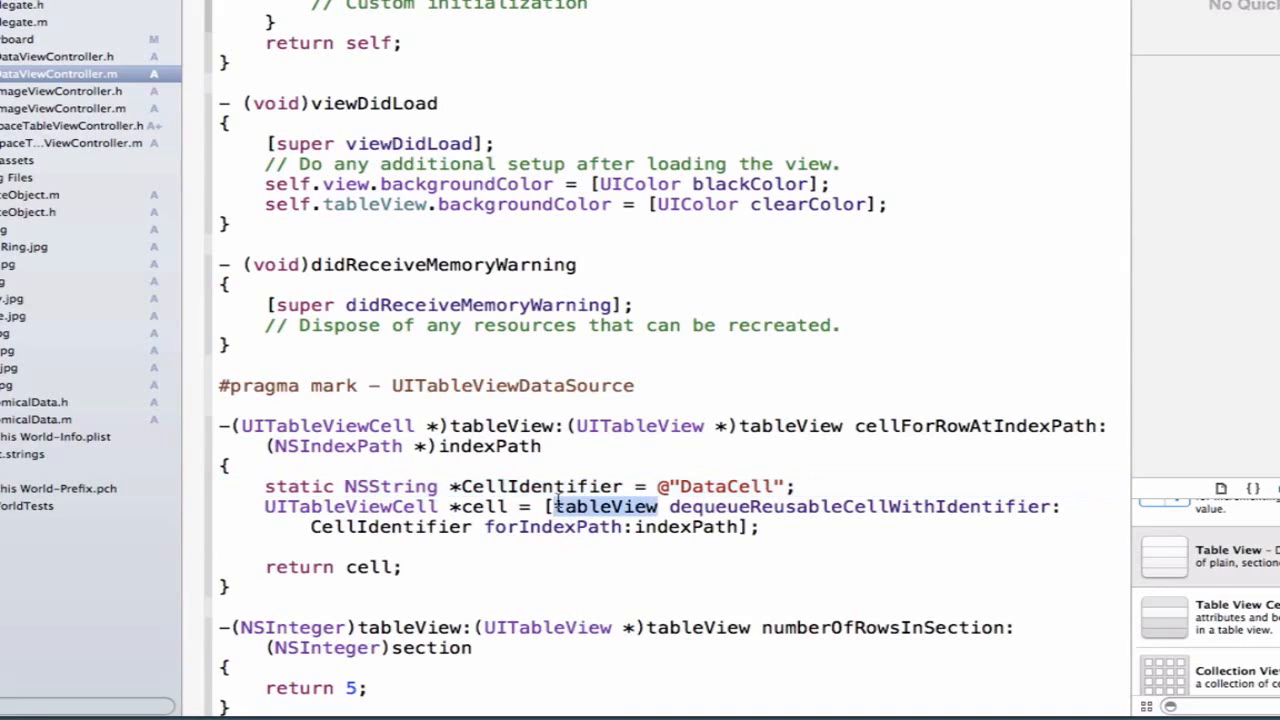
double_click(542, 486)
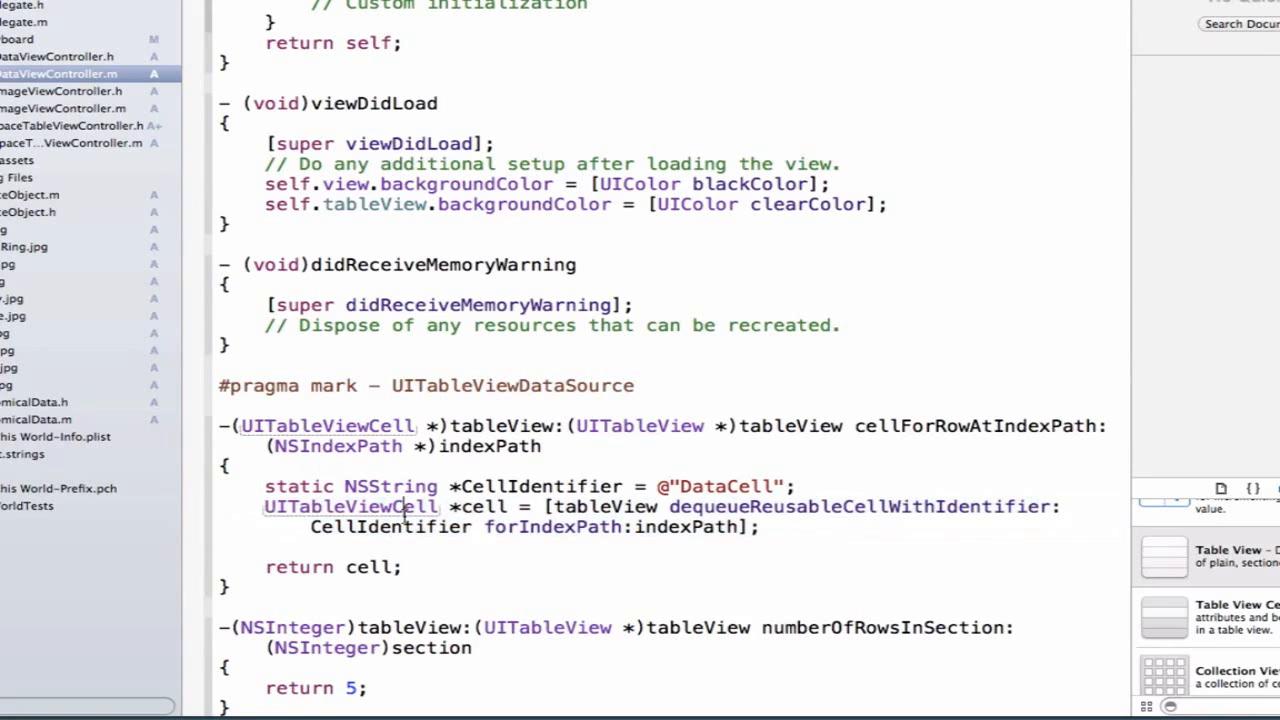
double_click(376, 506)
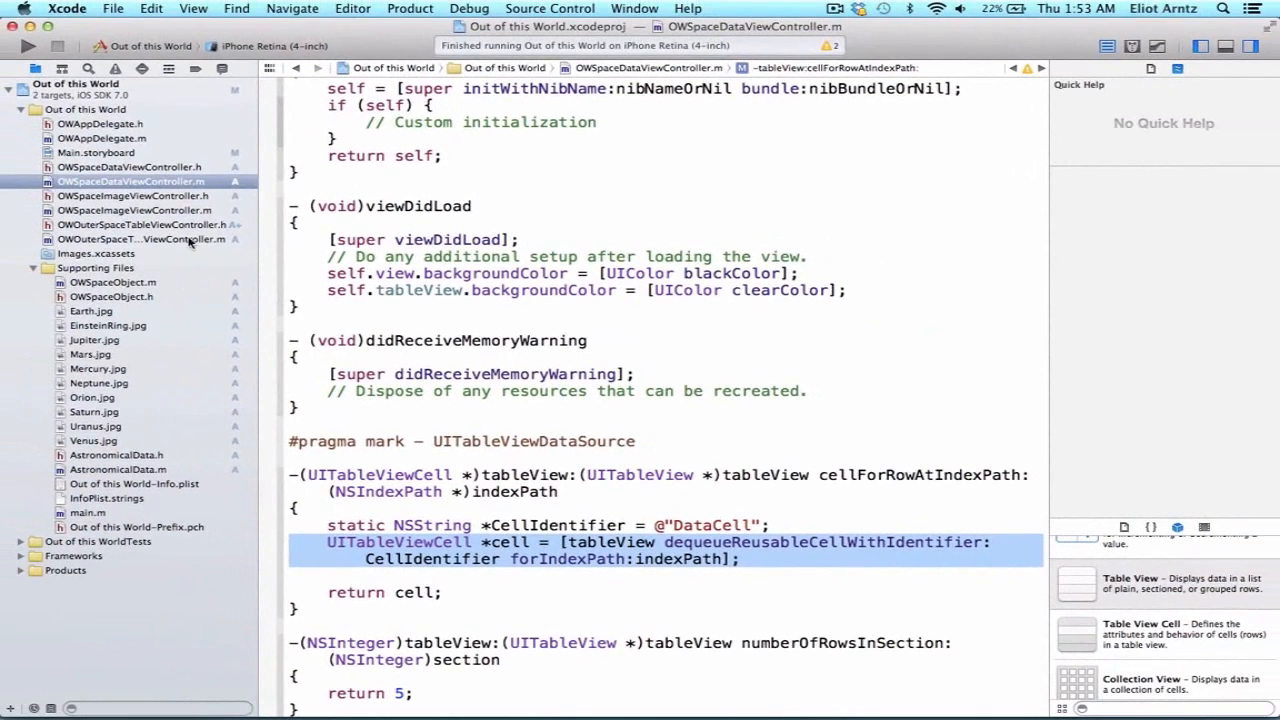
- Set the storyboard prototype cell's reuse identifier to DataCell
click(96, 152)
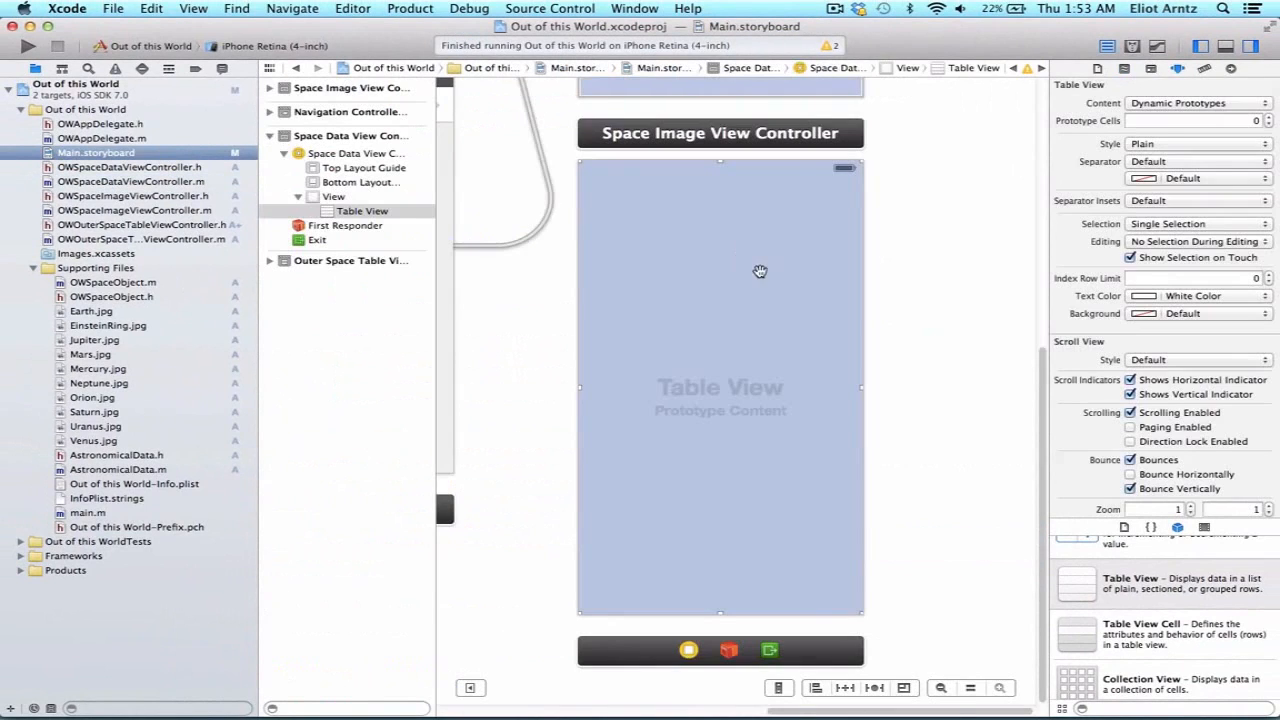
click(894, 284)
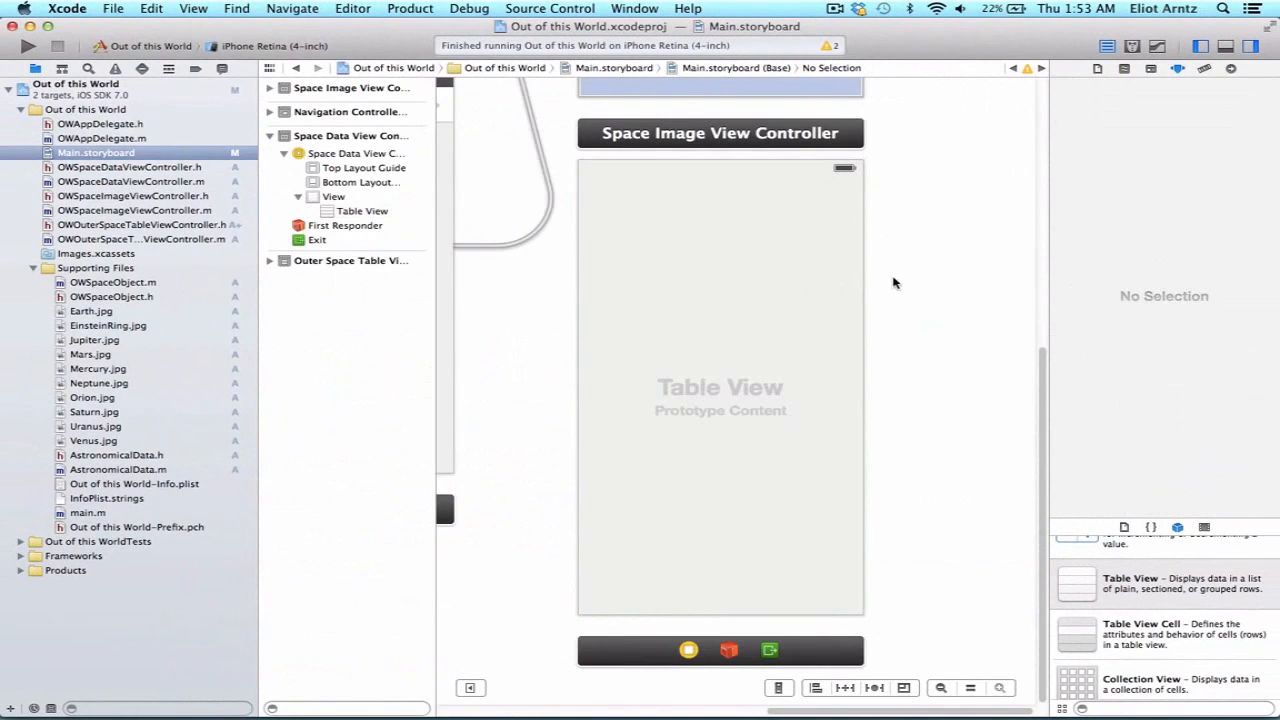
mouse_move(1176, 610)
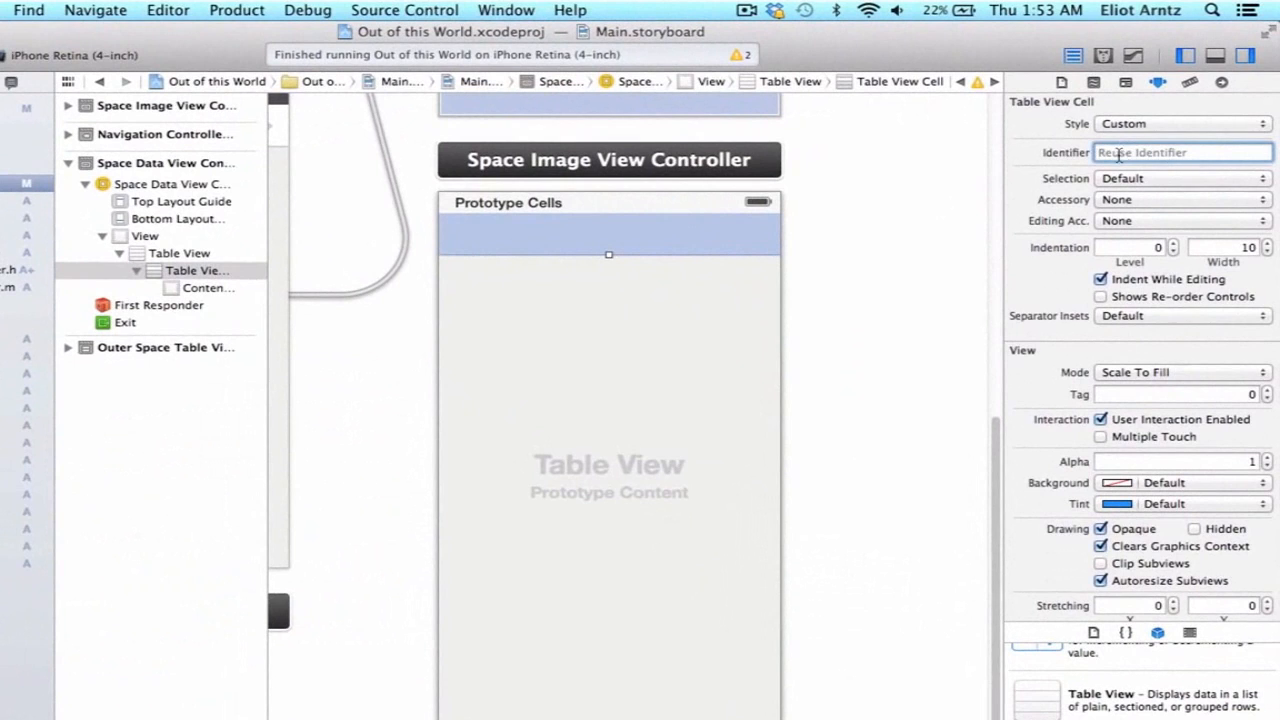
text(DataCell)
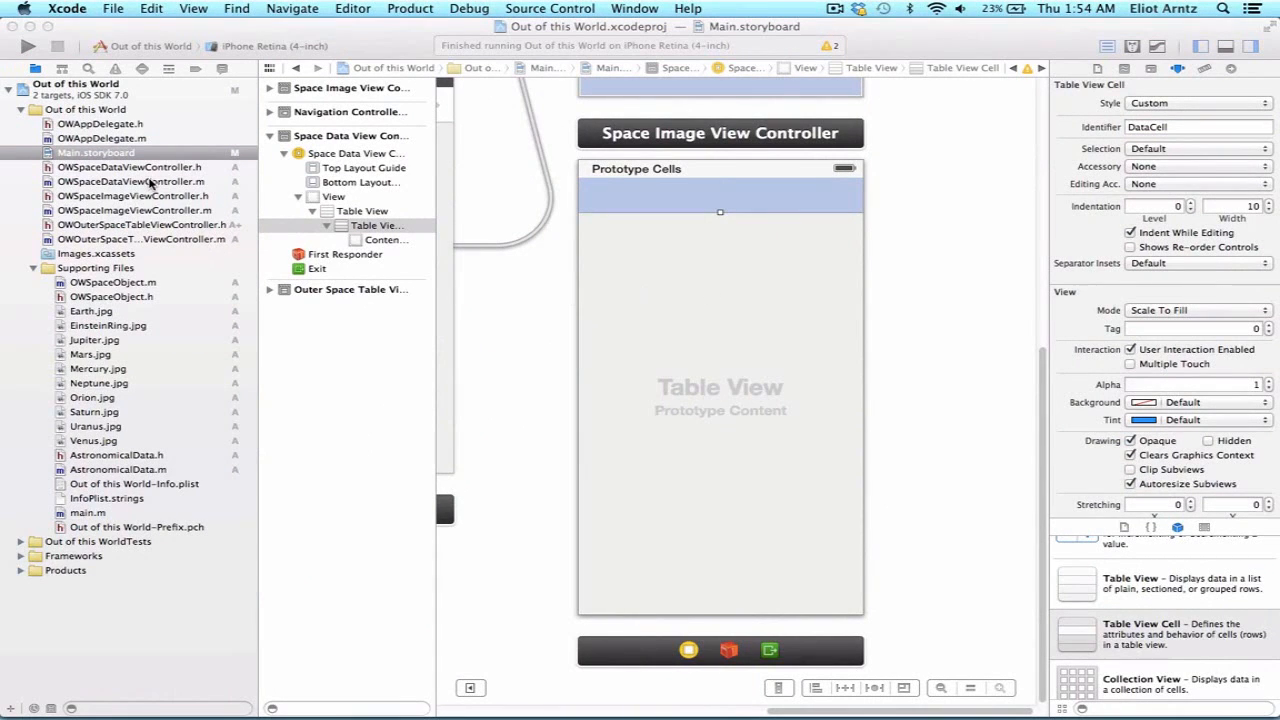
click(132, 180)
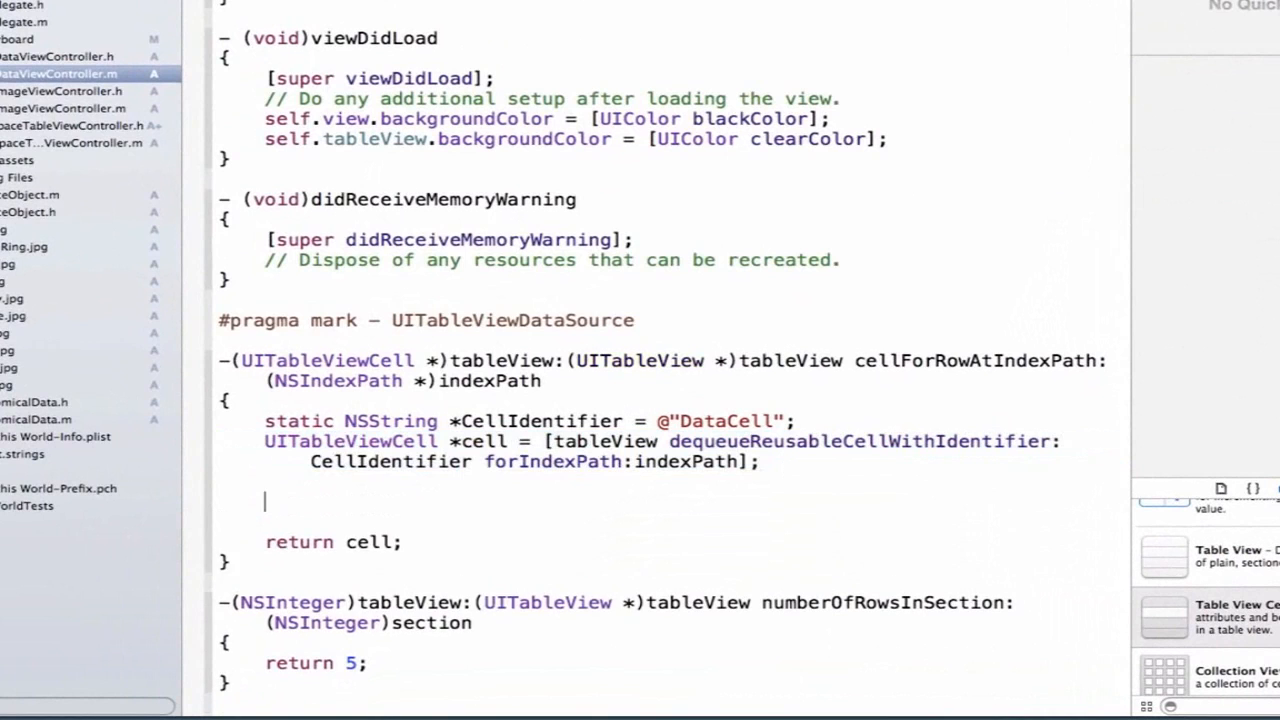
- Set cell.textLabel.text = @"Data" before return cell
text(cell.textLabel)
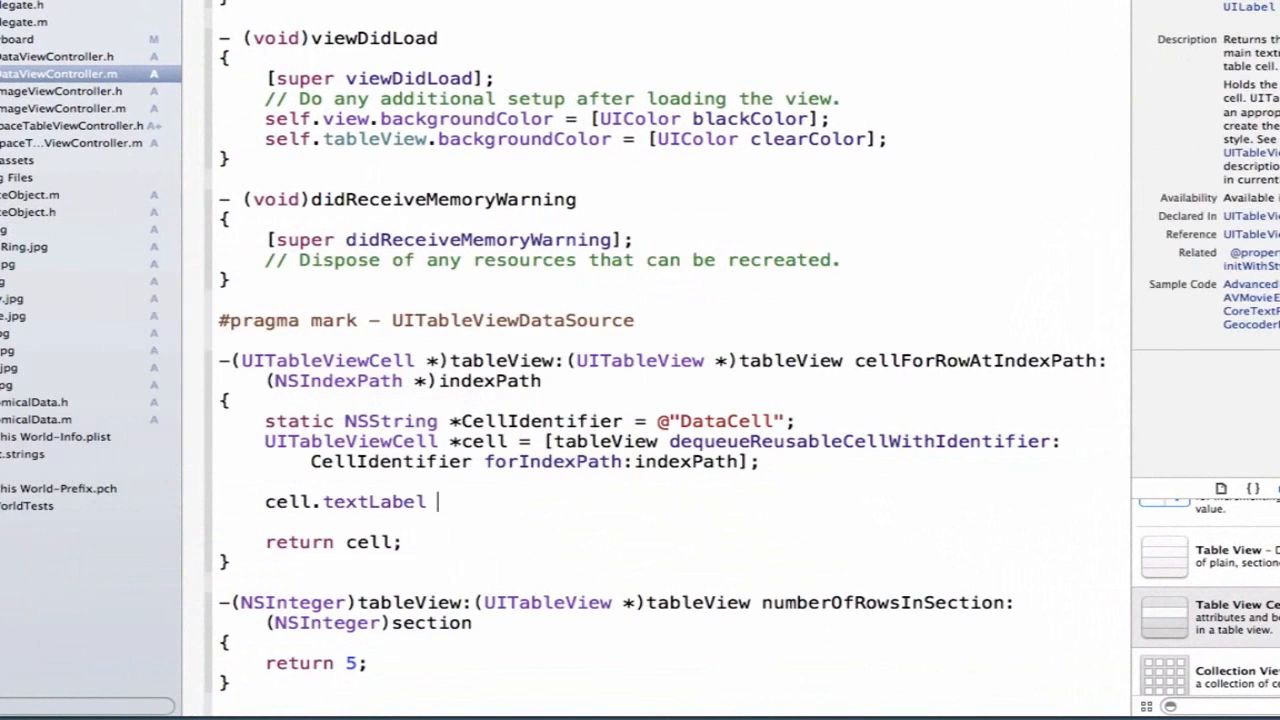
text(.text)
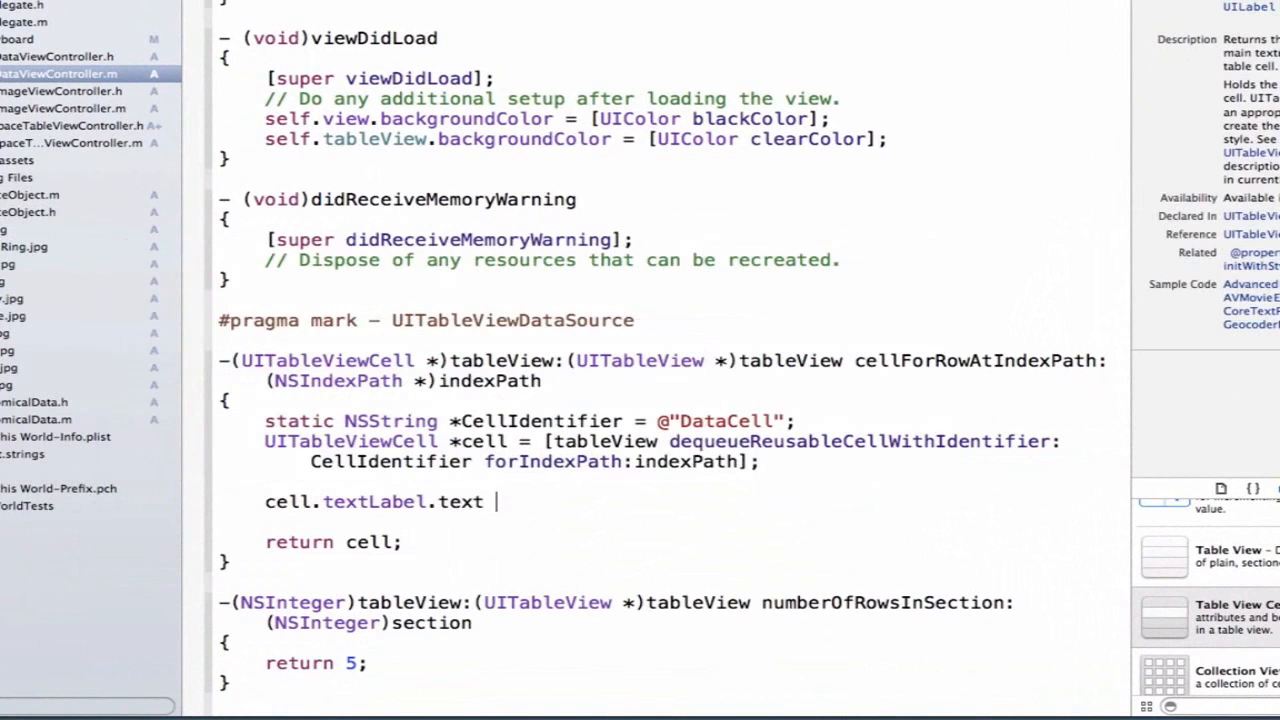
text(= @")
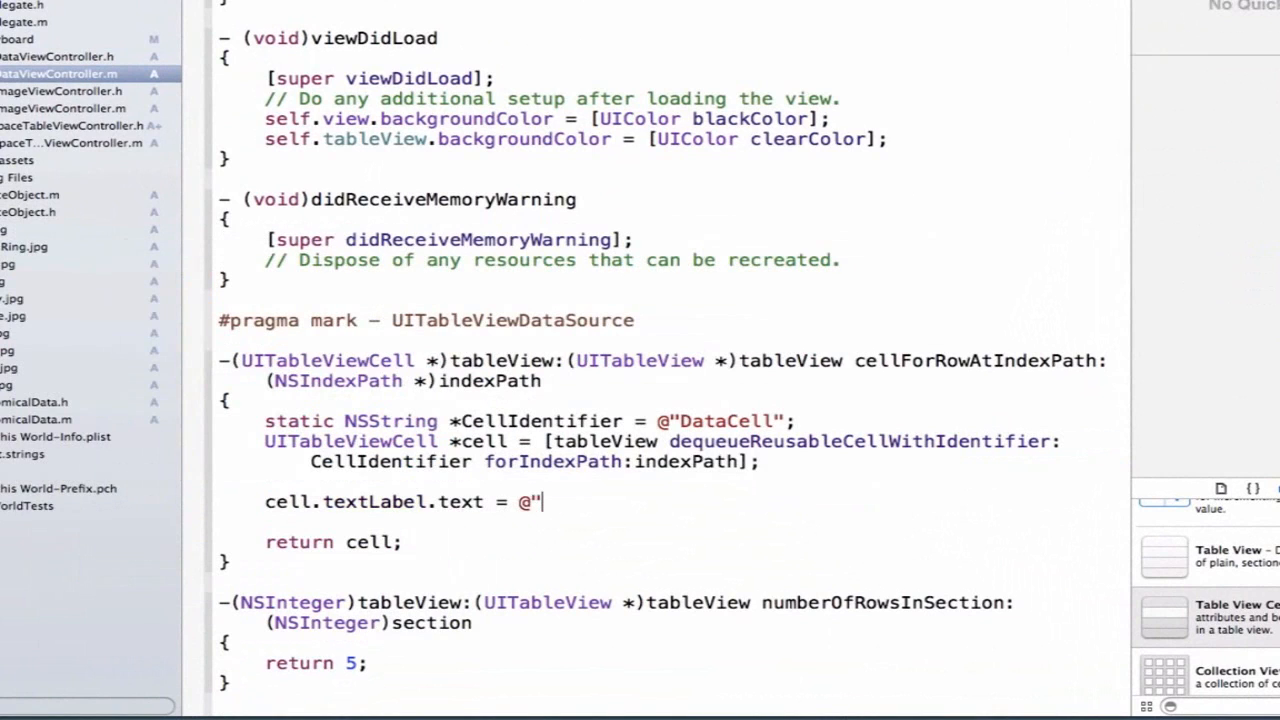
text(Data";)
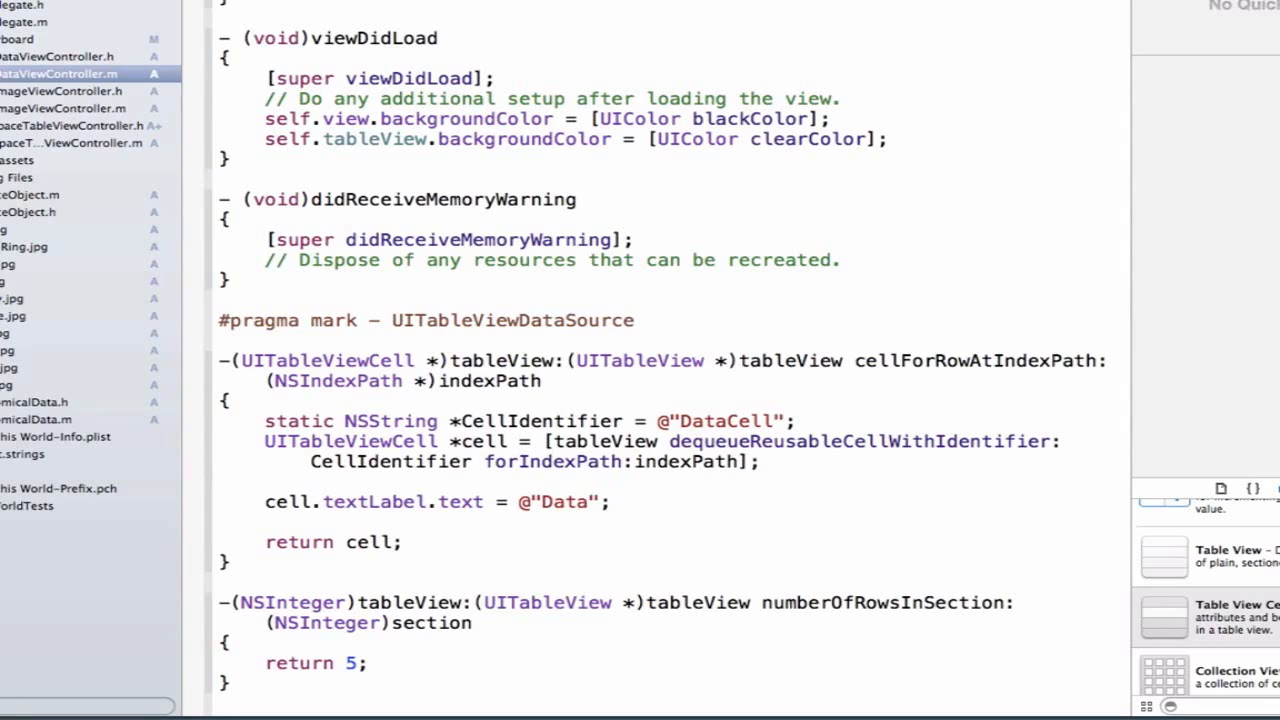
click(612, 500)
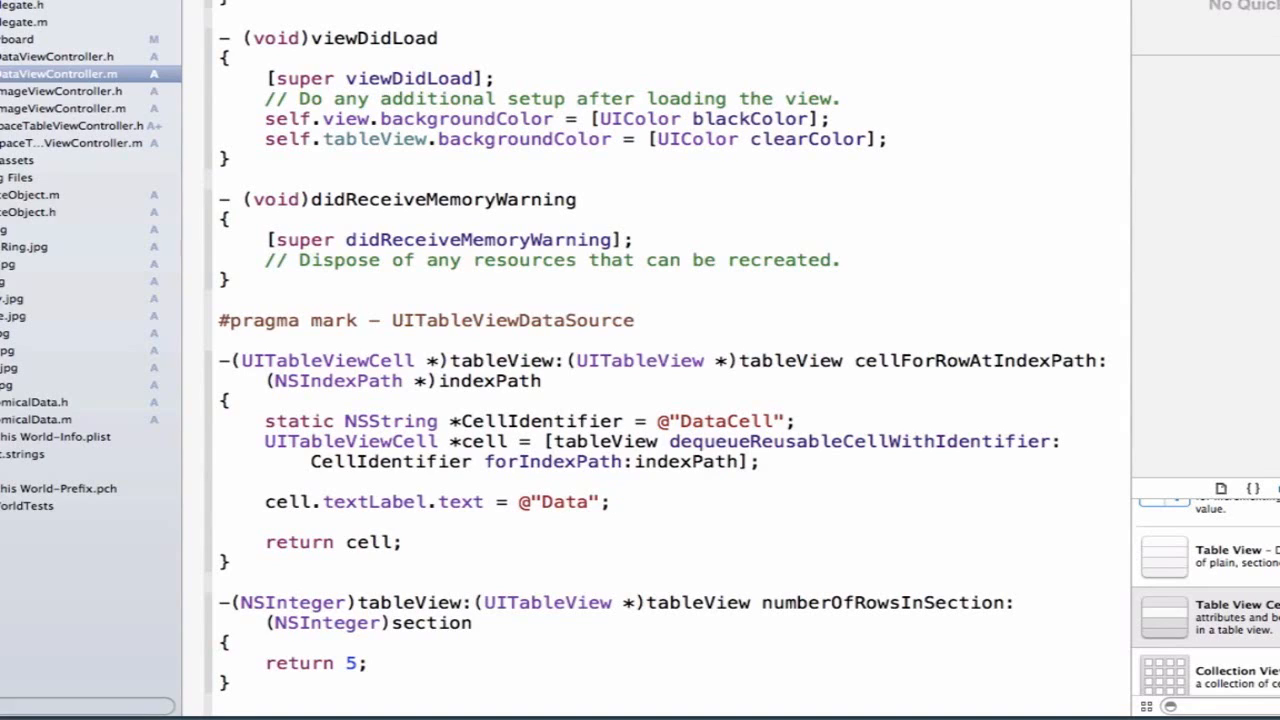
click(612, 502)
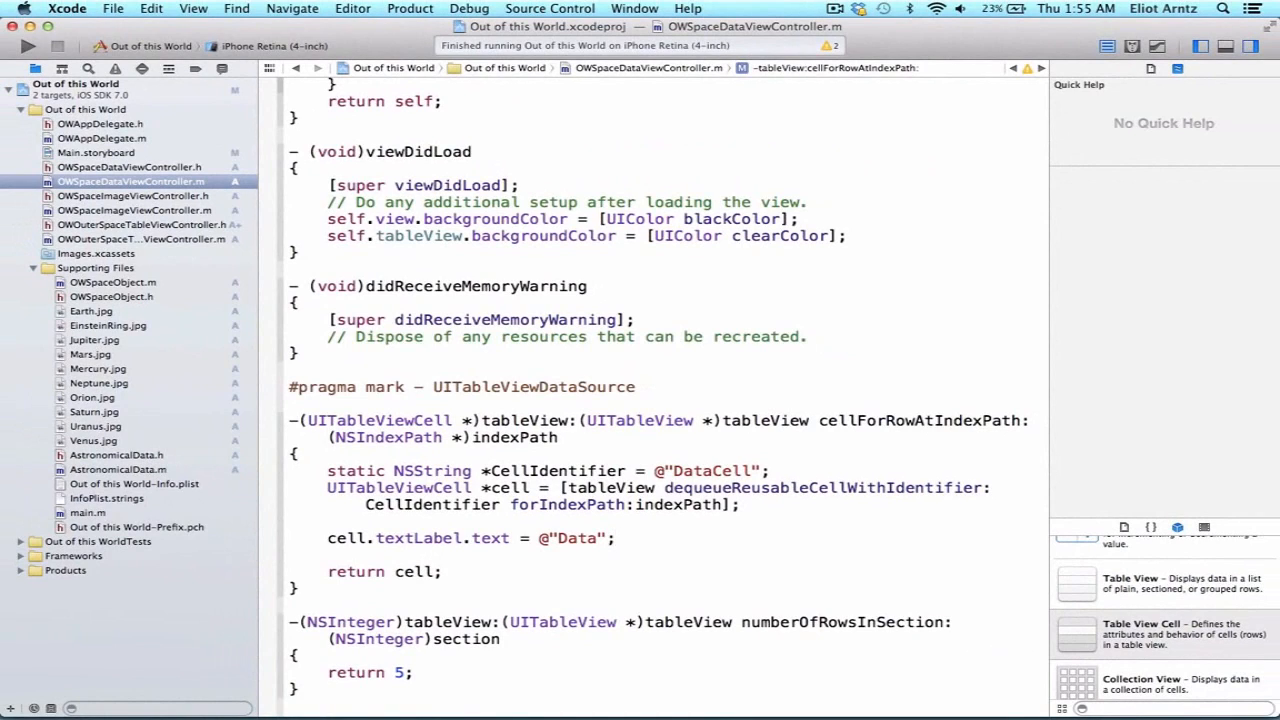
- Connect the Space Data table view's delegate and dataSource to Space Data View Controller
click(96, 152)
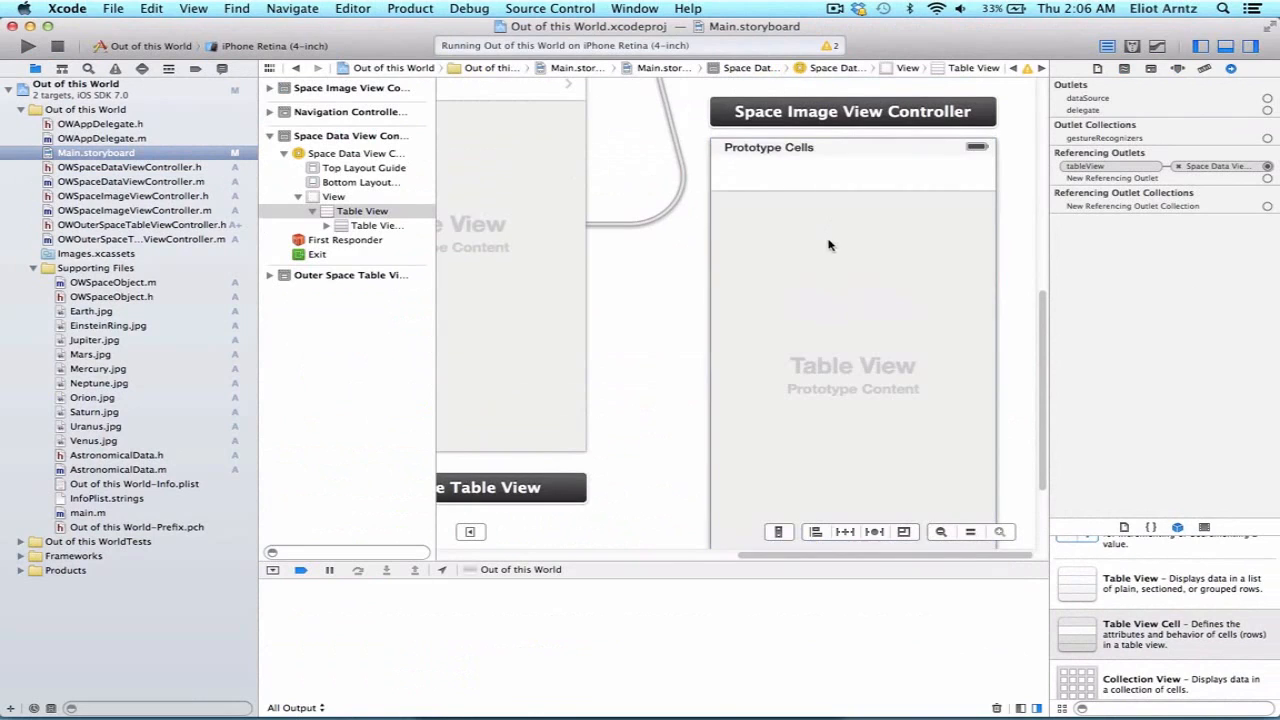
mouse_move(380, 218)
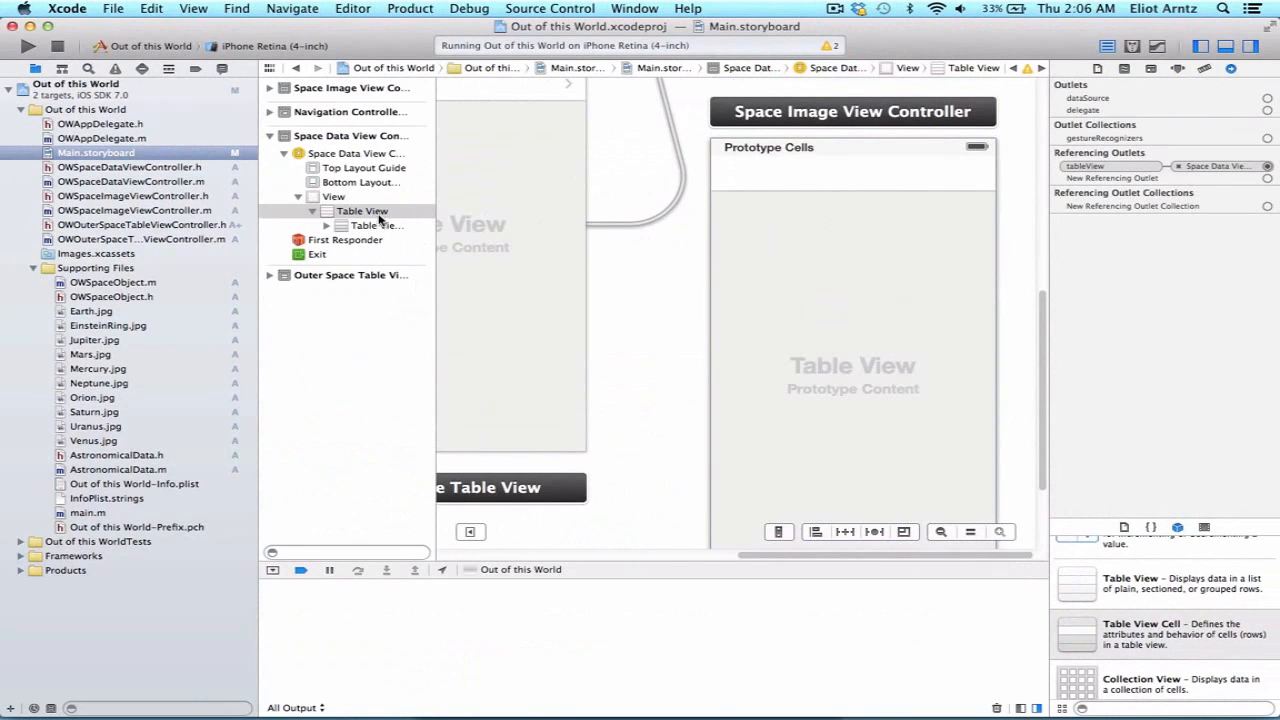
click(364, 212)
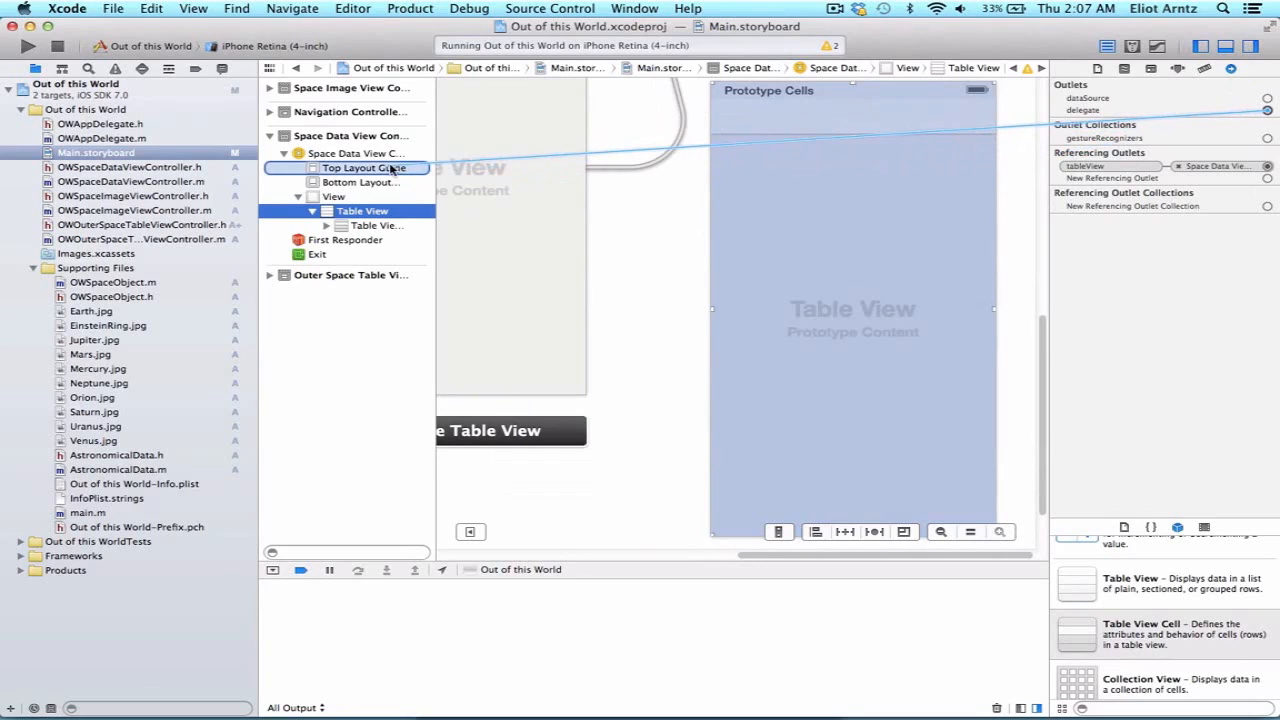
click(350, 152)
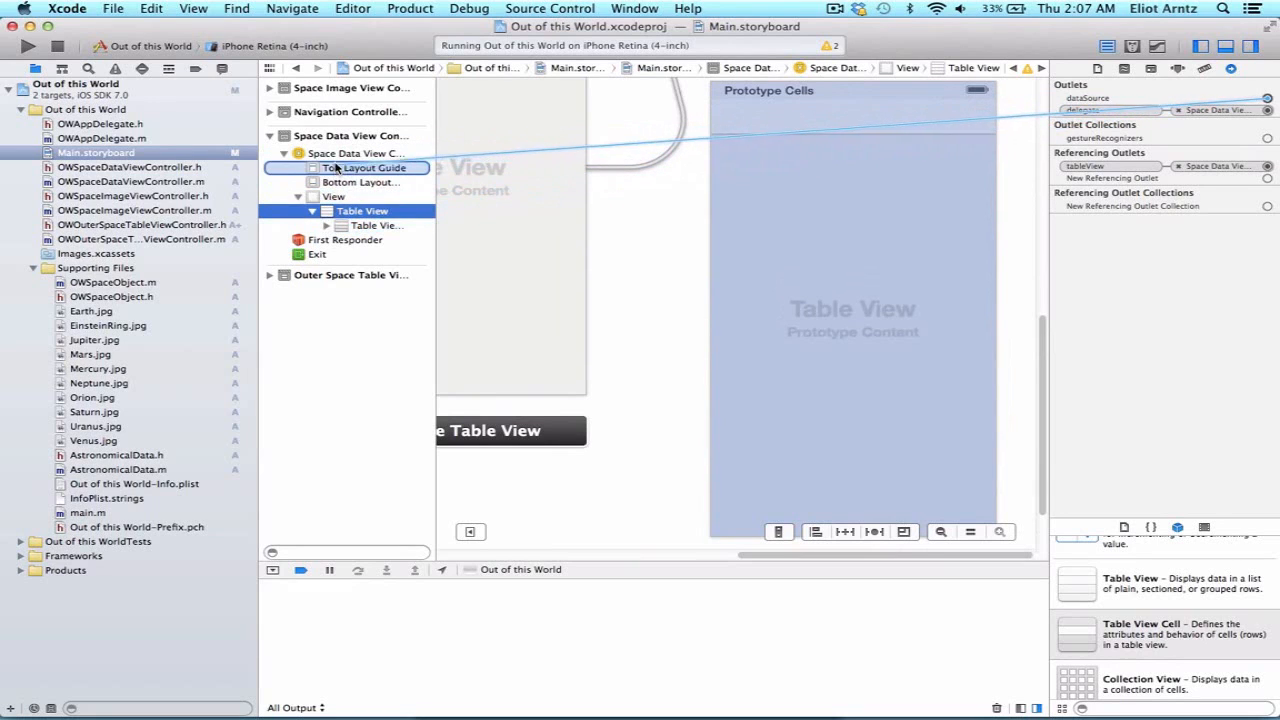
click(350, 152)
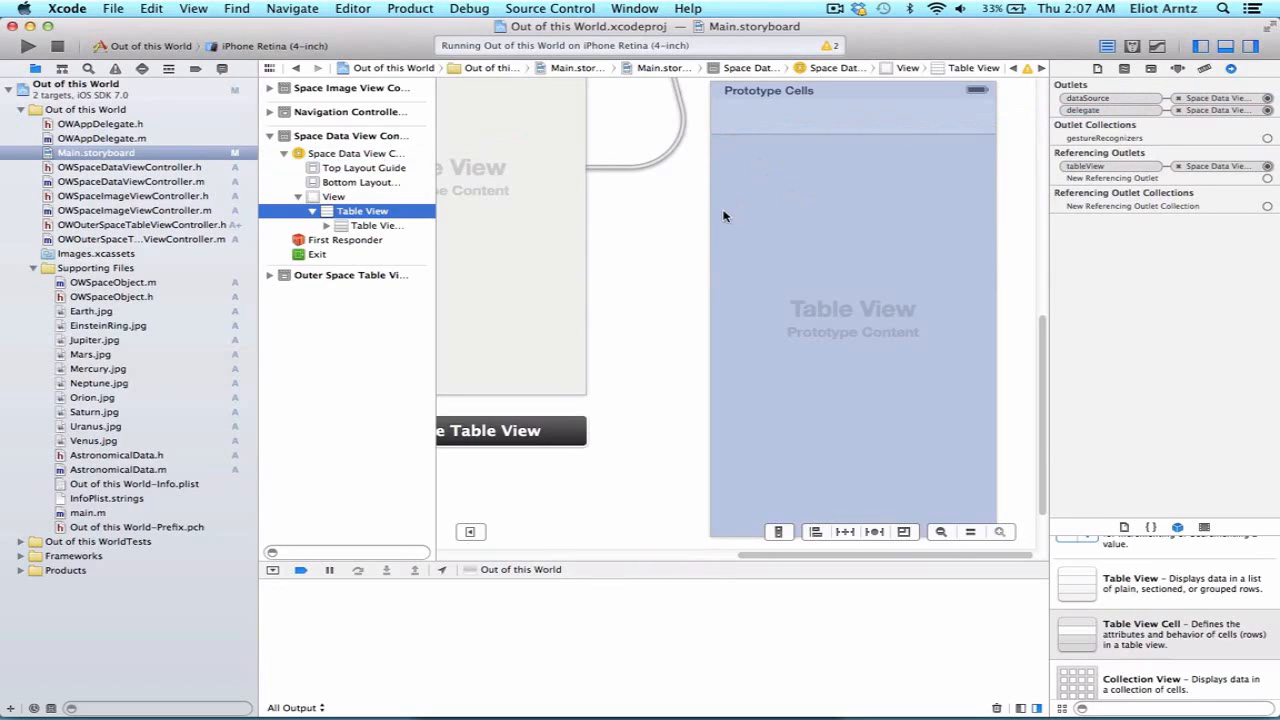
mouse_move(804, 124)
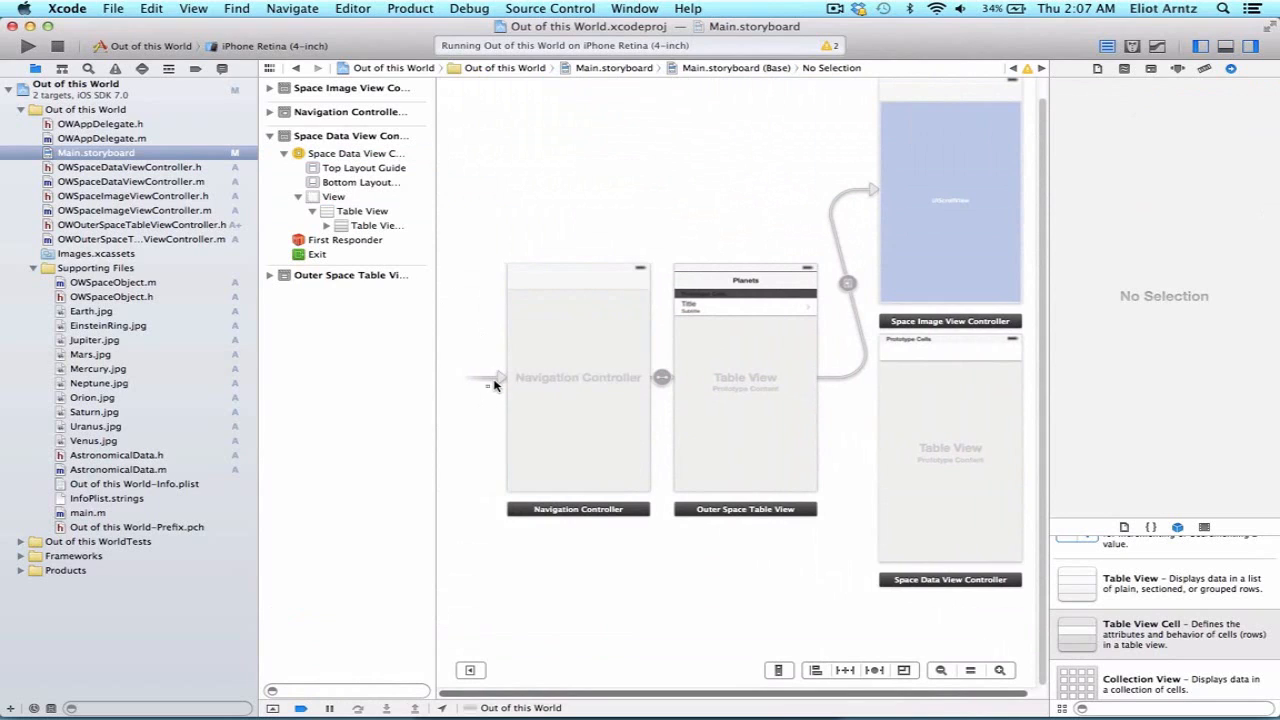
mouse_move(492, 388)
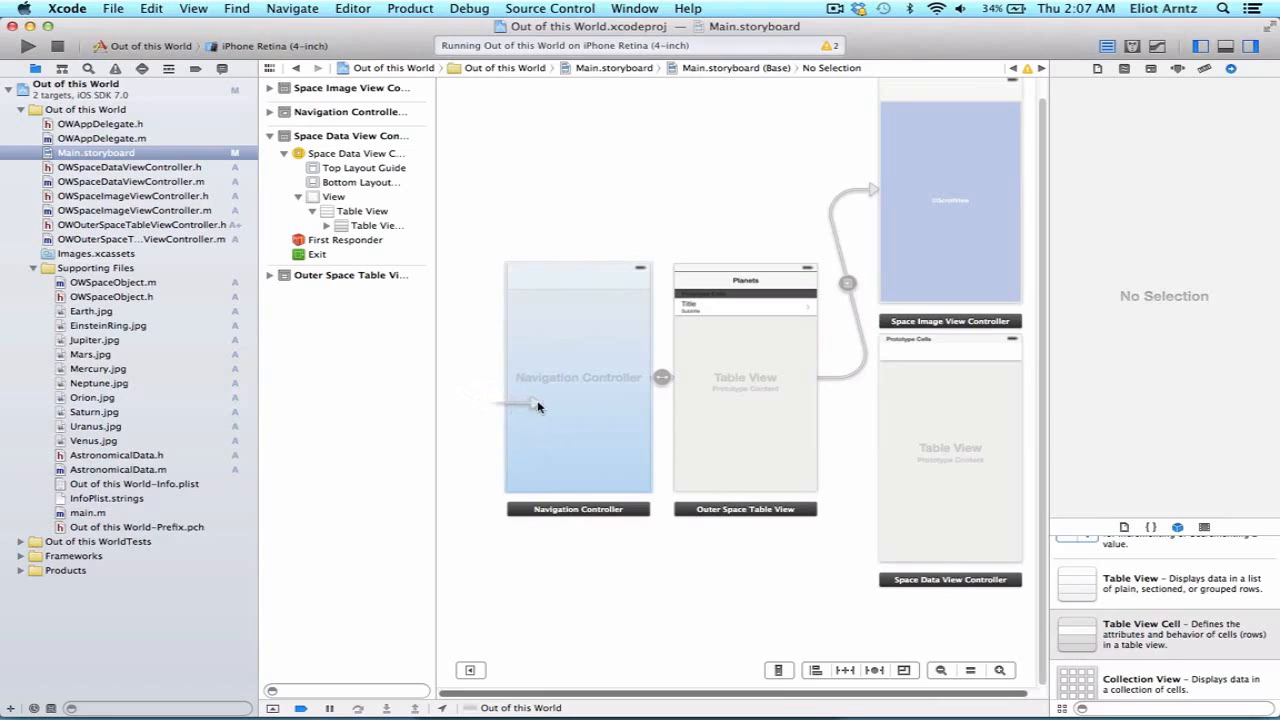
mouse_move(548, 412)
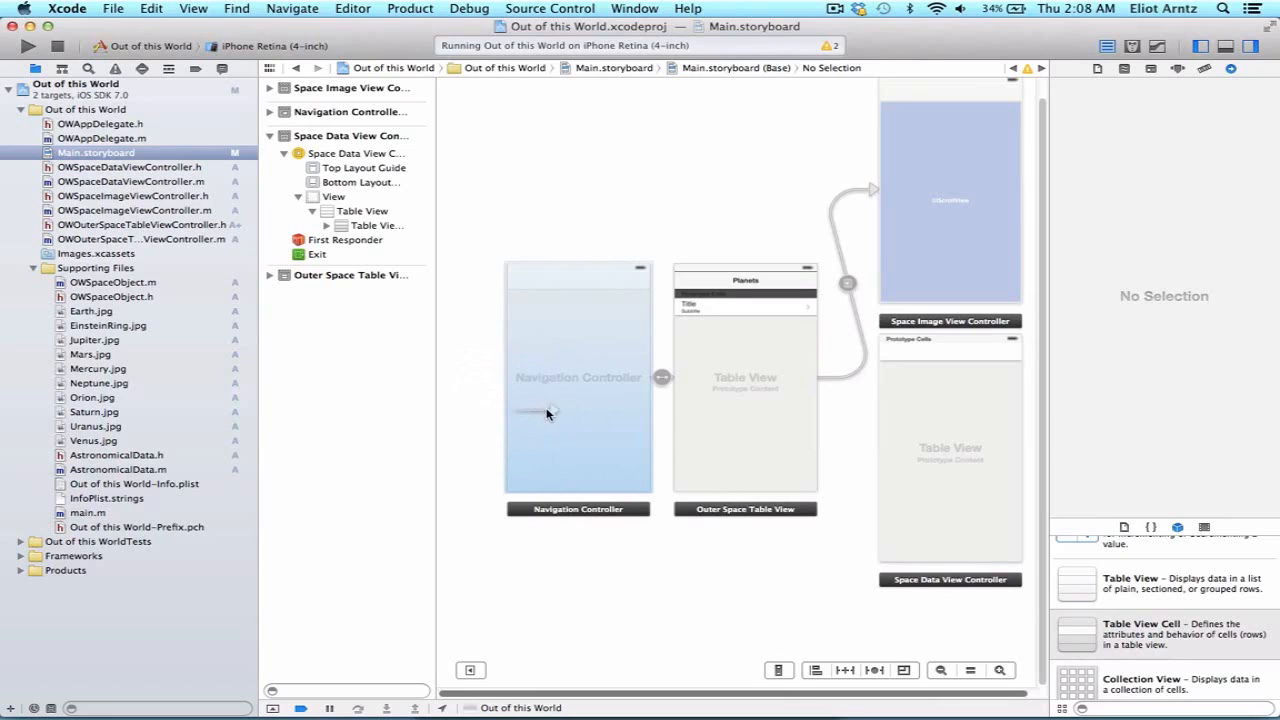
mouse_move(524, 378)
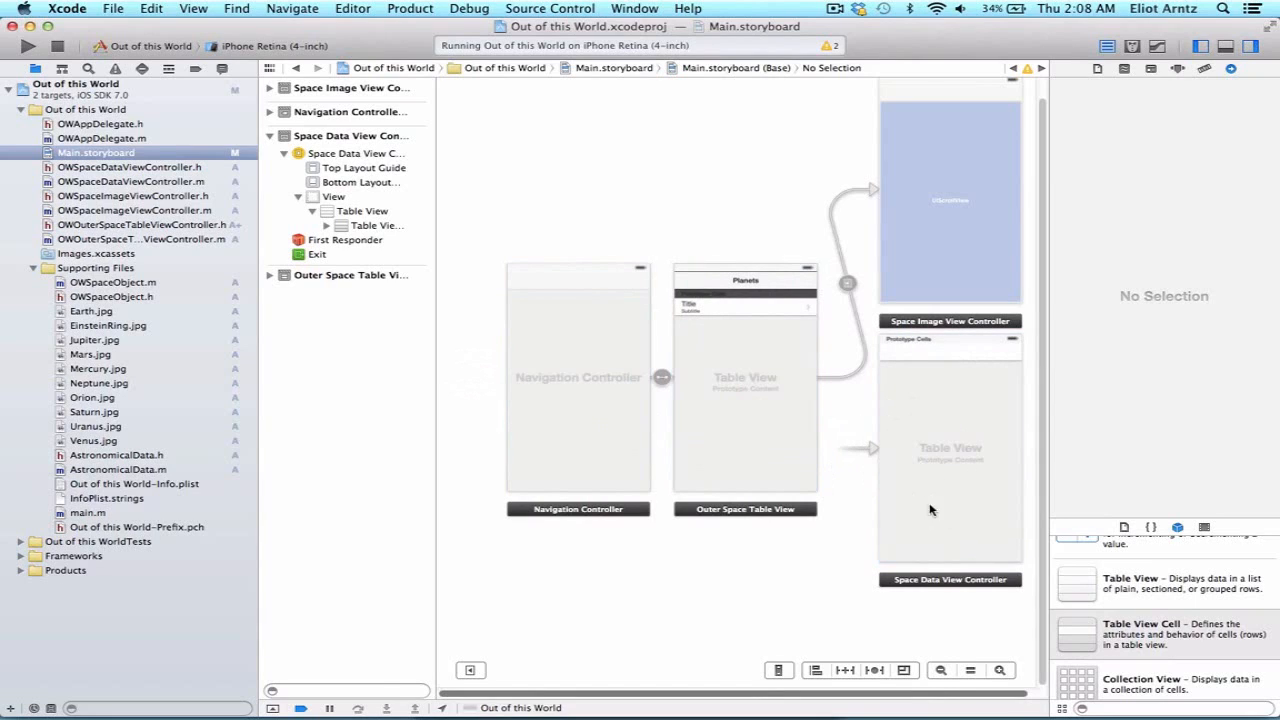
mouse_move(318, 140)
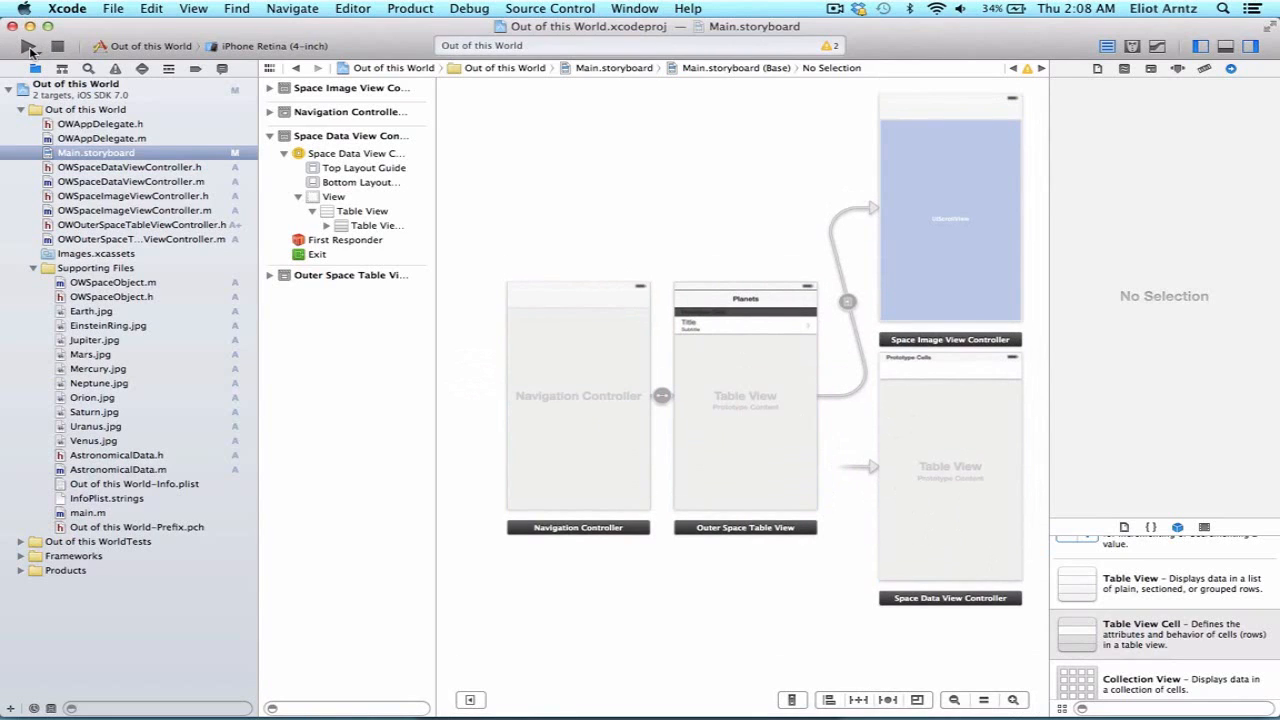
- Build and run the app so the Simulator lists five 'Data' rows
click(26, 50)
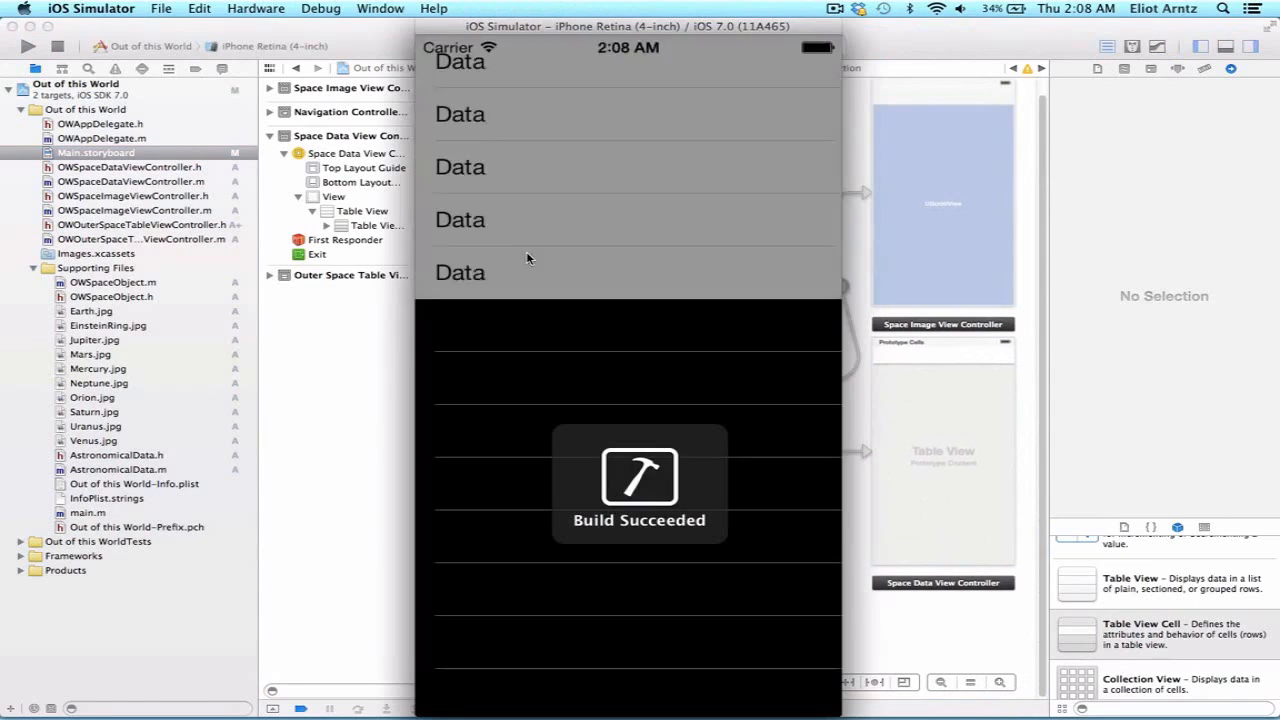